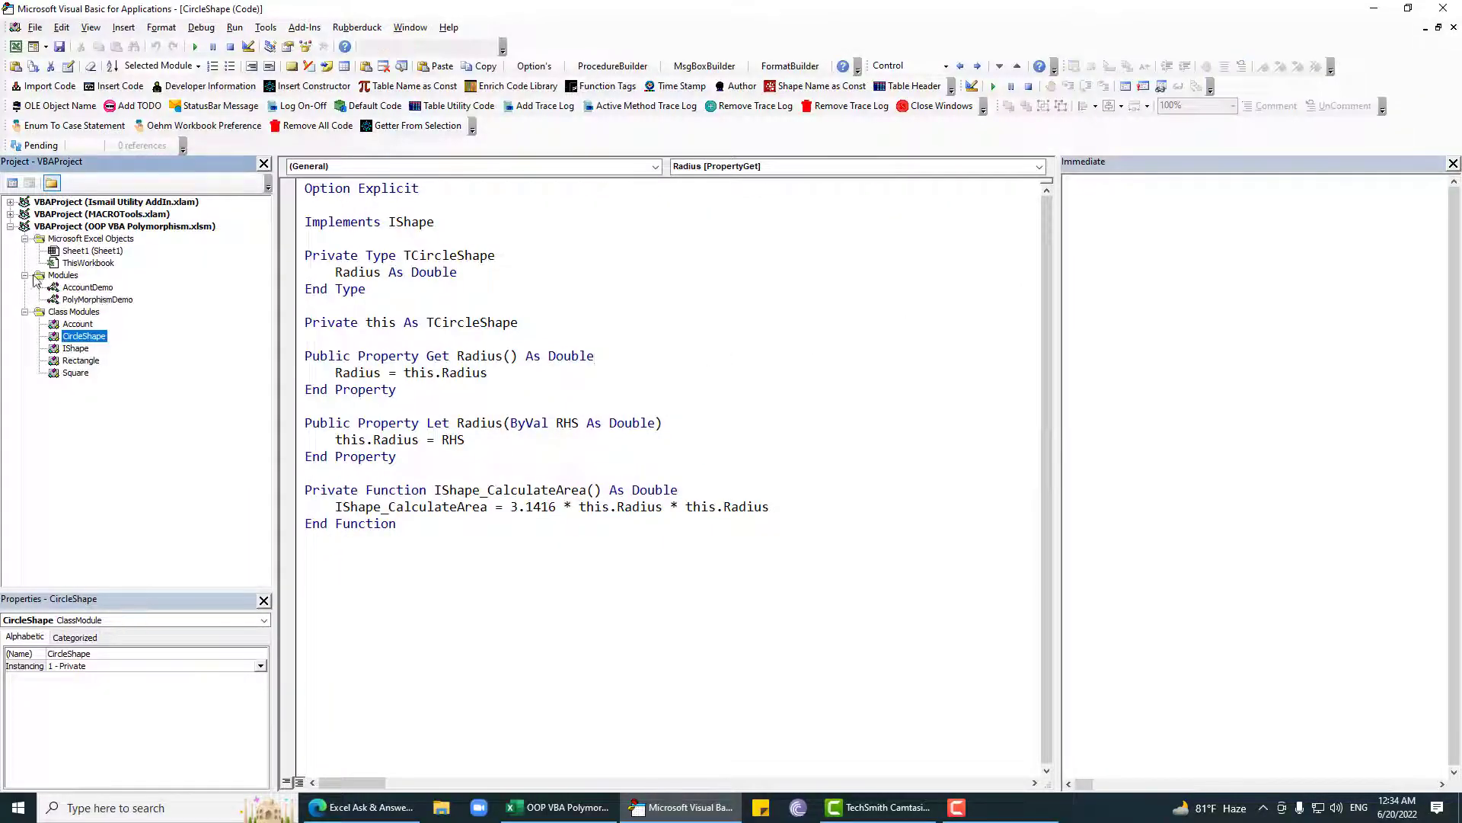
{"action": "mouse_move", "coordinate": [119, 314]}
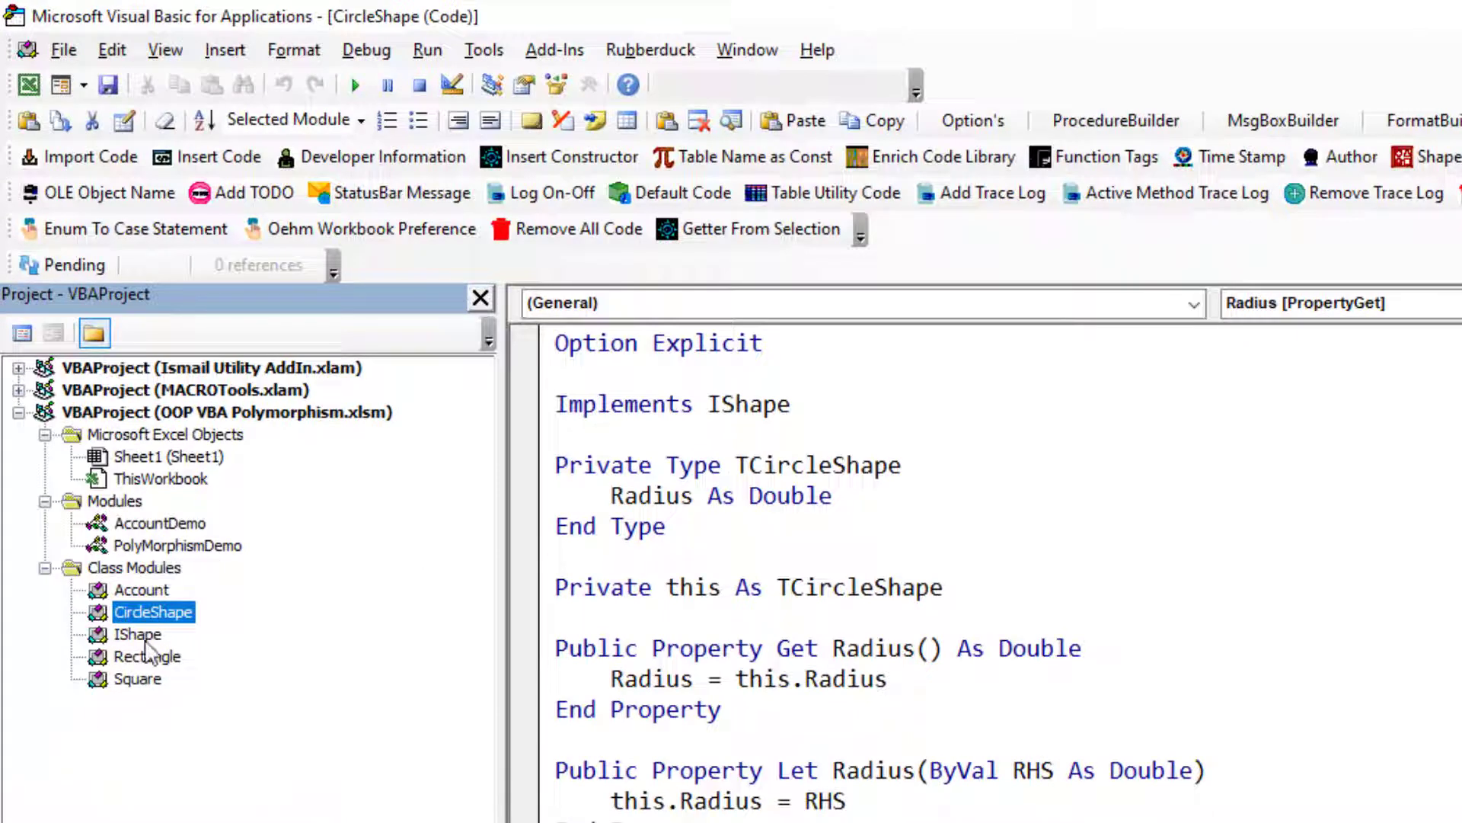
View the IShape interface, then the Rectangle class with its Length and Width properties.
{"action": "double_click", "coordinate": [136, 634]}
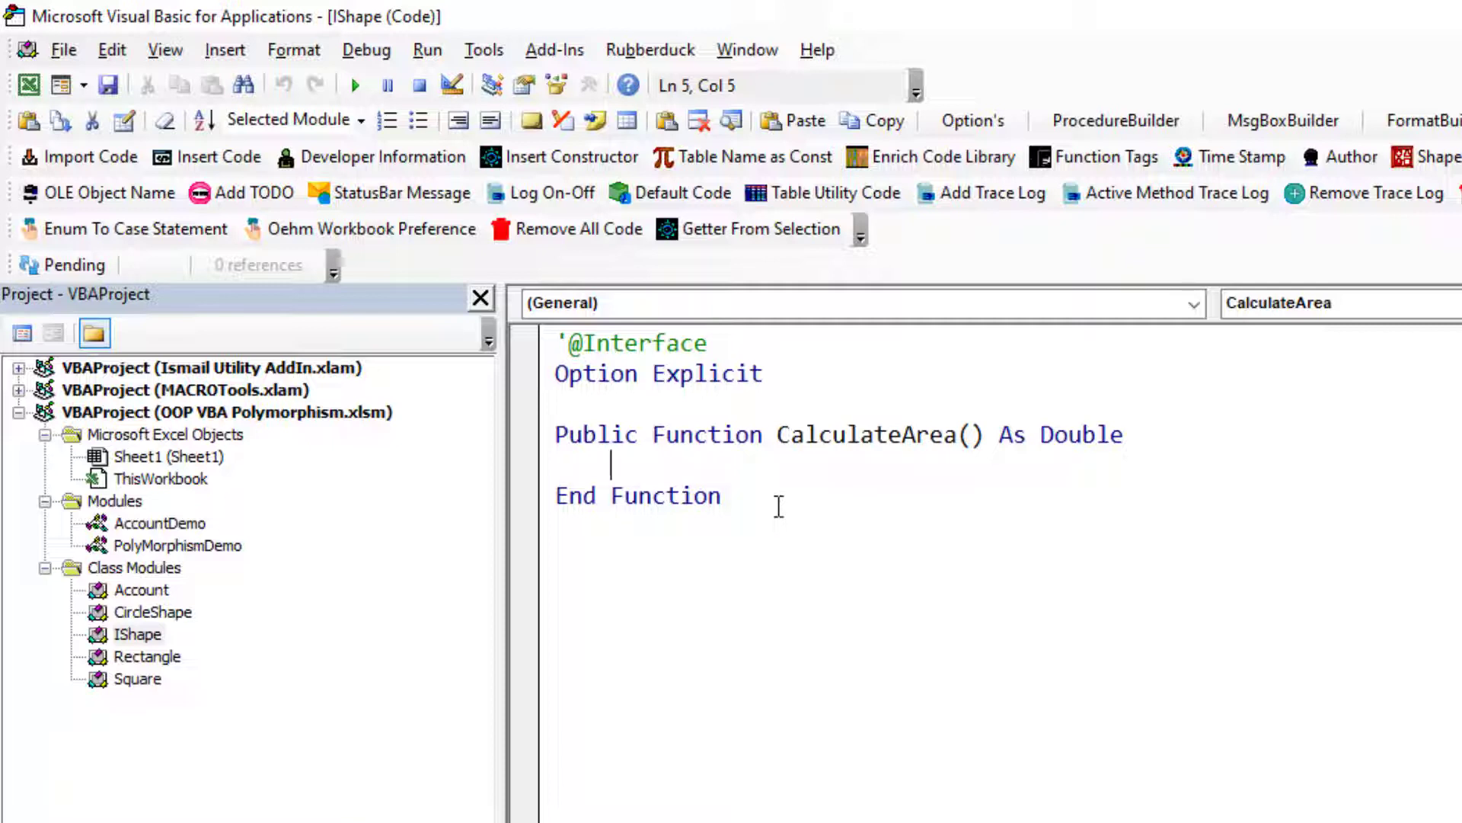
{"action": "mouse_move", "coordinate": [723, 548]}
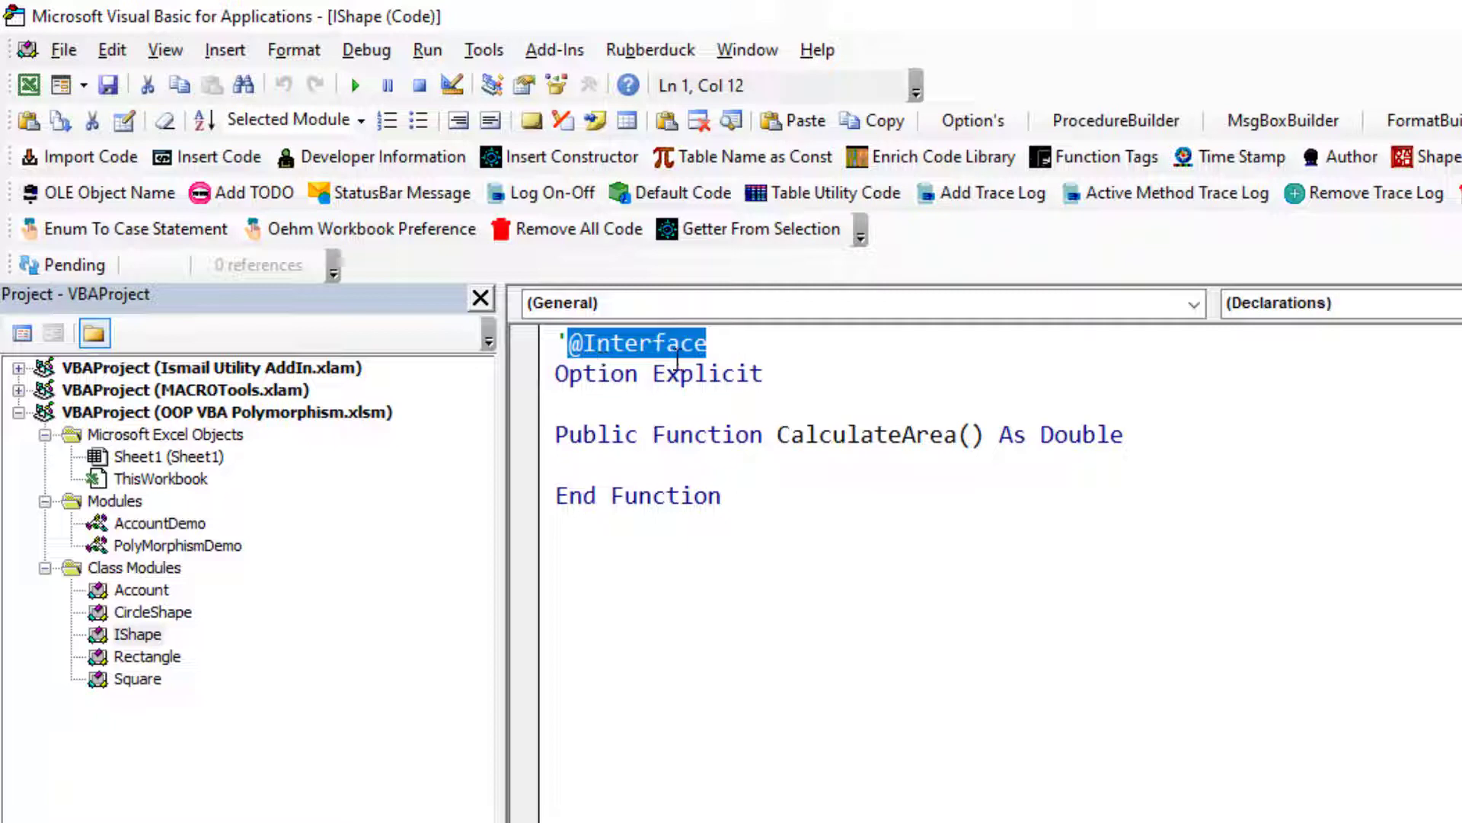
{"action": "mouse_move", "coordinate": [130, 648]}
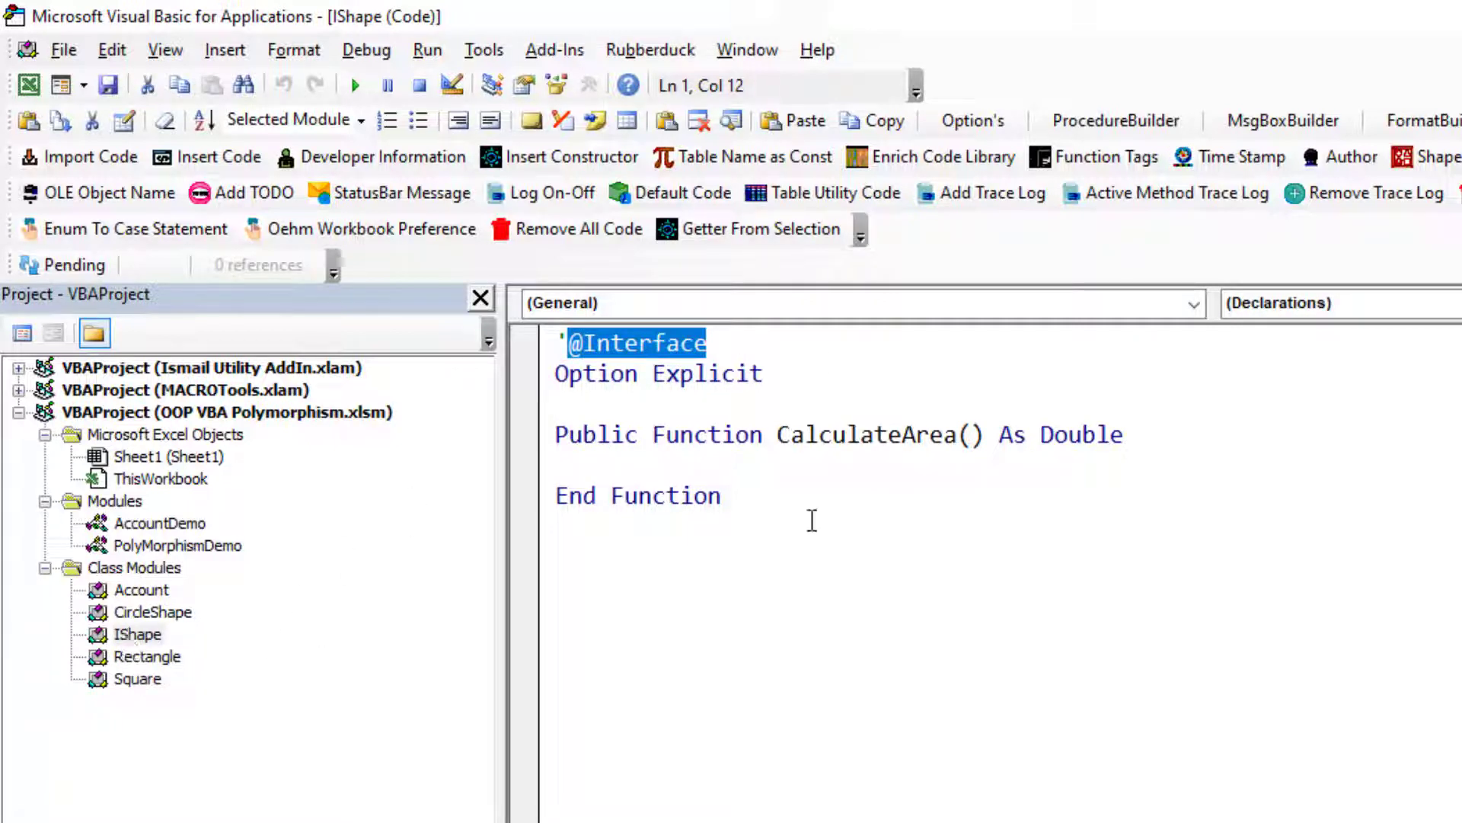
{"action": "left_click", "coordinate": [137, 635]}
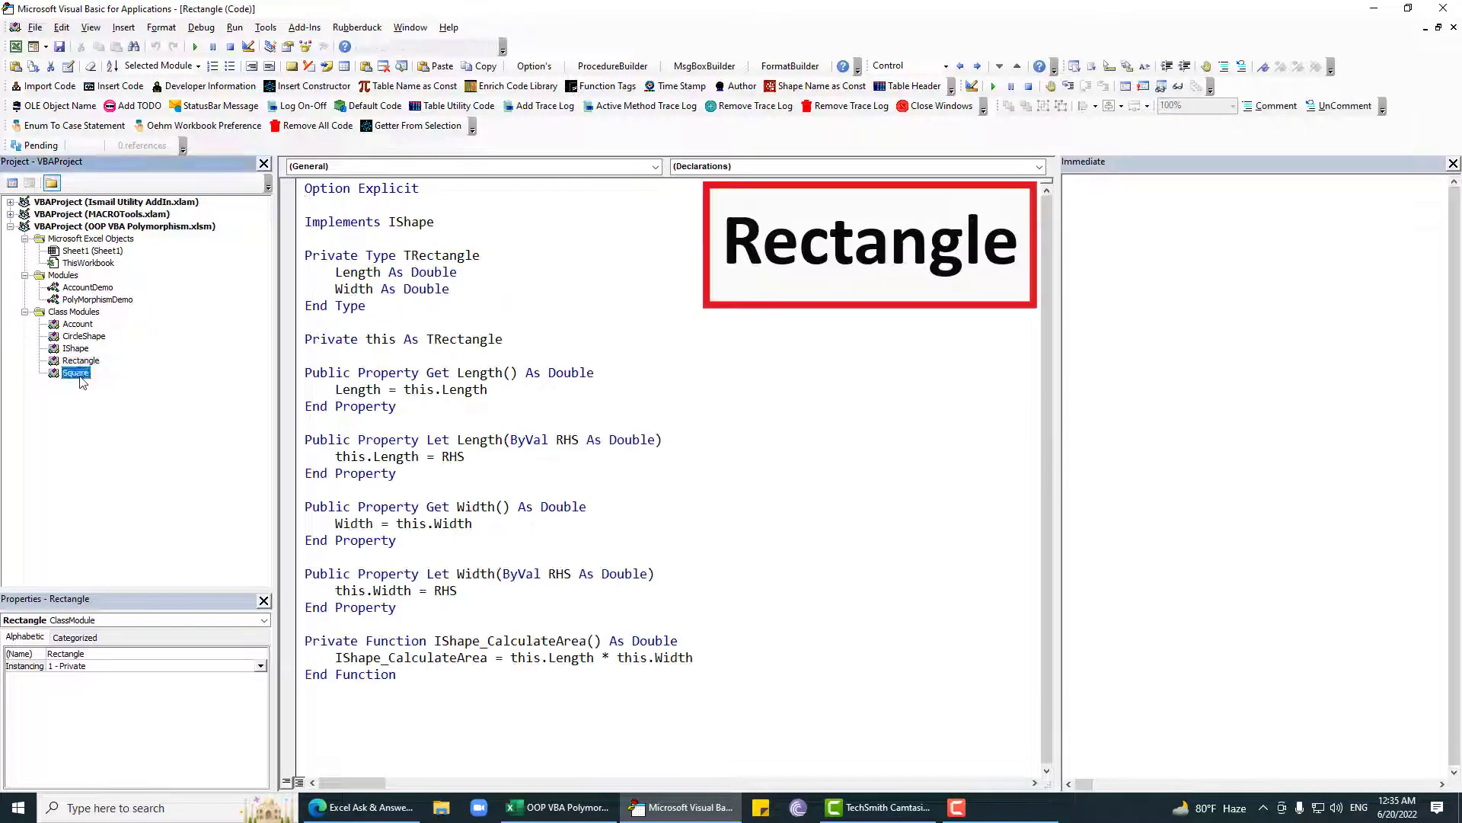
Browse IShape and Rectangle, ending on PolyMorphismDemo where GetArea accepts an IShape.
{"action": "double_click", "coordinate": [83, 336]}
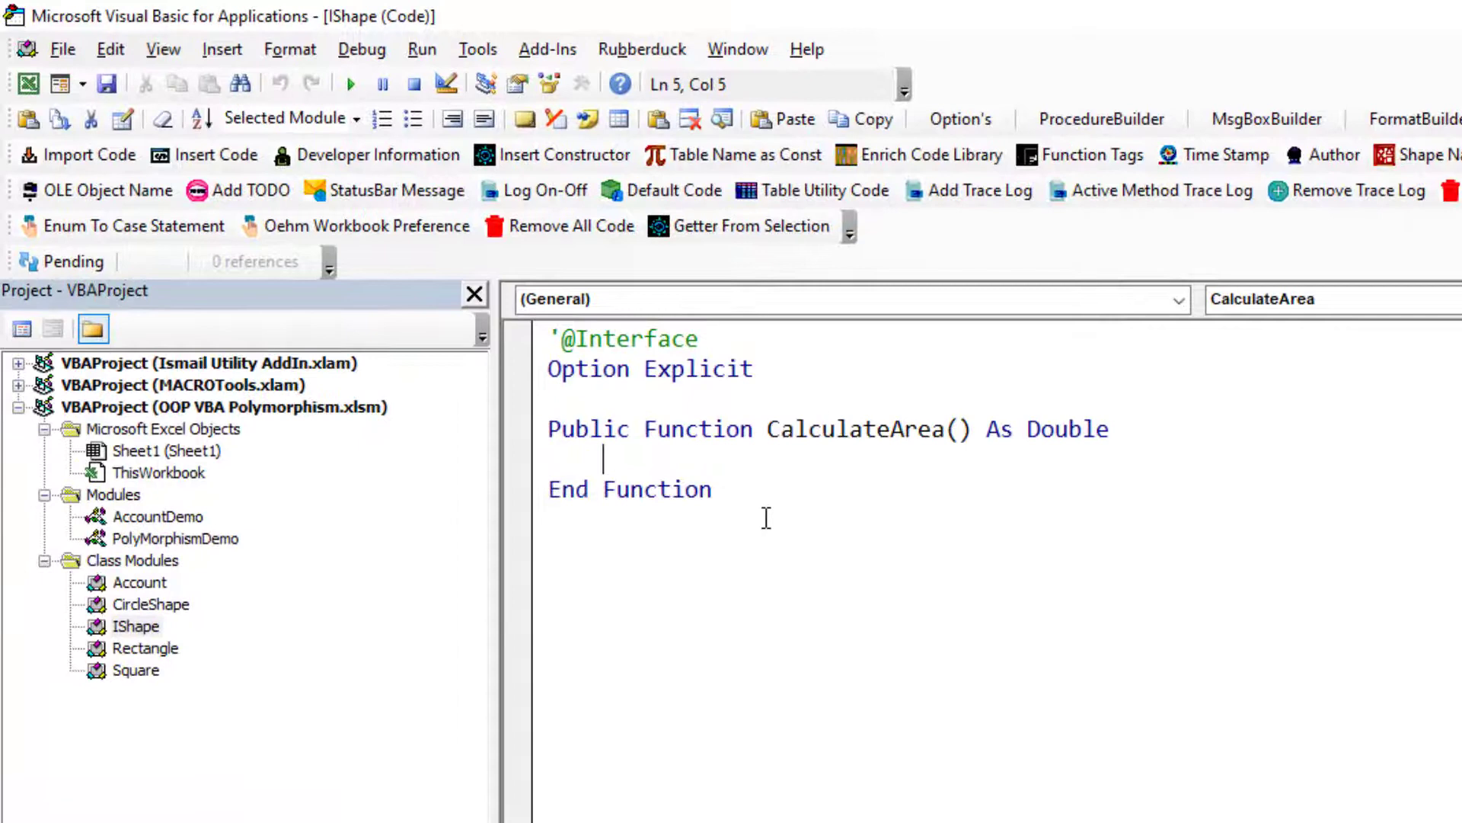
{"action": "double_click", "coordinate": [146, 647]}
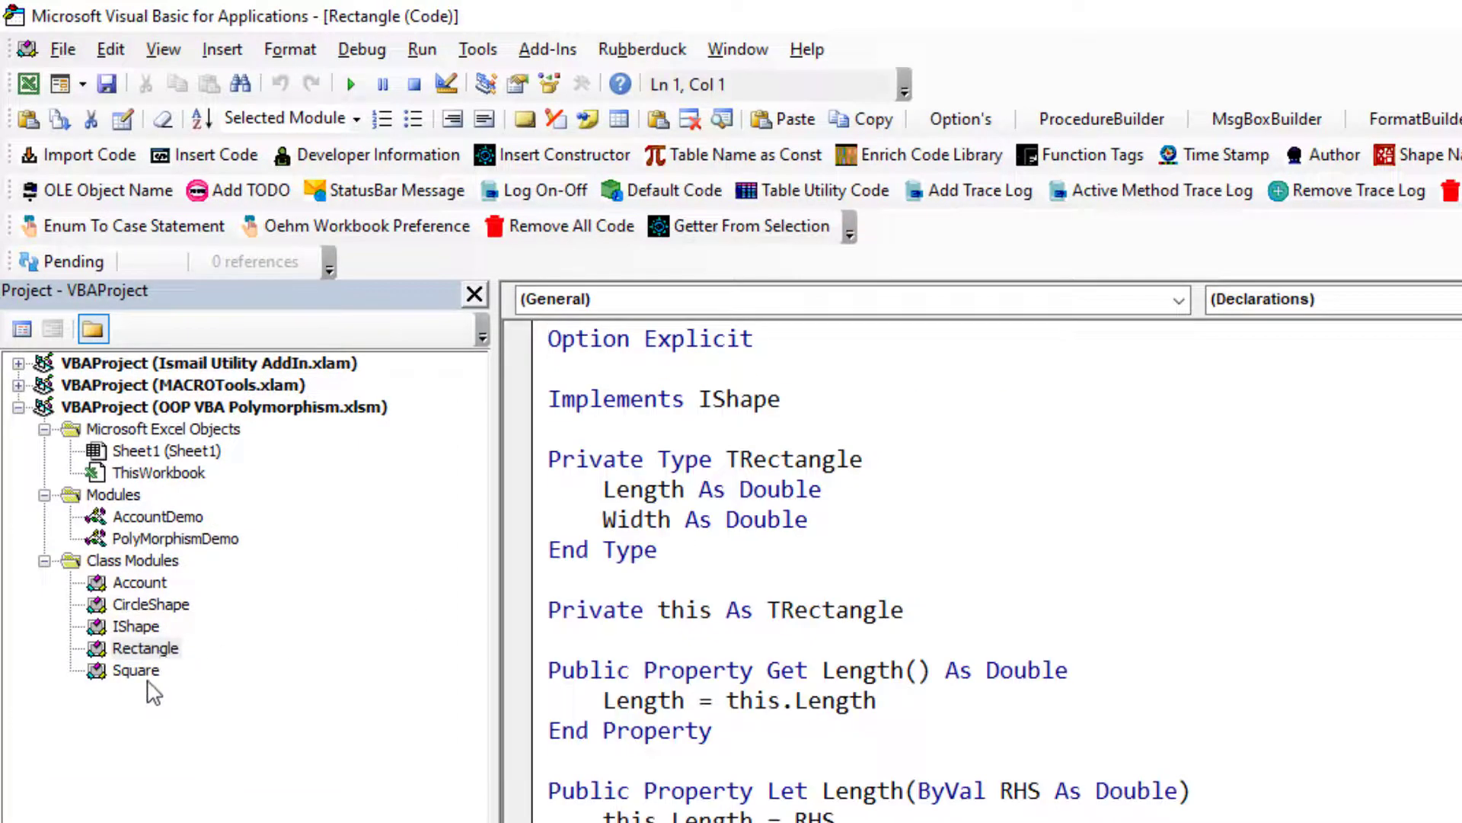
{"action": "double_click", "coordinate": [136, 669]}
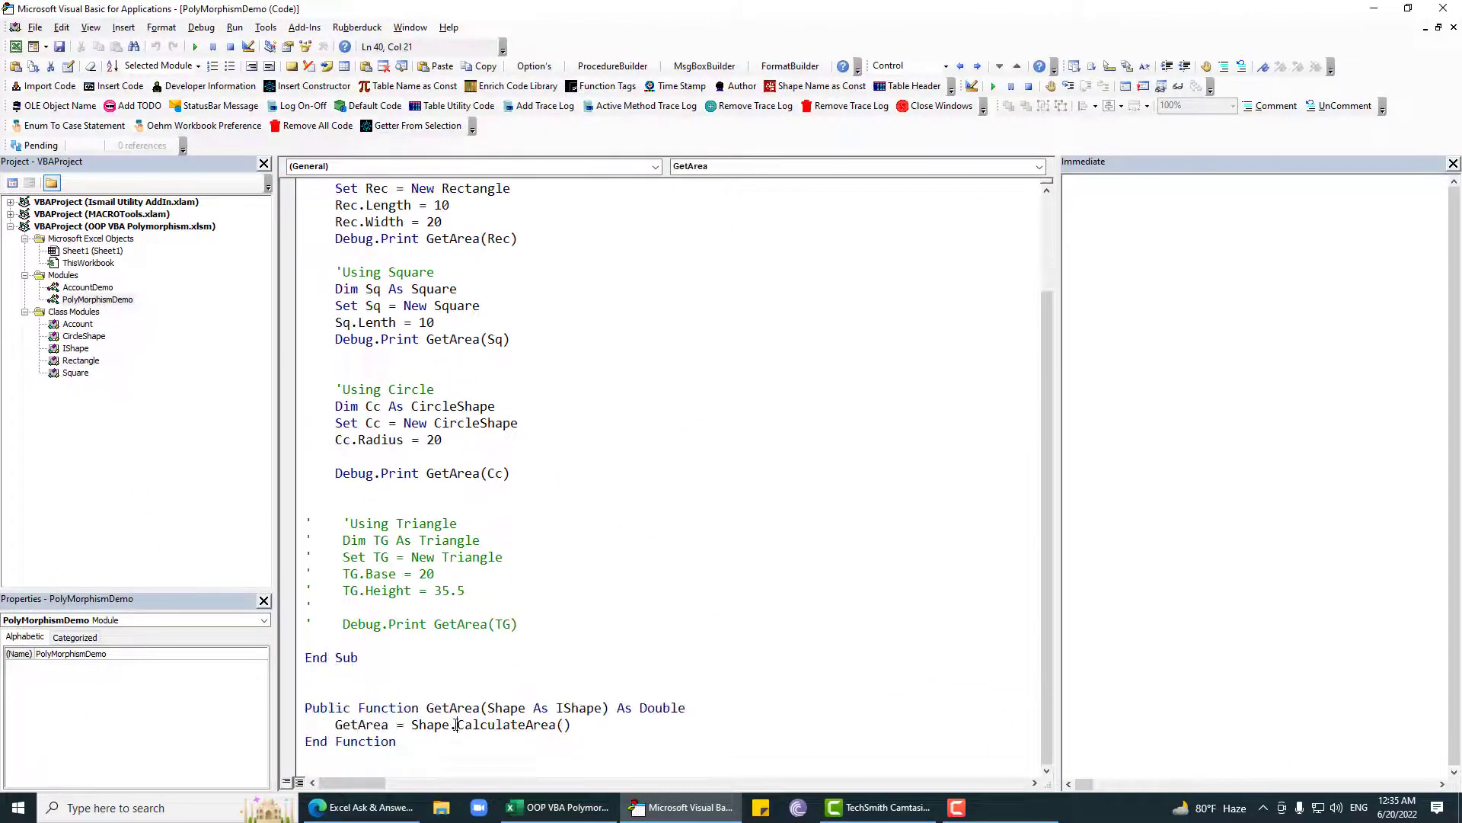
{"action": "mouse_move", "coordinate": [116, 333]}
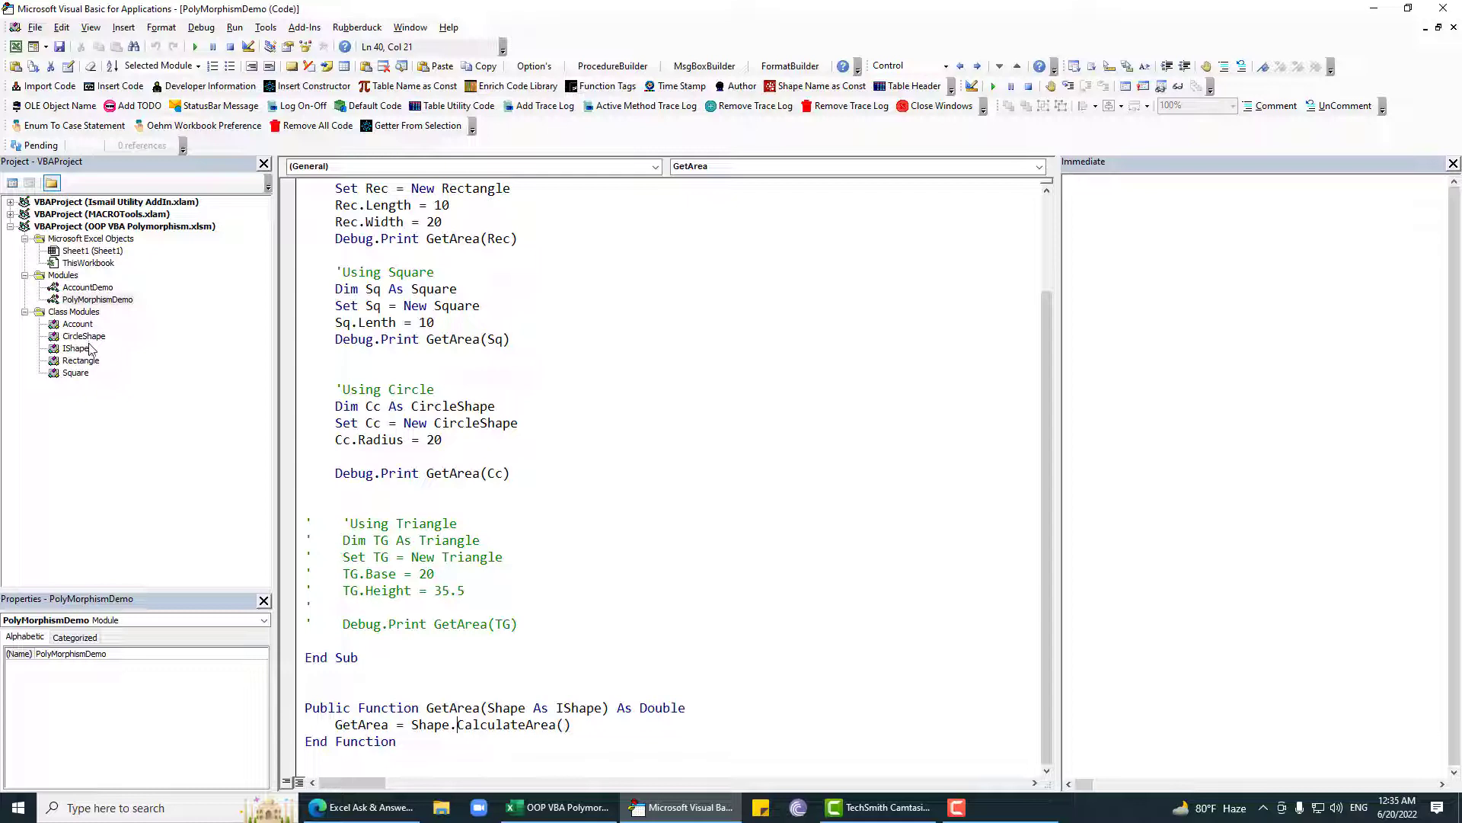
{"action": "mouse_move", "coordinate": [137, 393]}
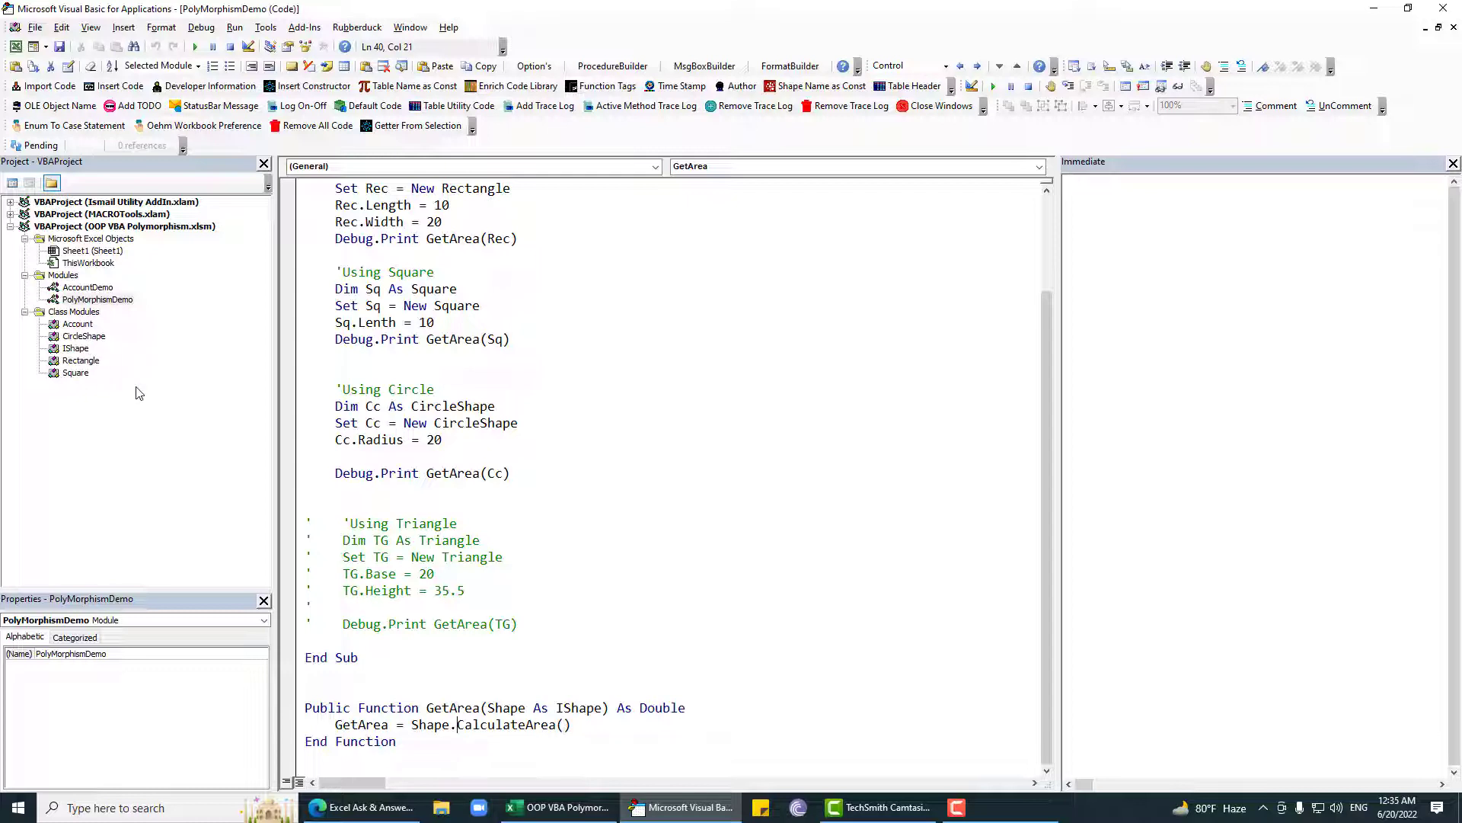
{"action": "mouse_move", "coordinate": [299, 499]}
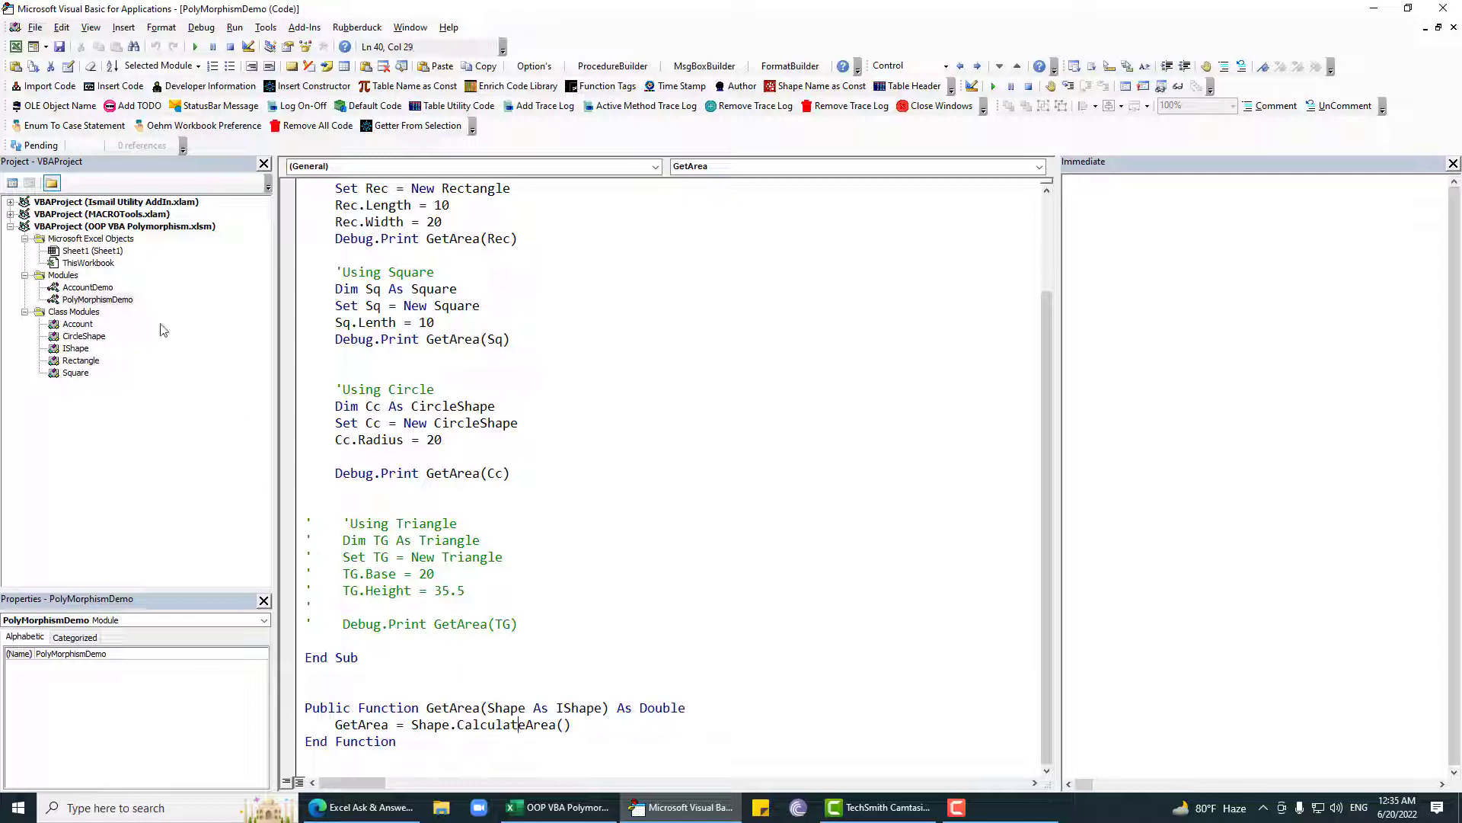
{"action": "mouse_move", "coordinate": [84, 348]}
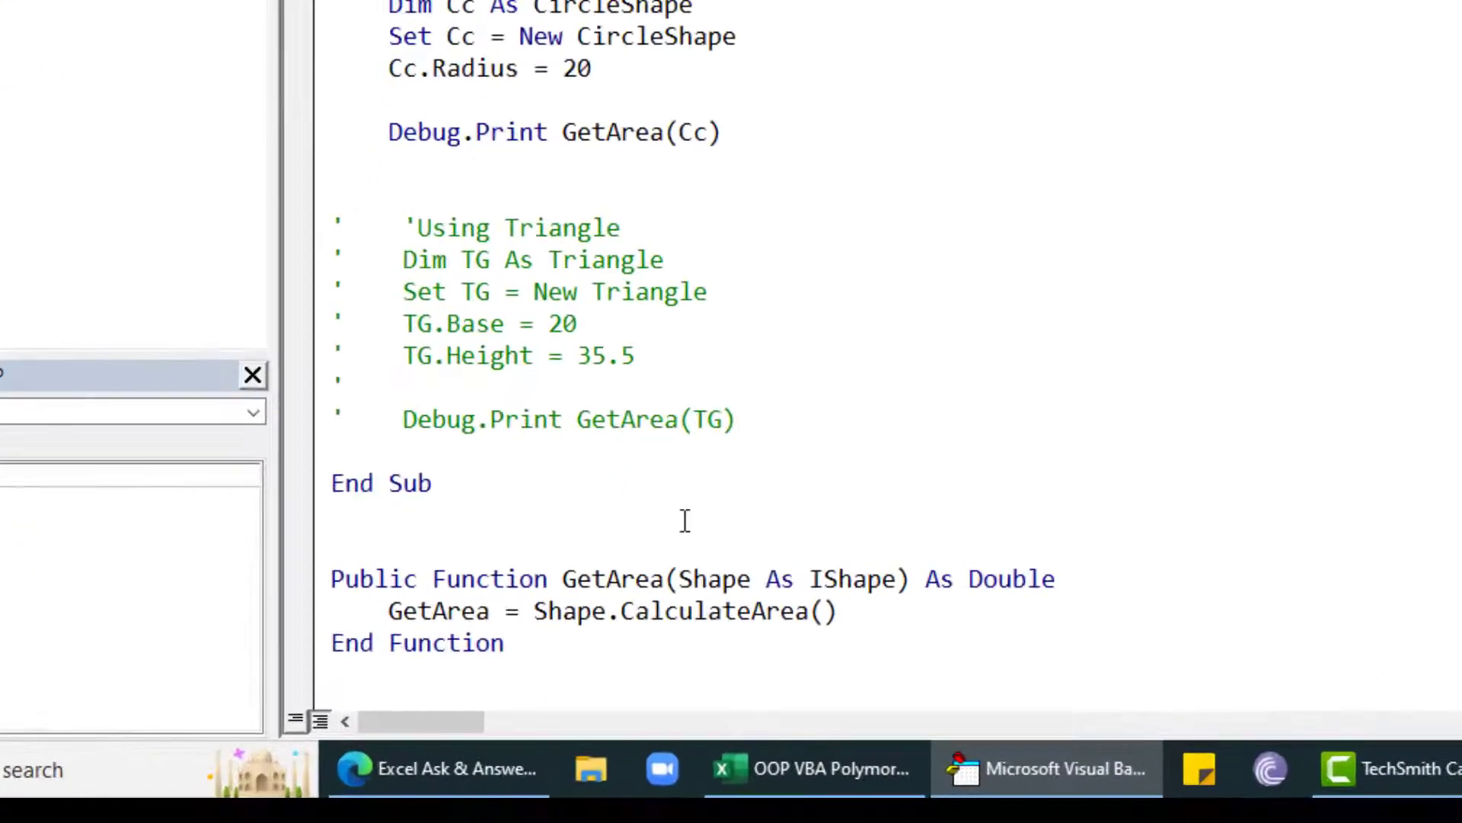
{"action": "left_click_drag", "start_coordinate": [336, 560], "coordinate": [518, 630]}
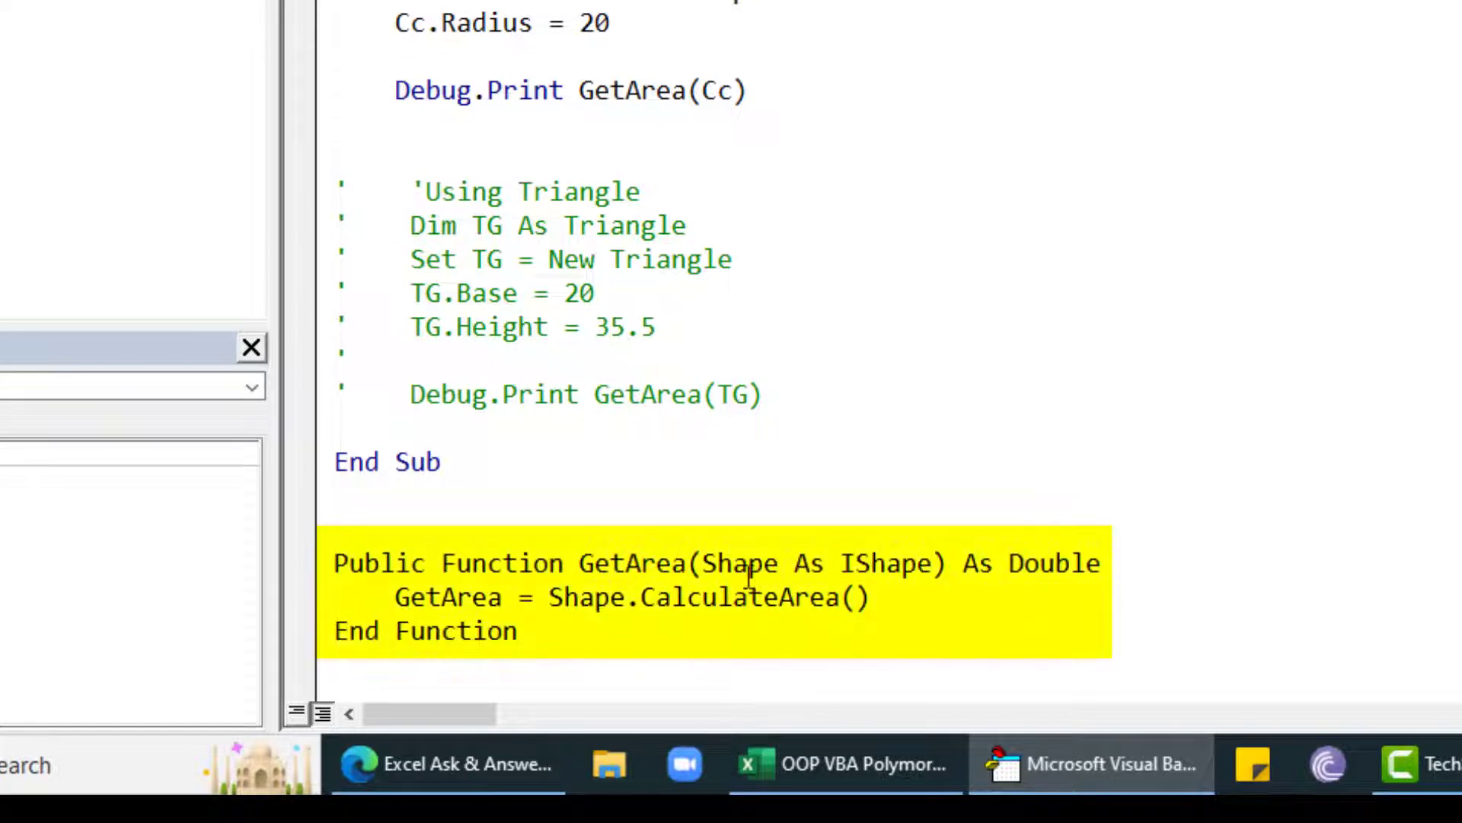
{"action": "left_click", "coordinate": [778, 562]}
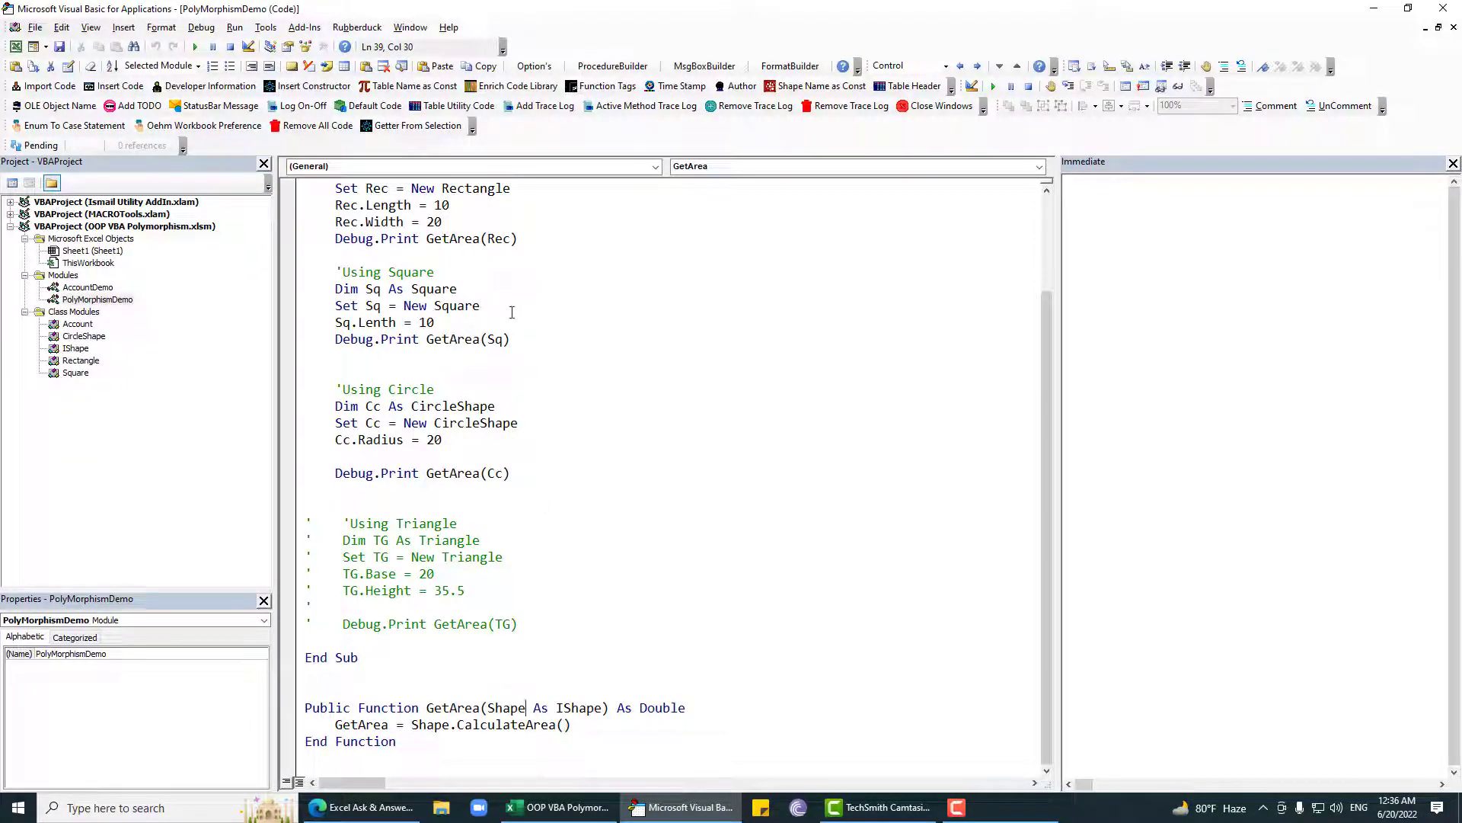
{"action": "mouse_move", "coordinate": [137, 416]}
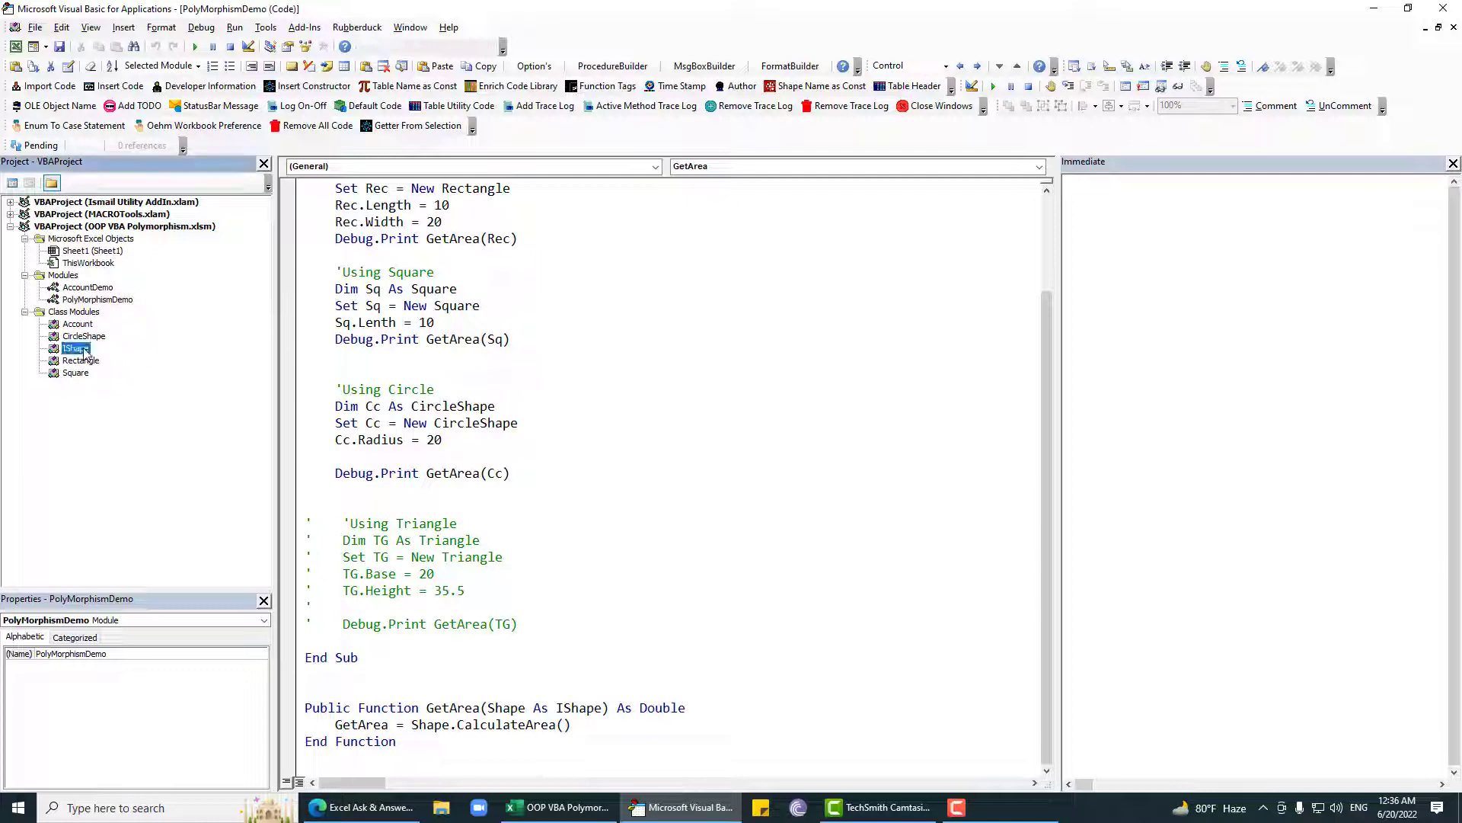
Review the IShape, PolyMorphismDemo, Rectangle and Square module code.
{"action": "double_click", "coordinate": [75, 347]}
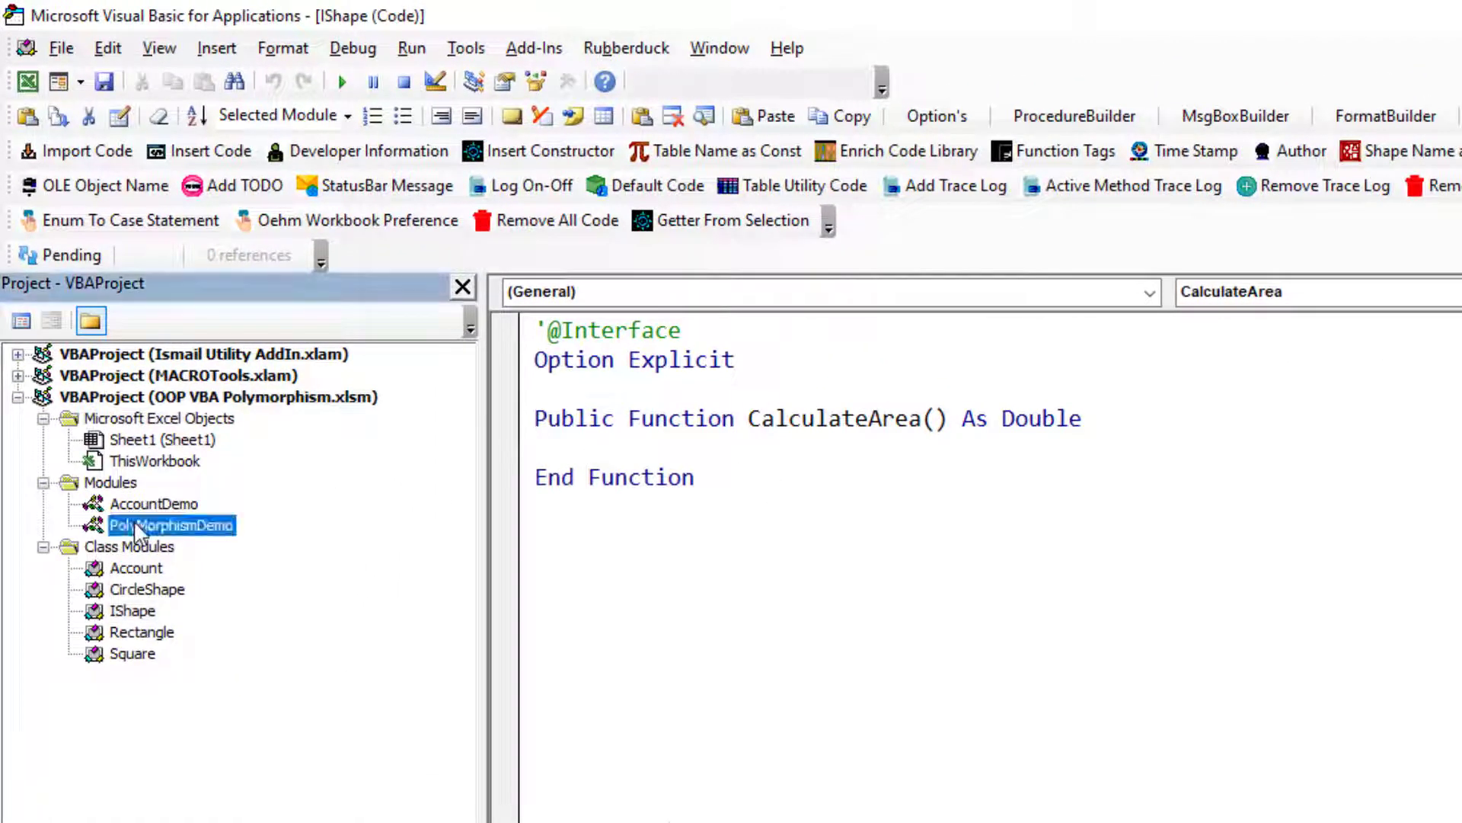
{"action": "double_click", "coordinate": [170, 524]}
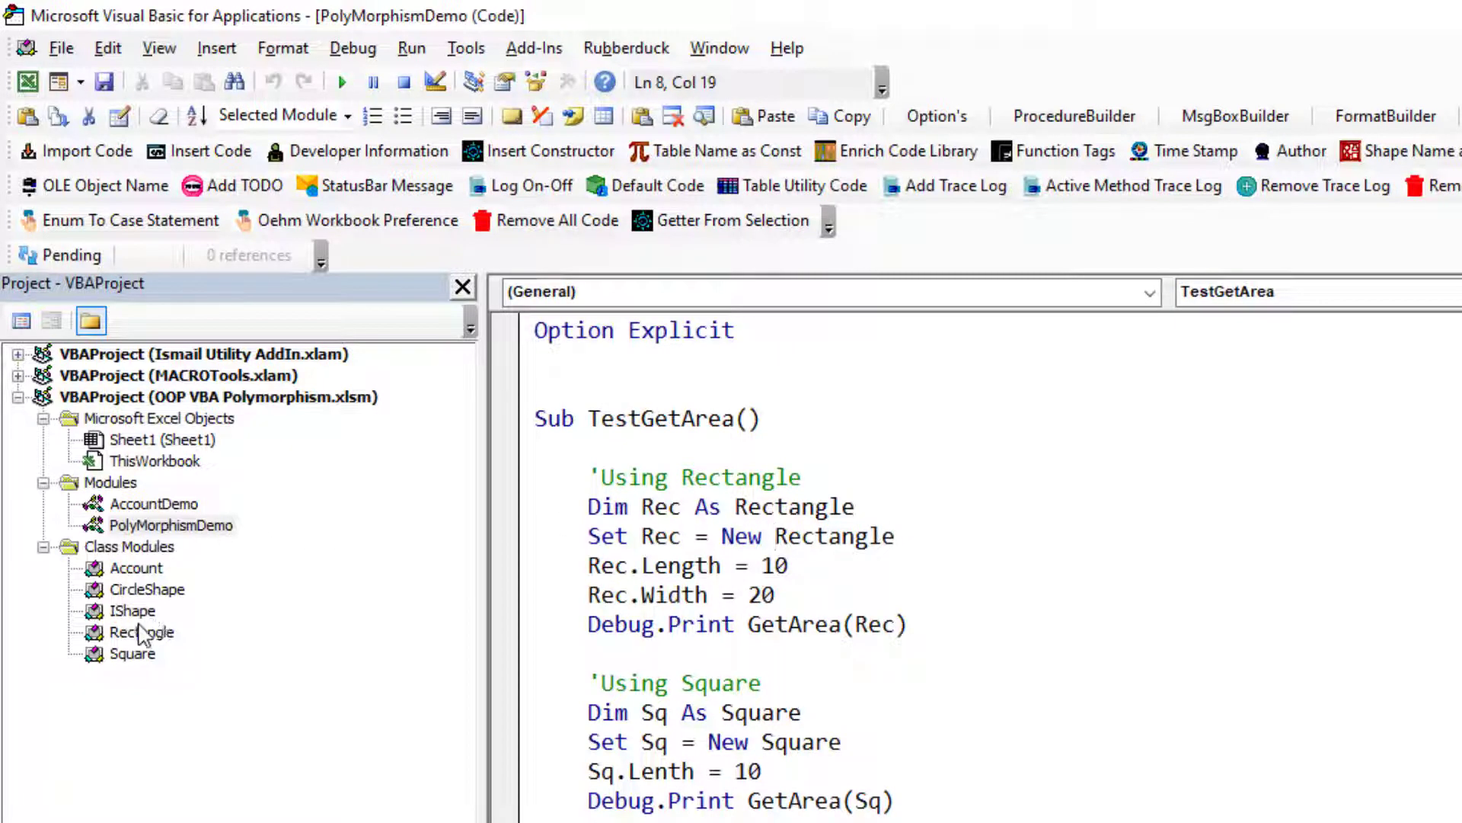
{"action": "double_click", "coordinate": [142, 631]}
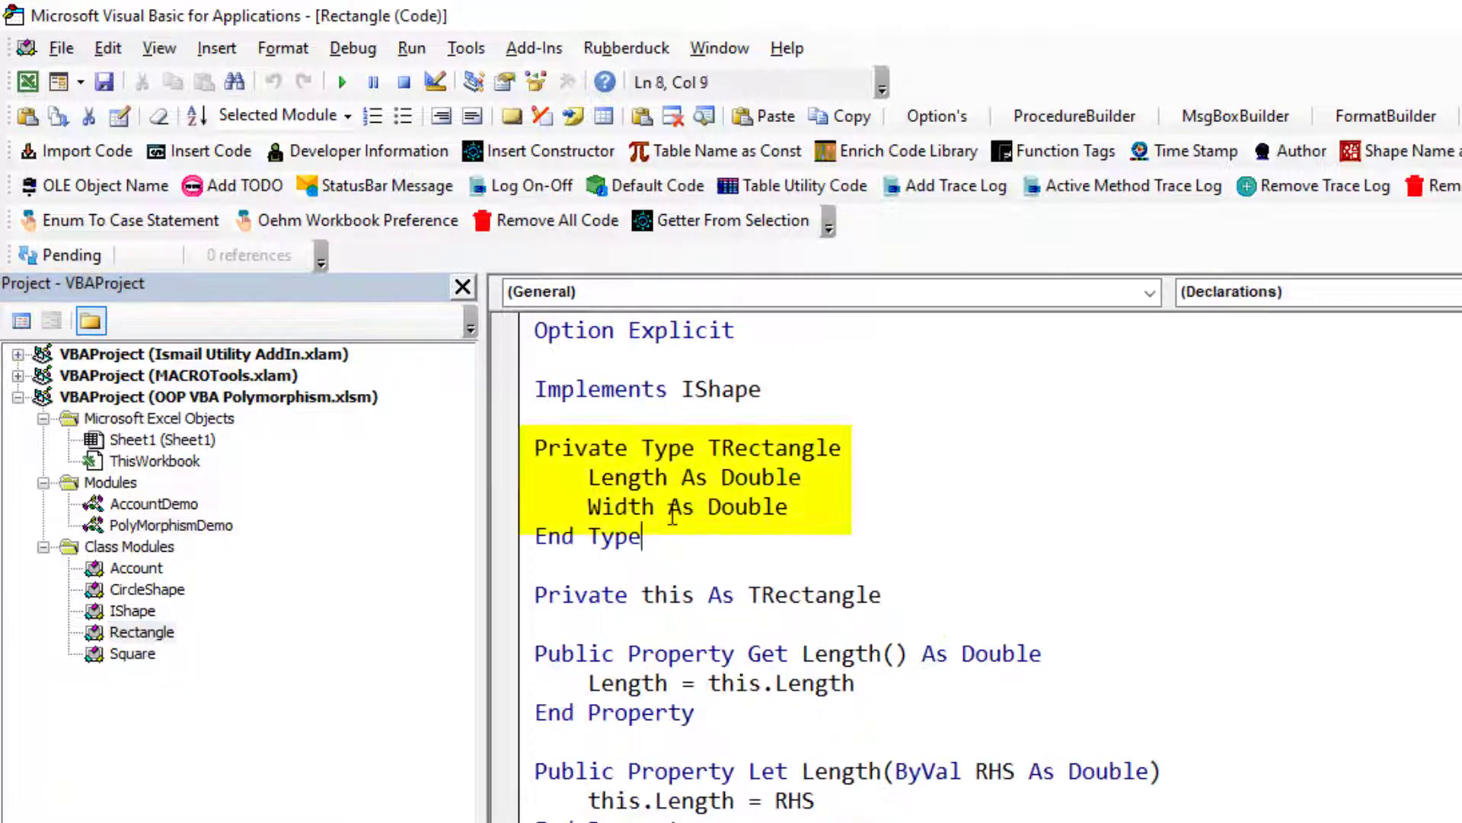
{"action": "double_click", "coordinate": [627, 477]}
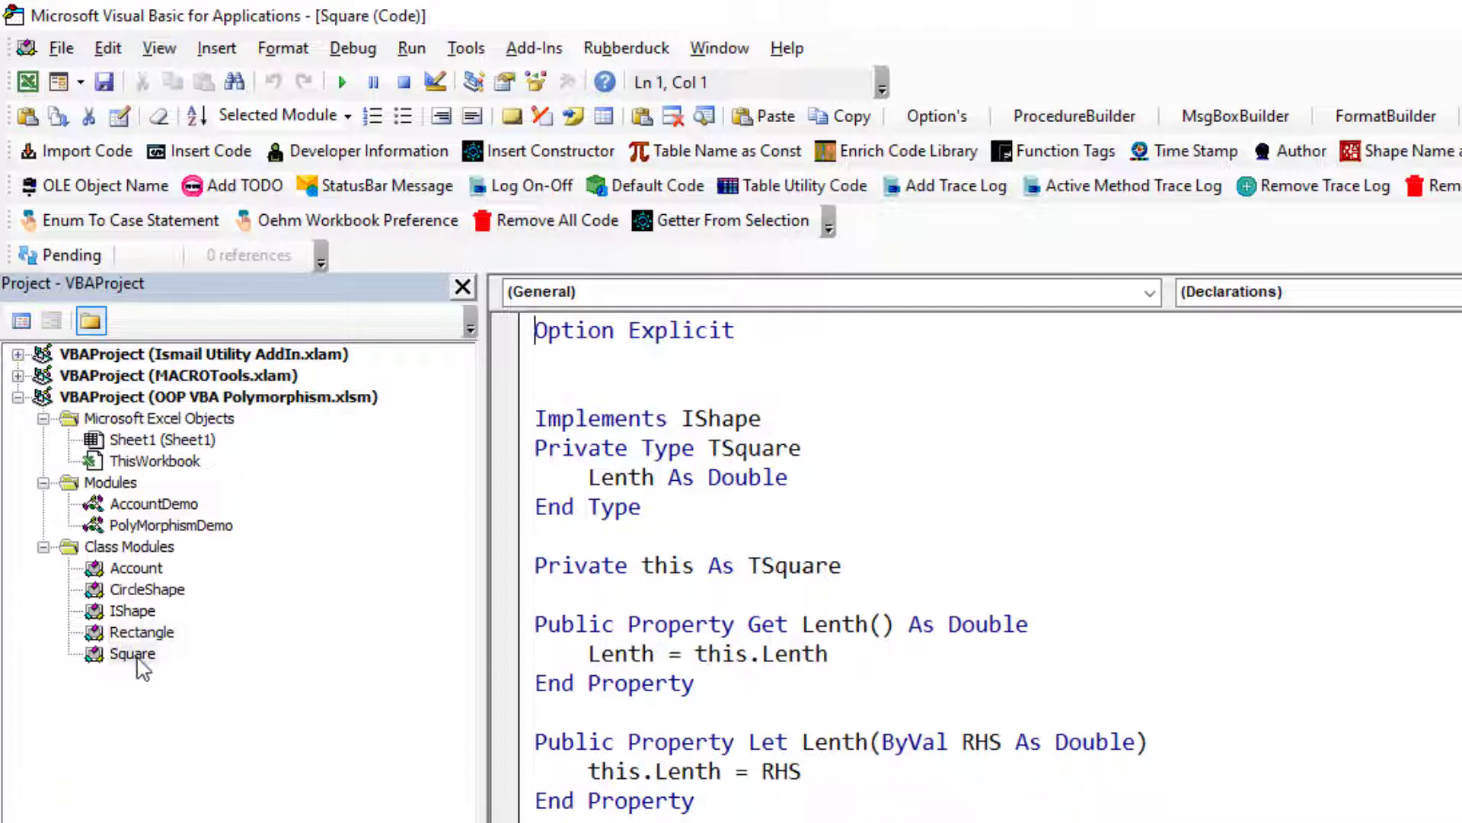
{"action": "double_click", "coordinate": [619, 477]}
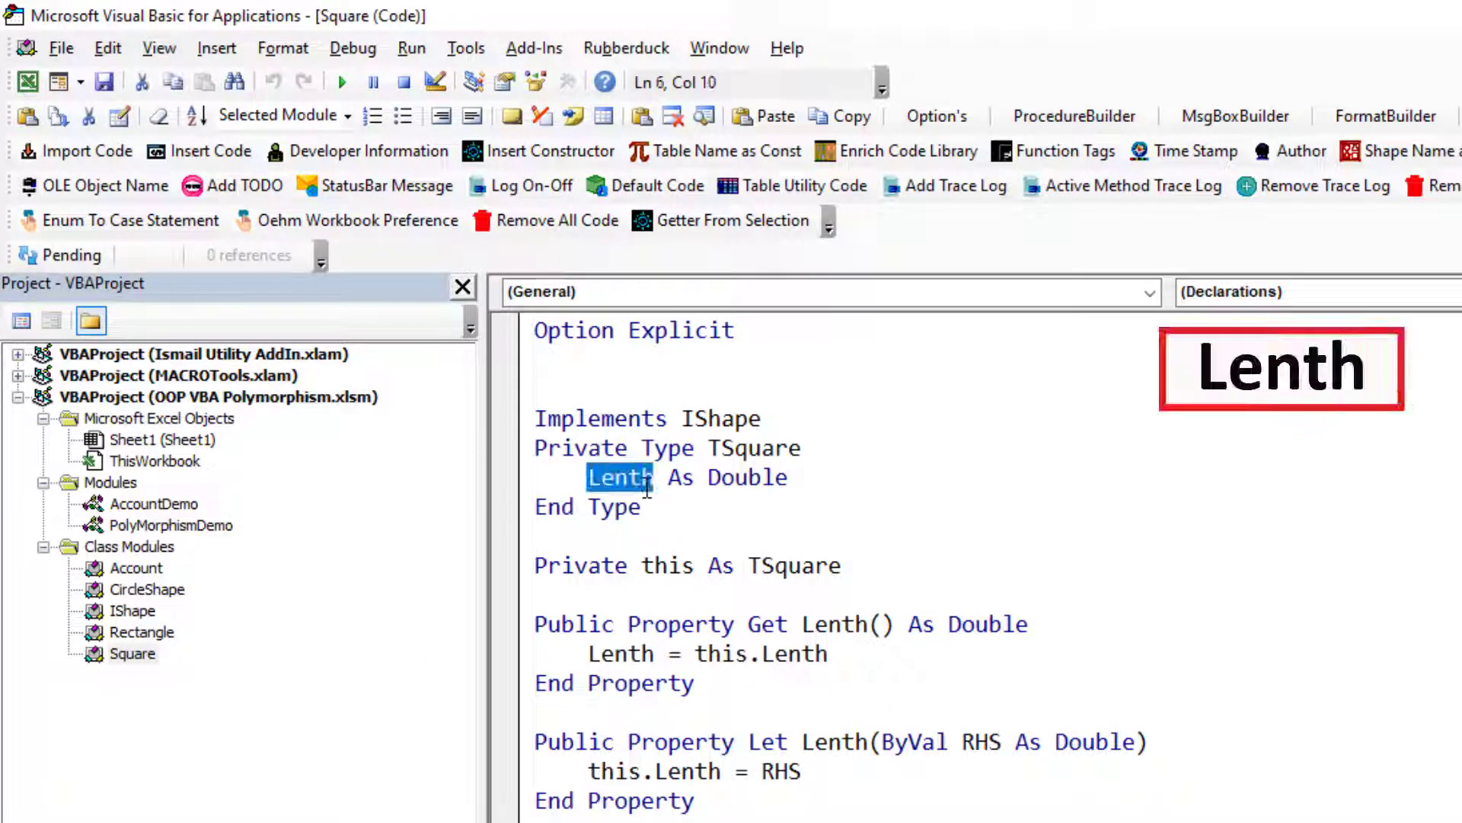
Review CircleShape, Rectangle and IShape, then run TestGetArea printing 200, 100 and 1256.64.
{"action": "left_click", "coordinate": [147, 588]}
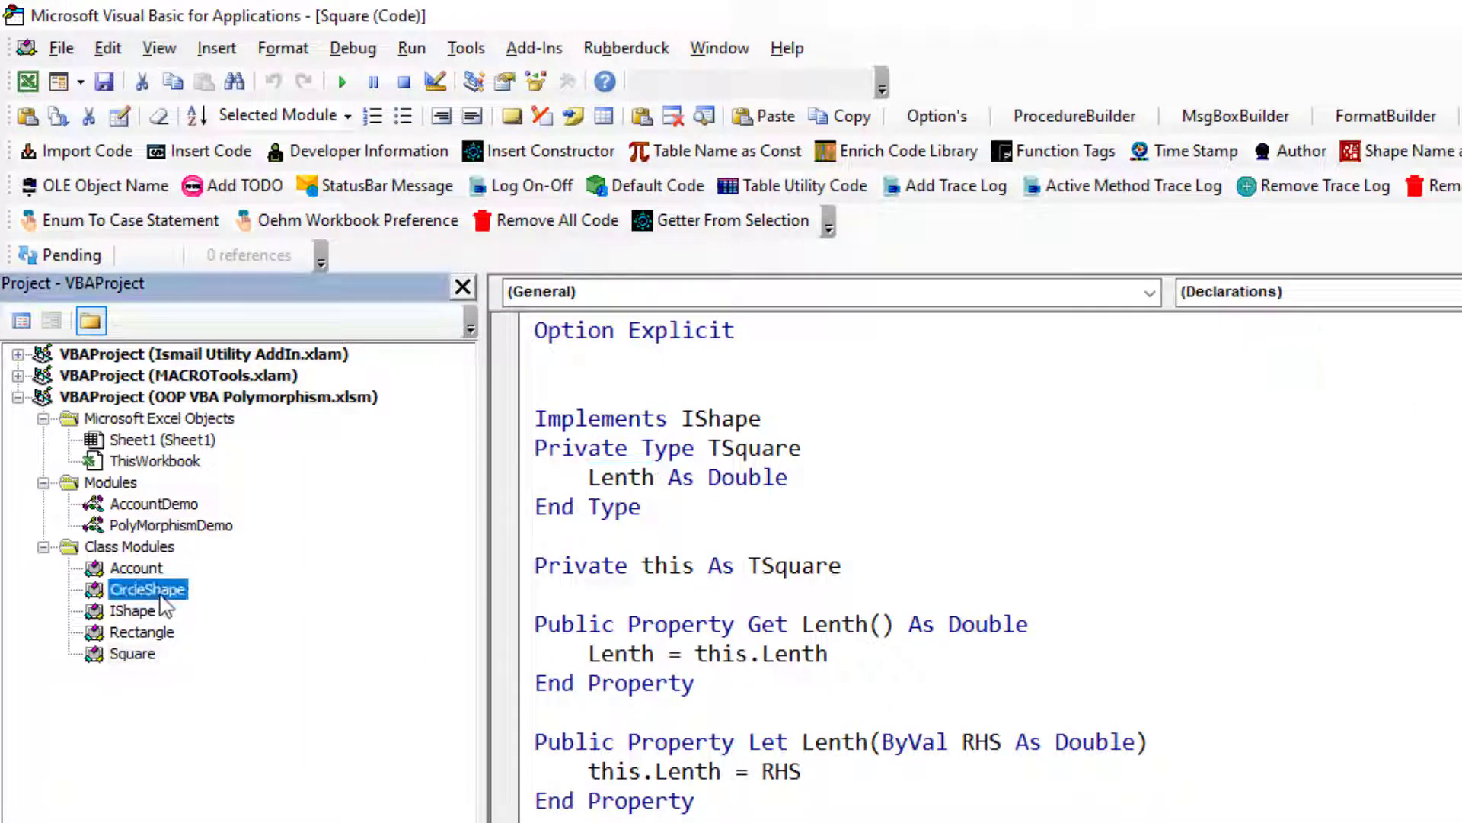
{"action": "double_click", "coordinate": [146, 588]}
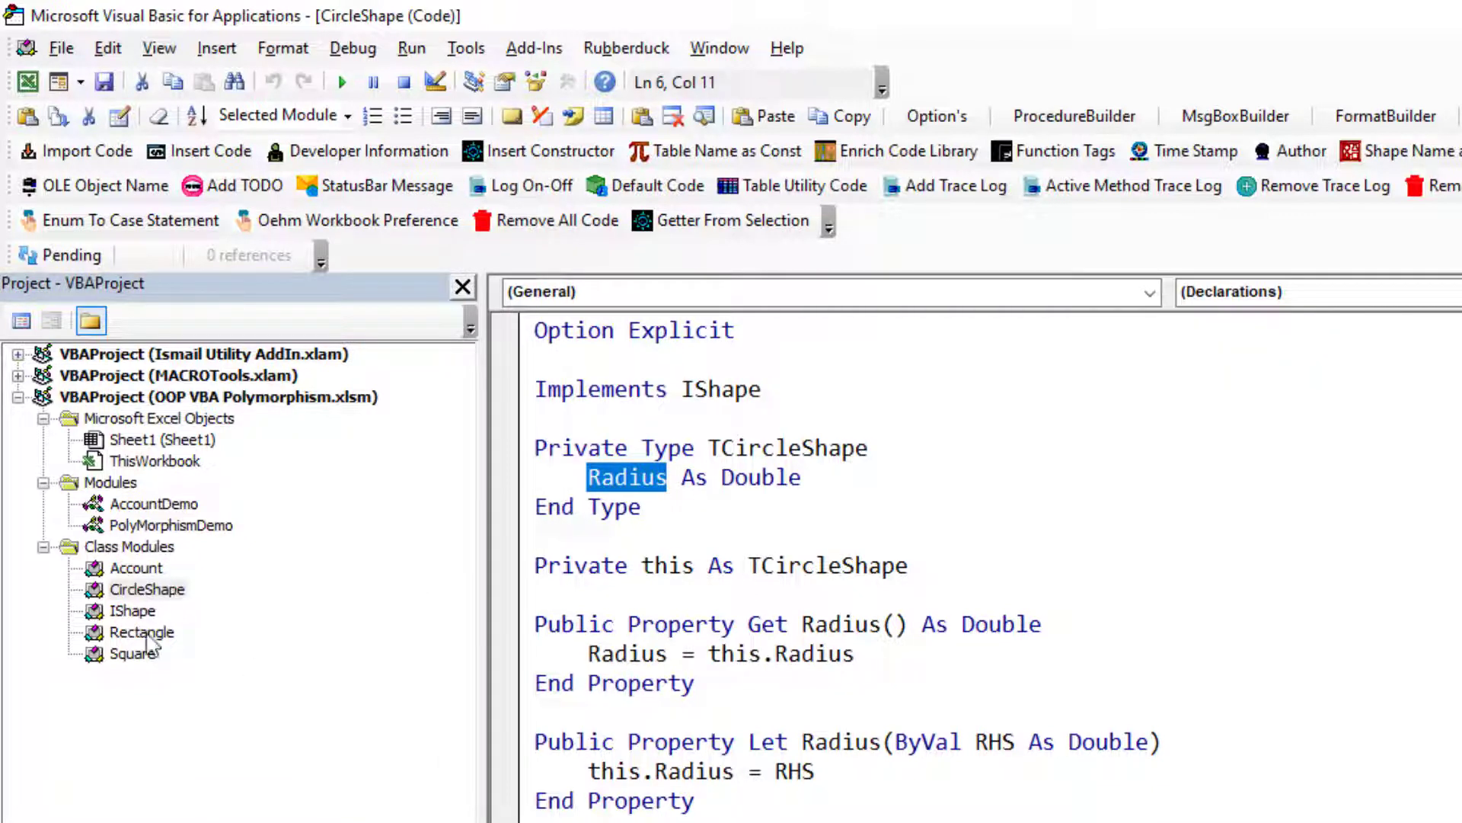
{"action": "double_click", "coordinate": [144, 632]}
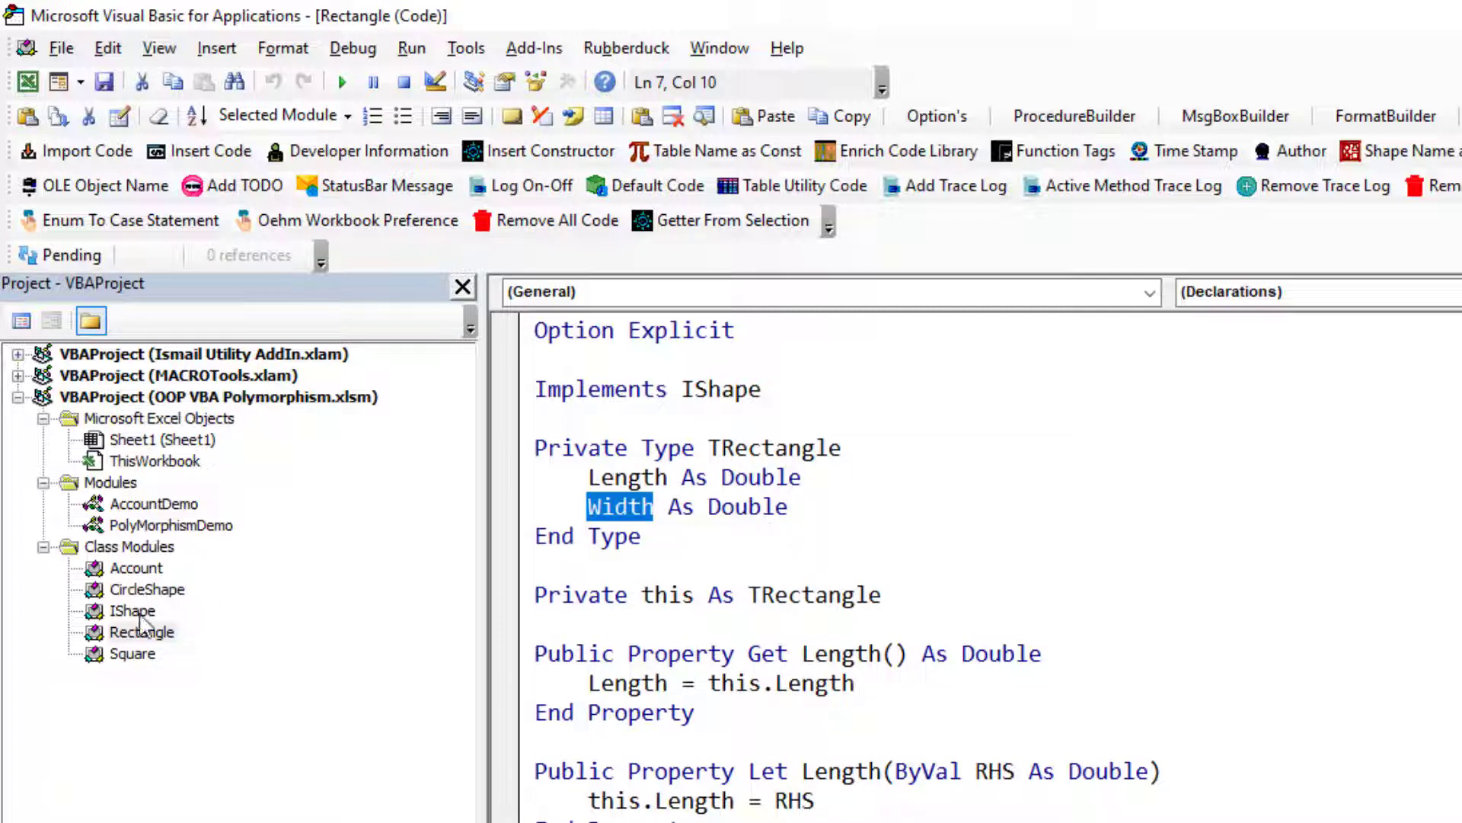
{"action": "double_click", "coordinate": [132, 610]}
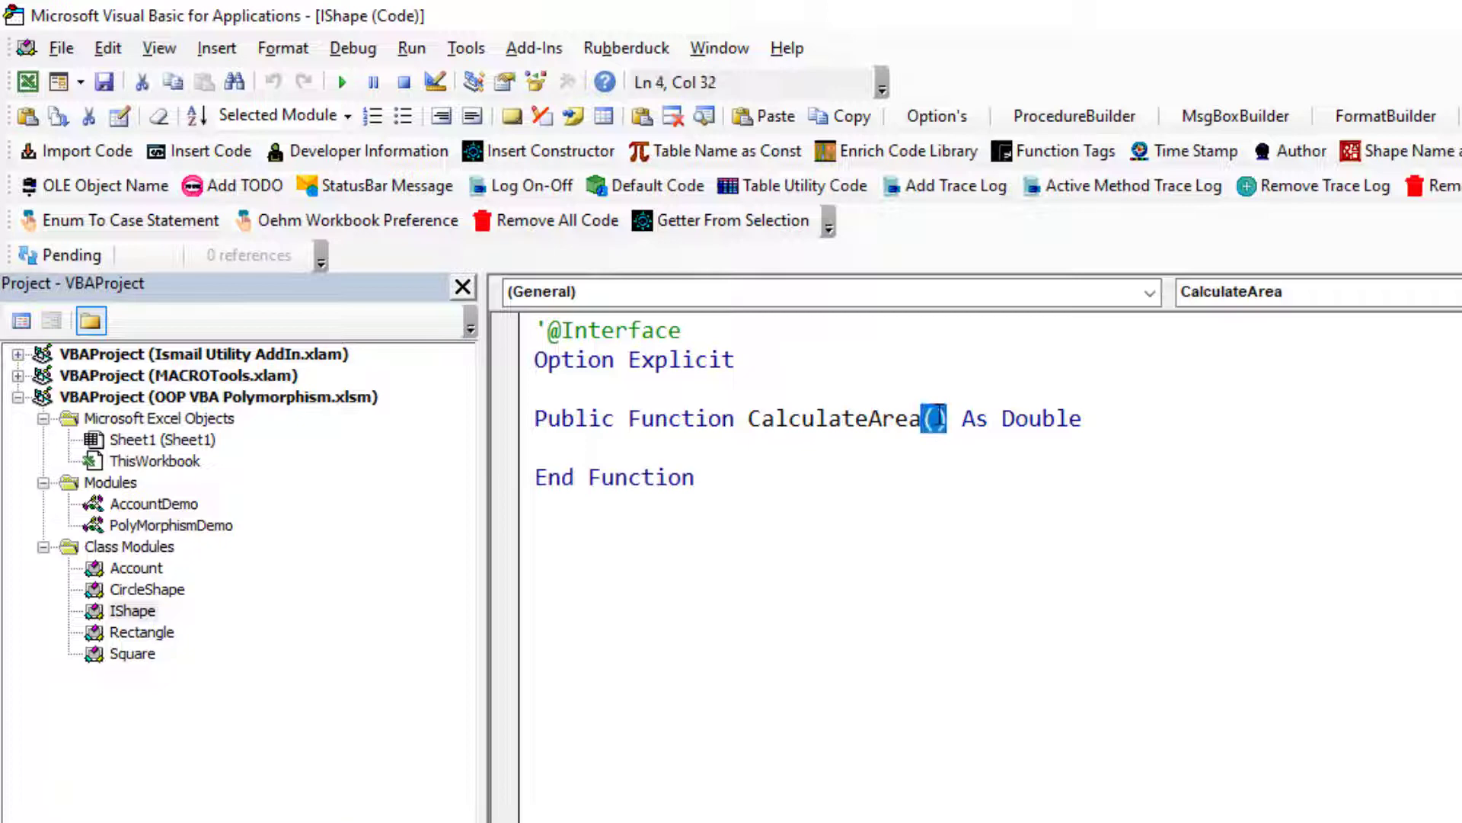
{"action": "double_click", "coordinate": [832, 419]}
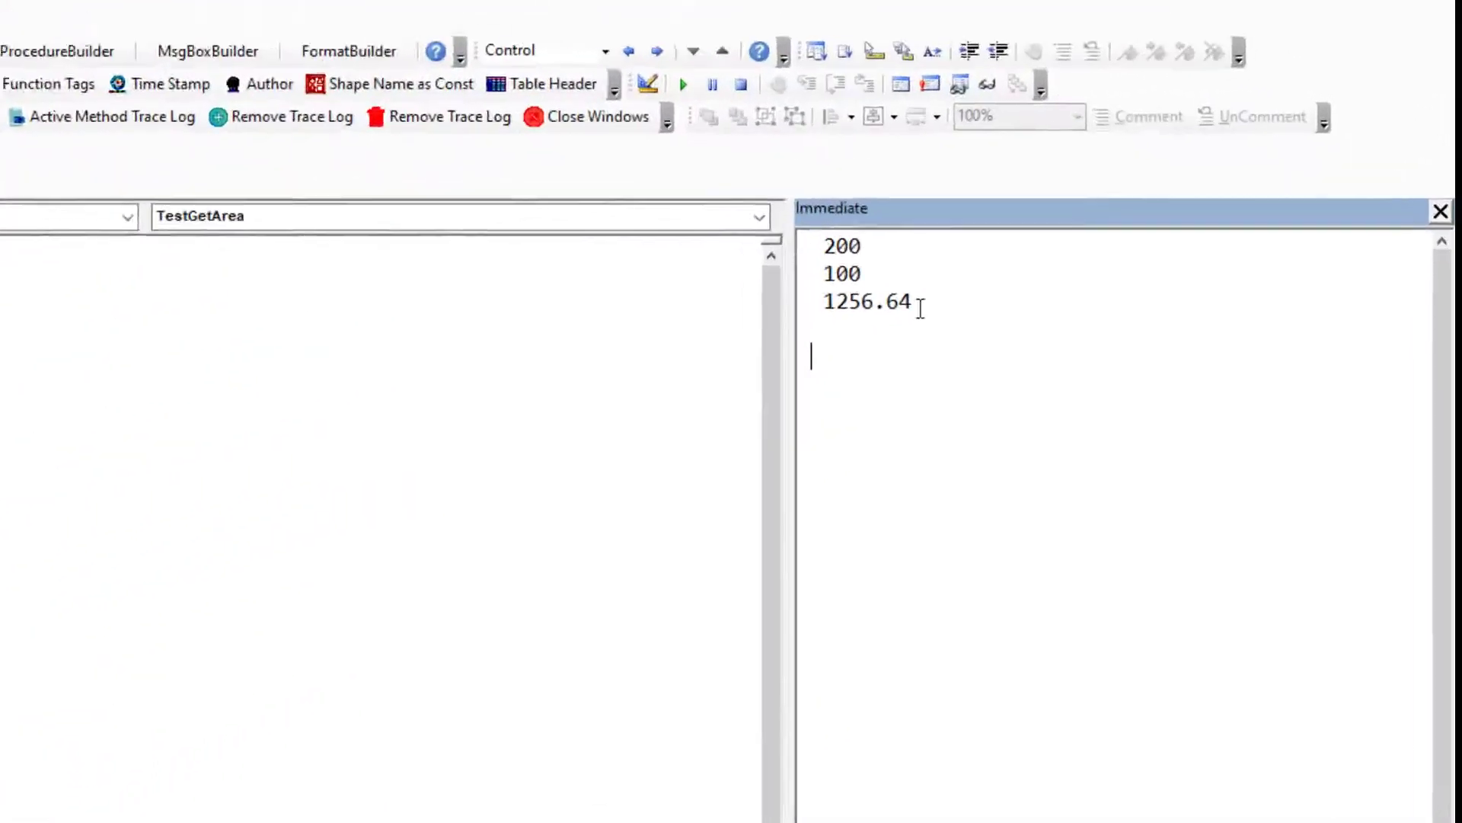
Prefix the first Debug.Print with "Area of rectangle : " & GetArea(Rec).
{"action": "double_click", "coordinate": [842, 273]}
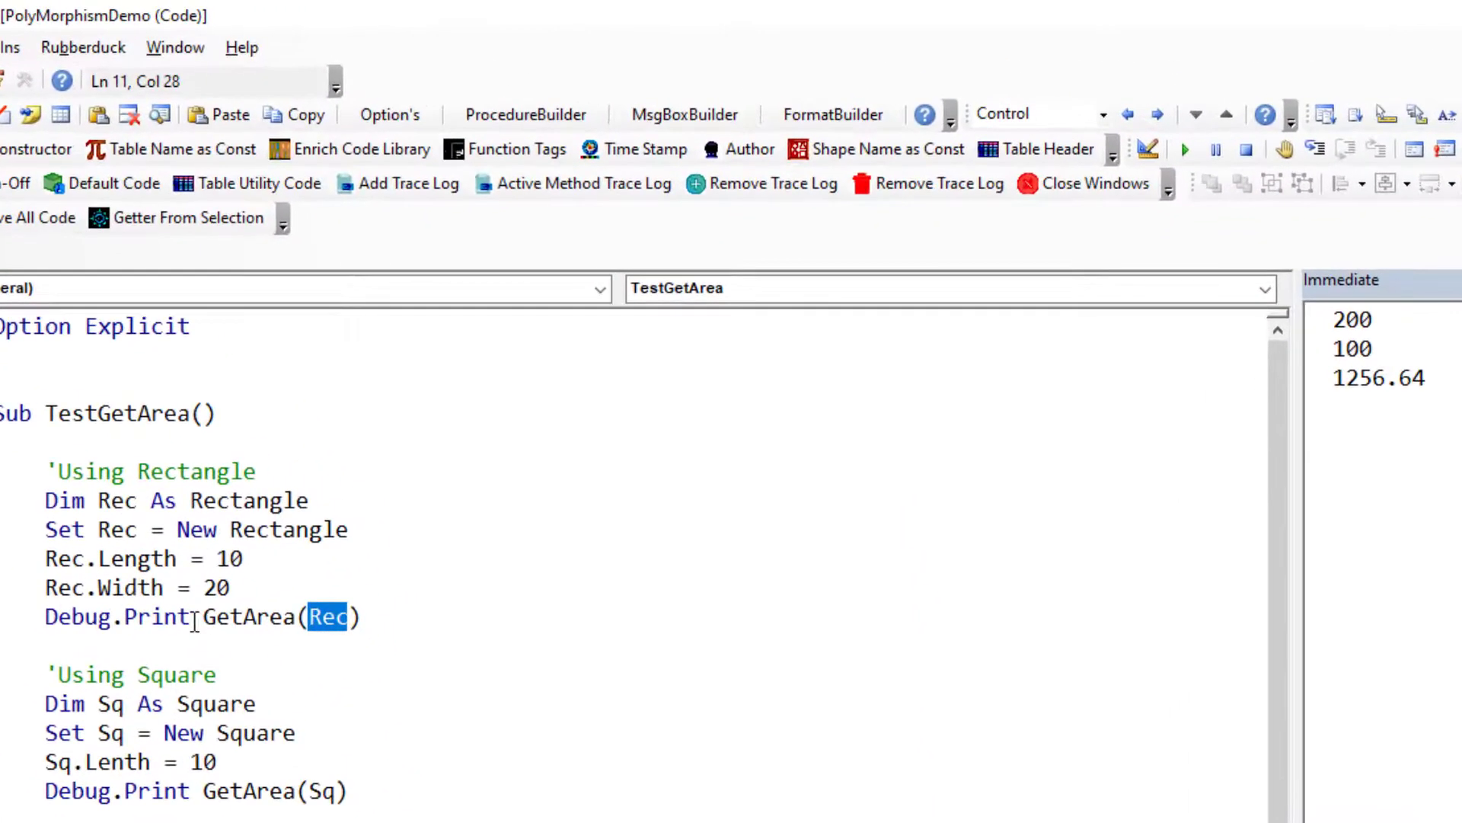
{"action": "type", "text": "\""}
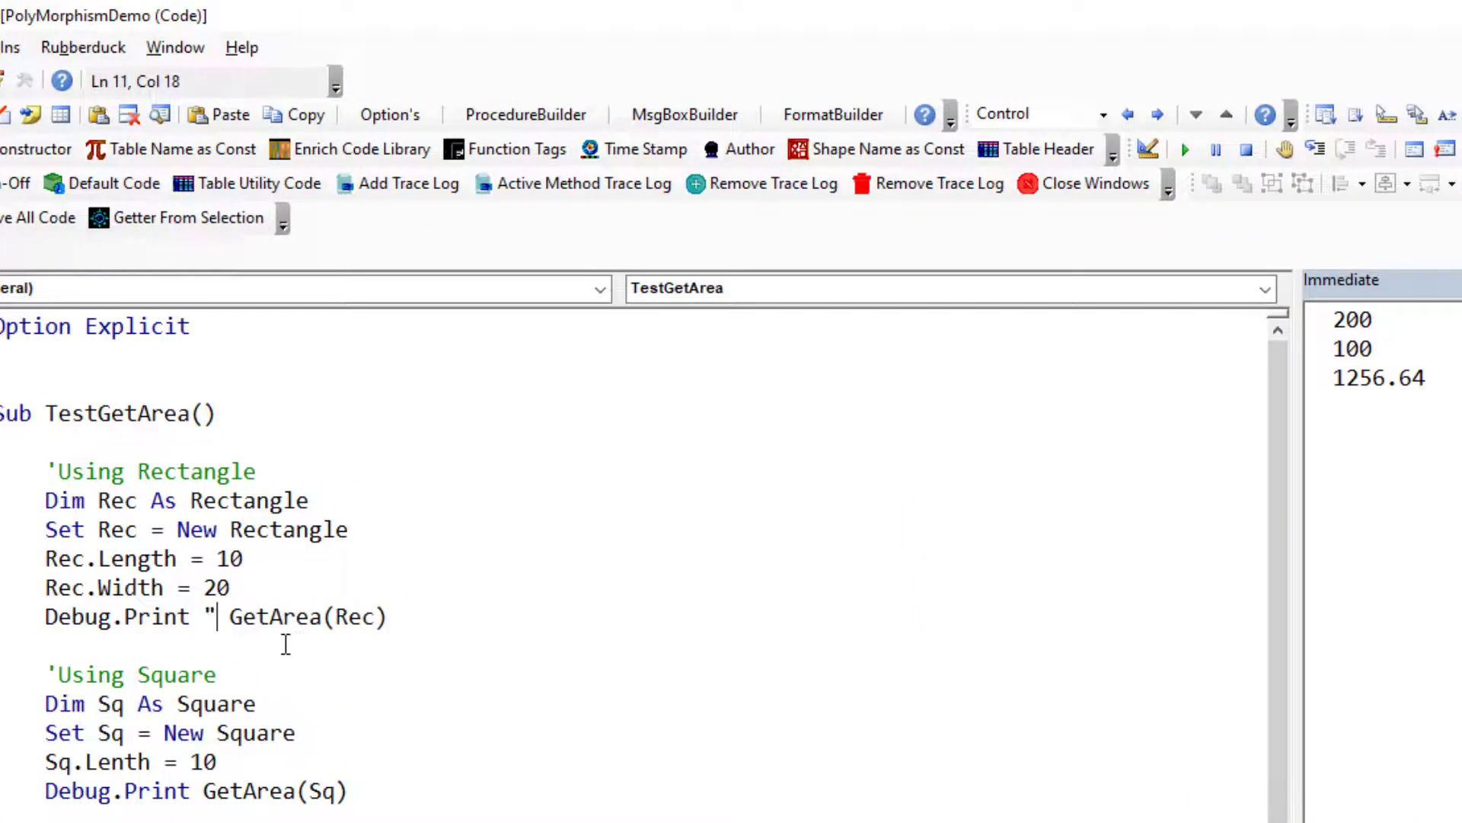
{"action": "type", "text": "Area o"}
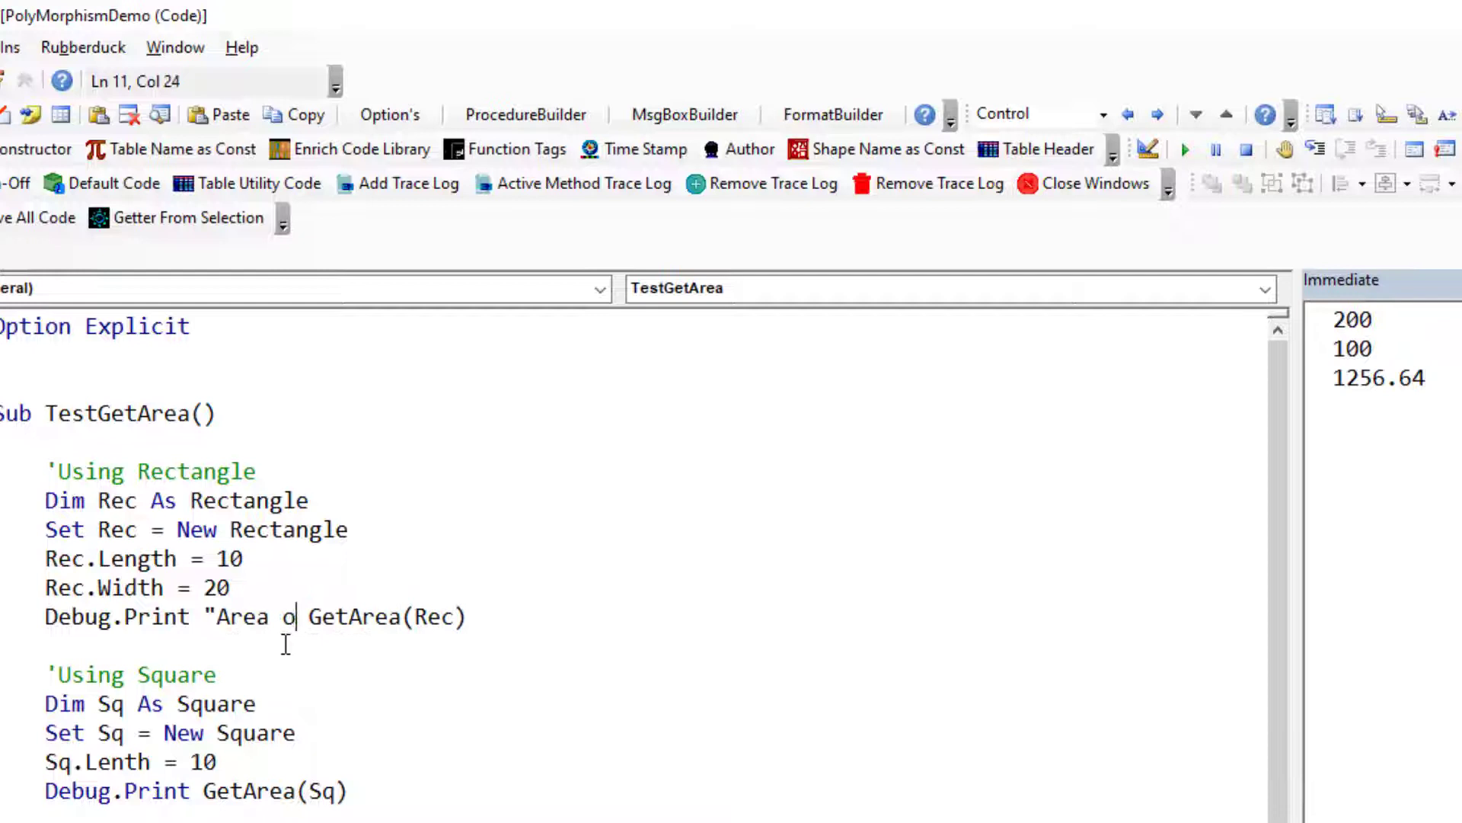
{"action": "type", "text": "f rectangel"}
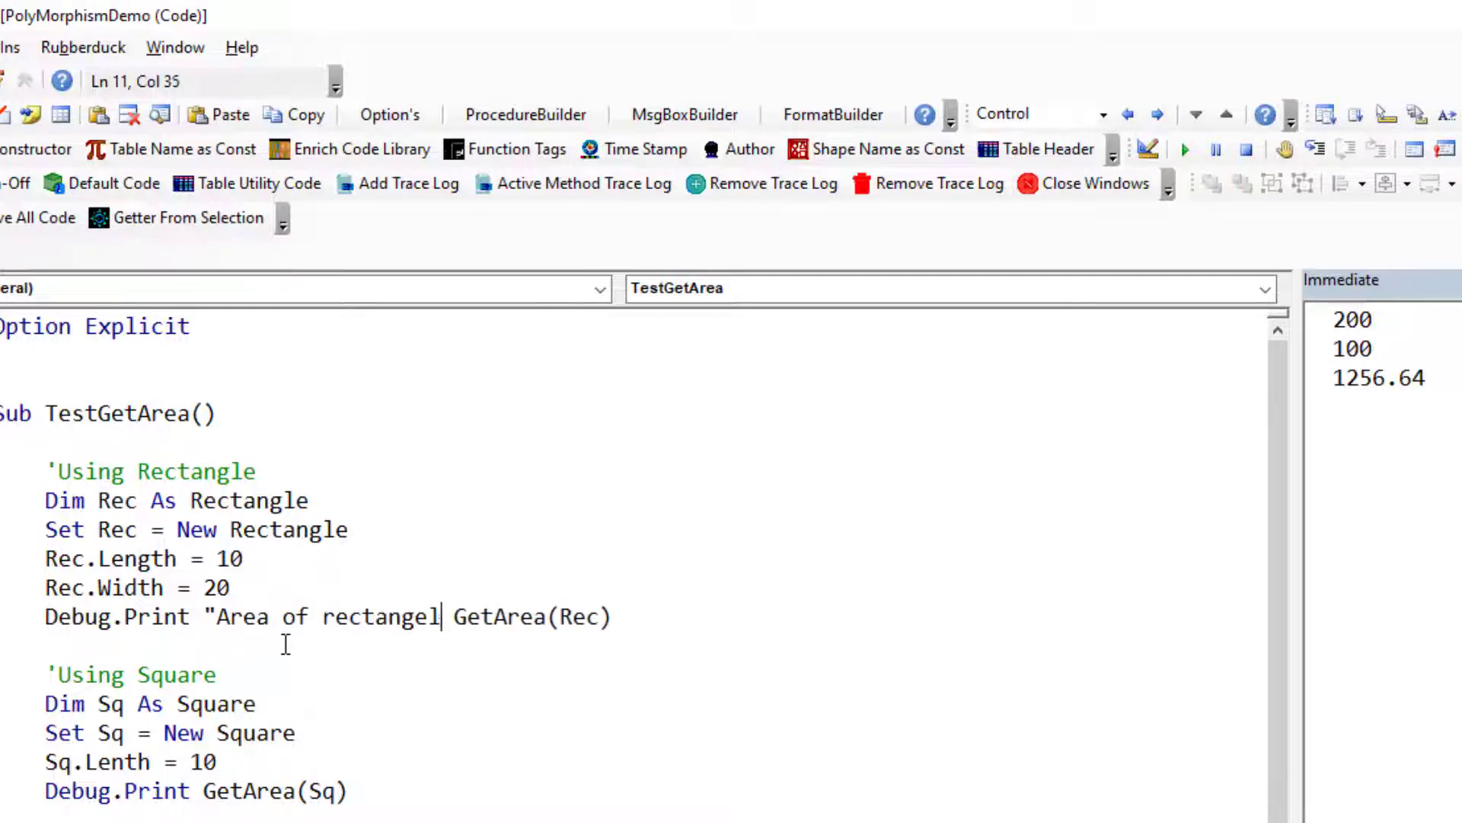
{"action": "key", "text": "Backspace"}
{"action": "type", "text": "le : "}
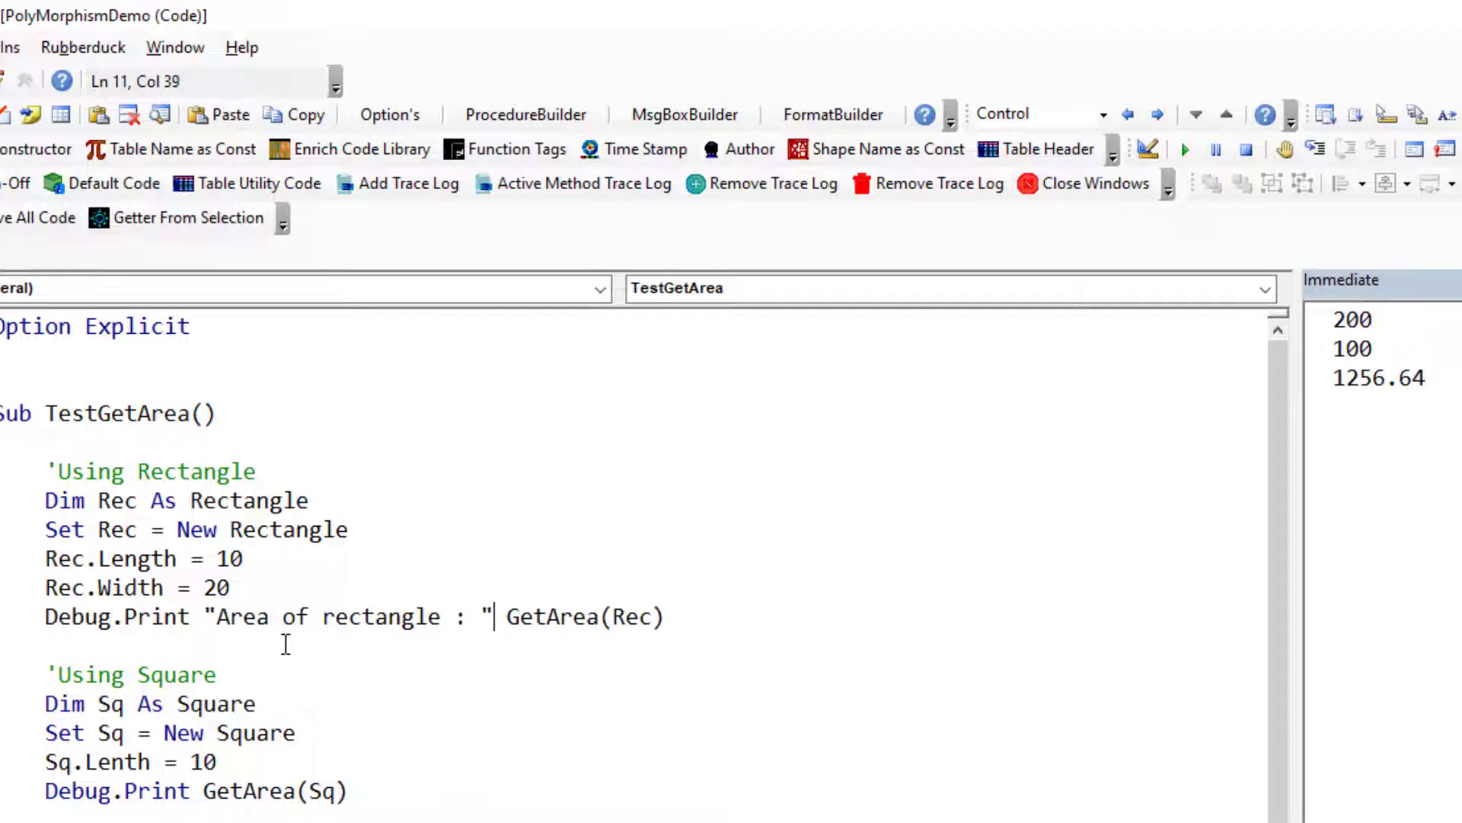
{"action": "type", "text": "&"}
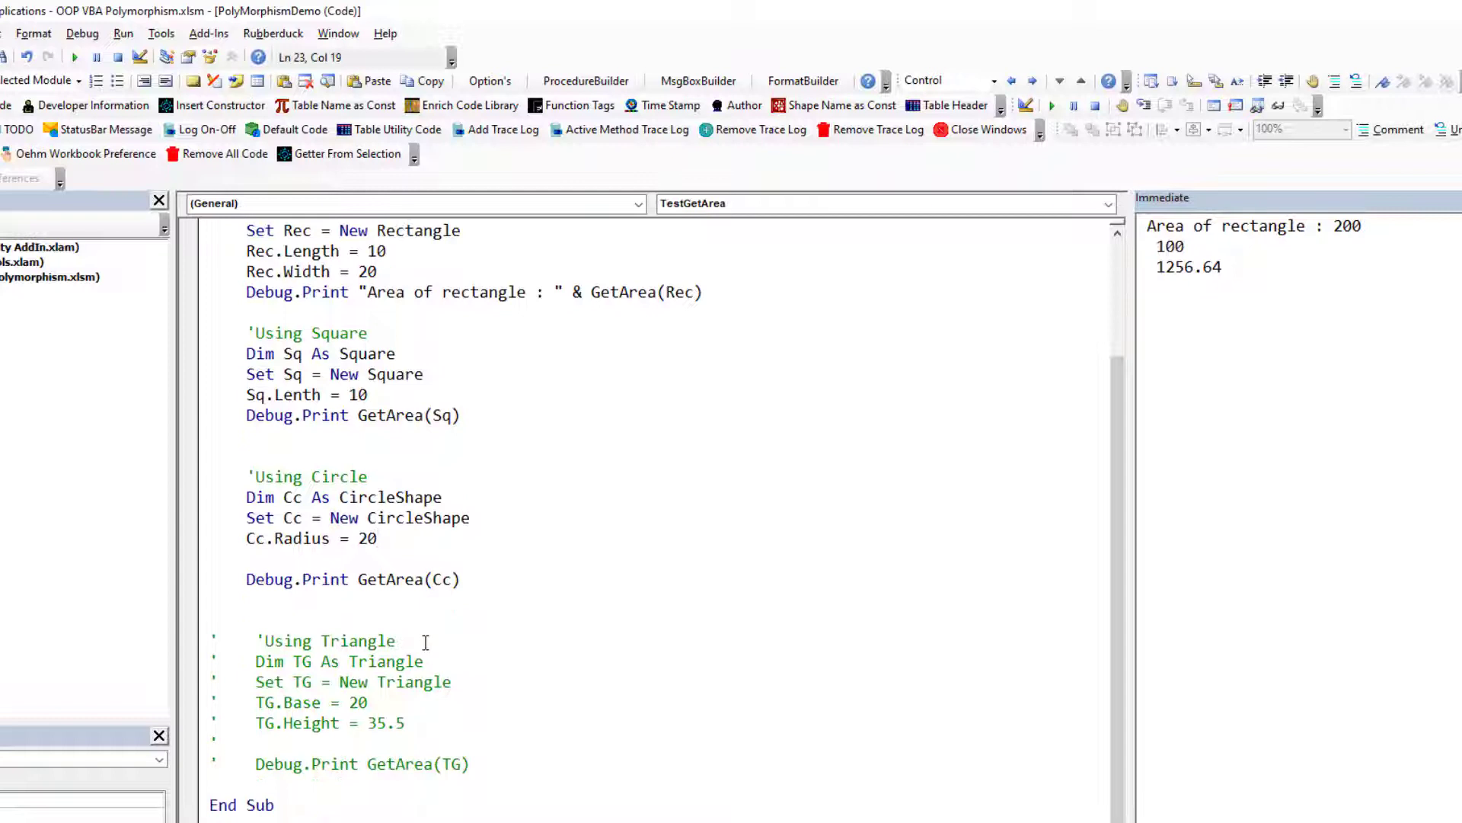
Select the Square and Rectangle class names in the Dim declarations.
{"action": "double_click", "coordinate": [388, 579]}
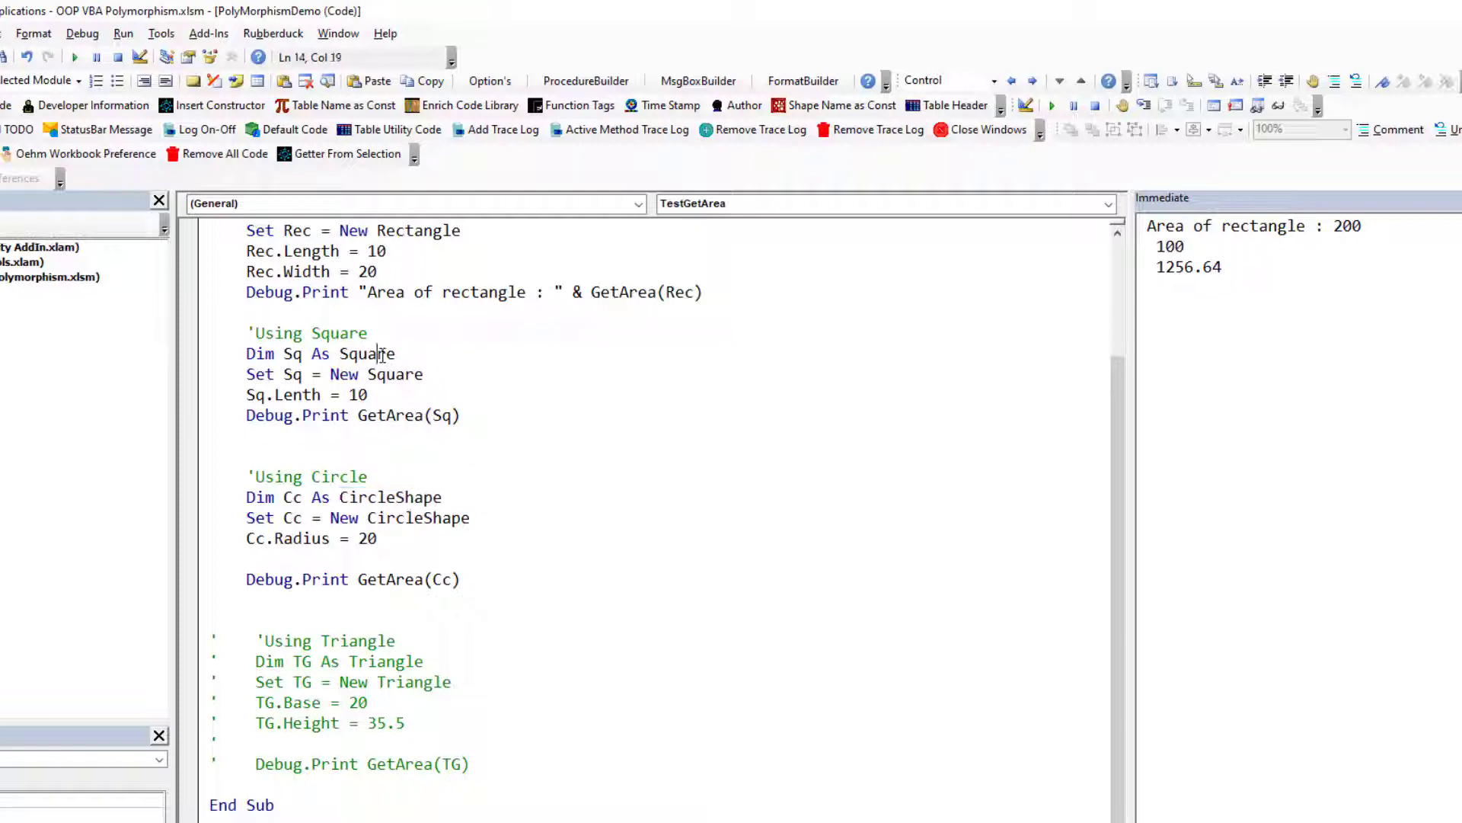
{"action": "double_click", "coordinate": [389, 353]}
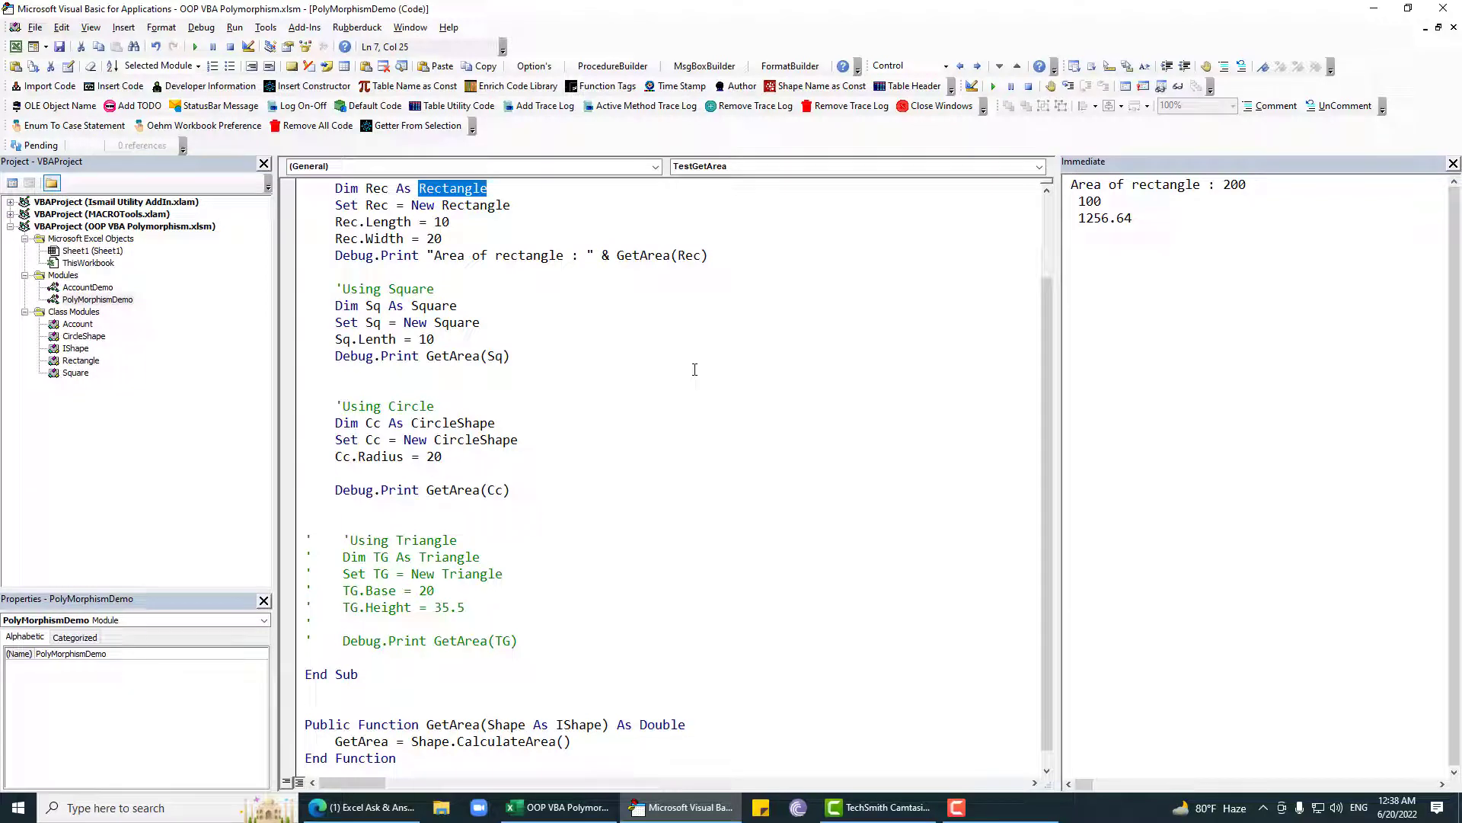
{"action": "mouse_move", "coordinate": [92, 349]}
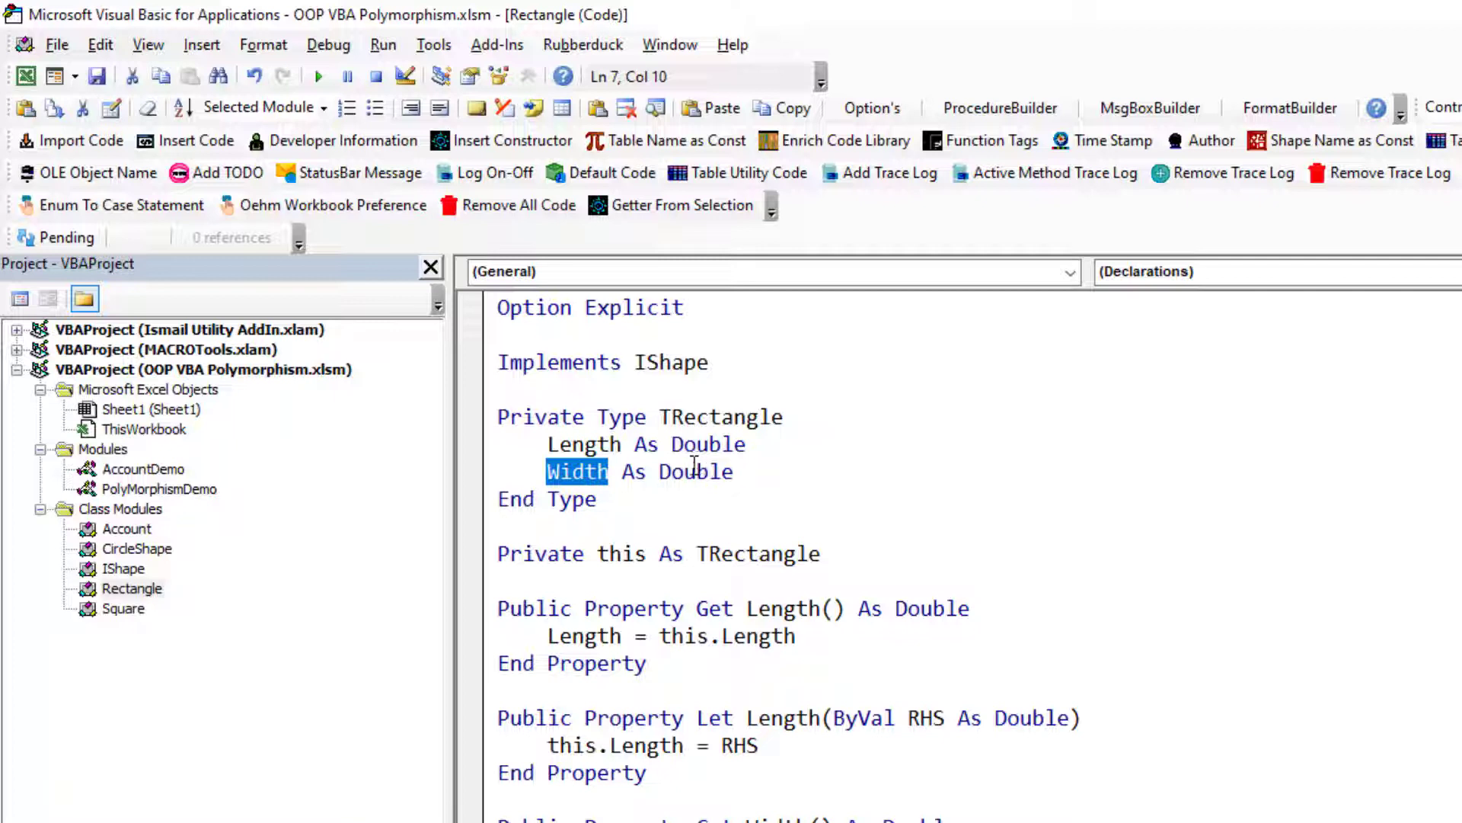
{"action": "mouse_move", "coordinate": [163, 491]}
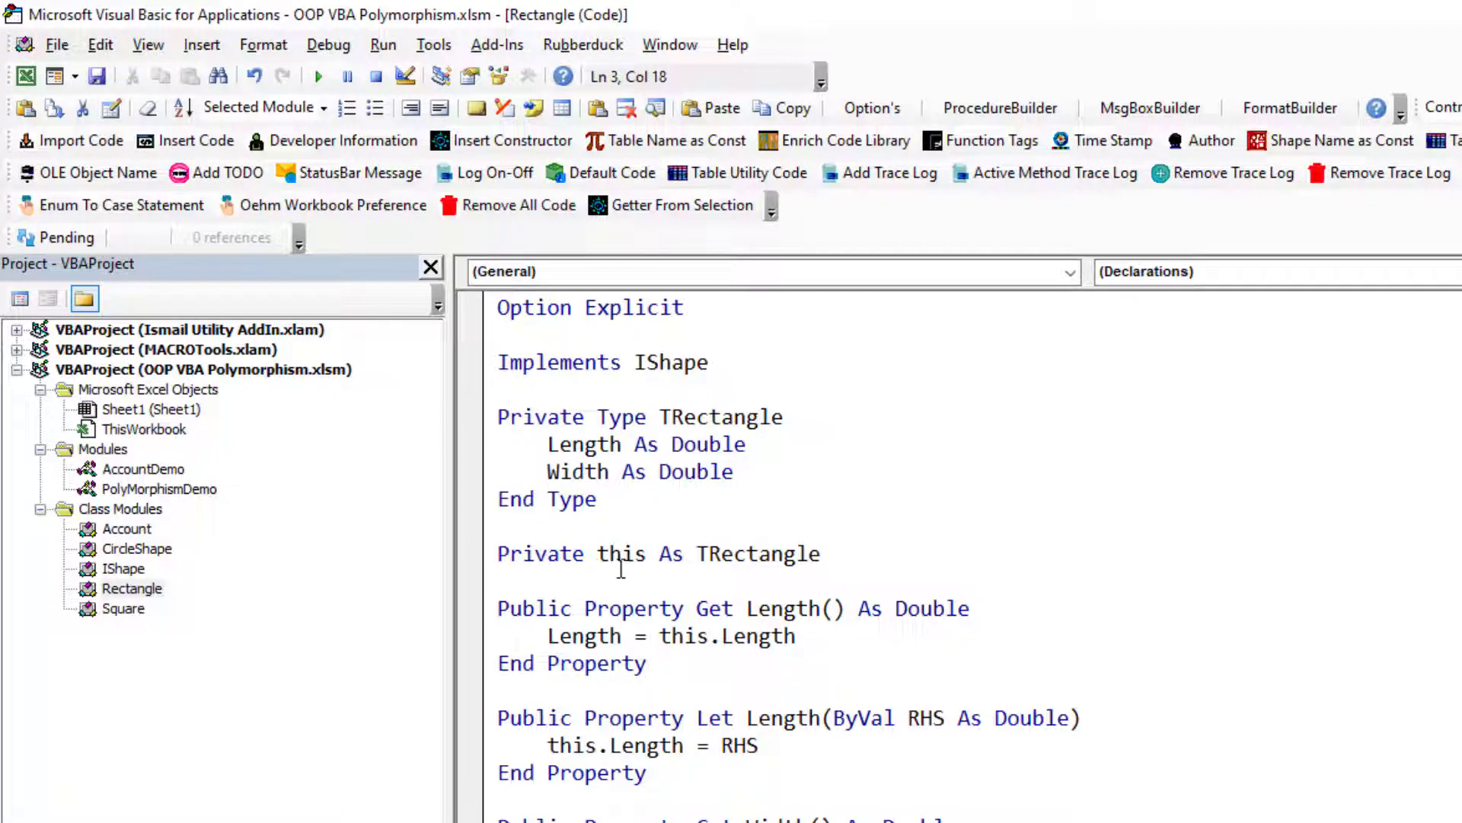
{"action": "mouse_move", "coordinate": [737, 457]}
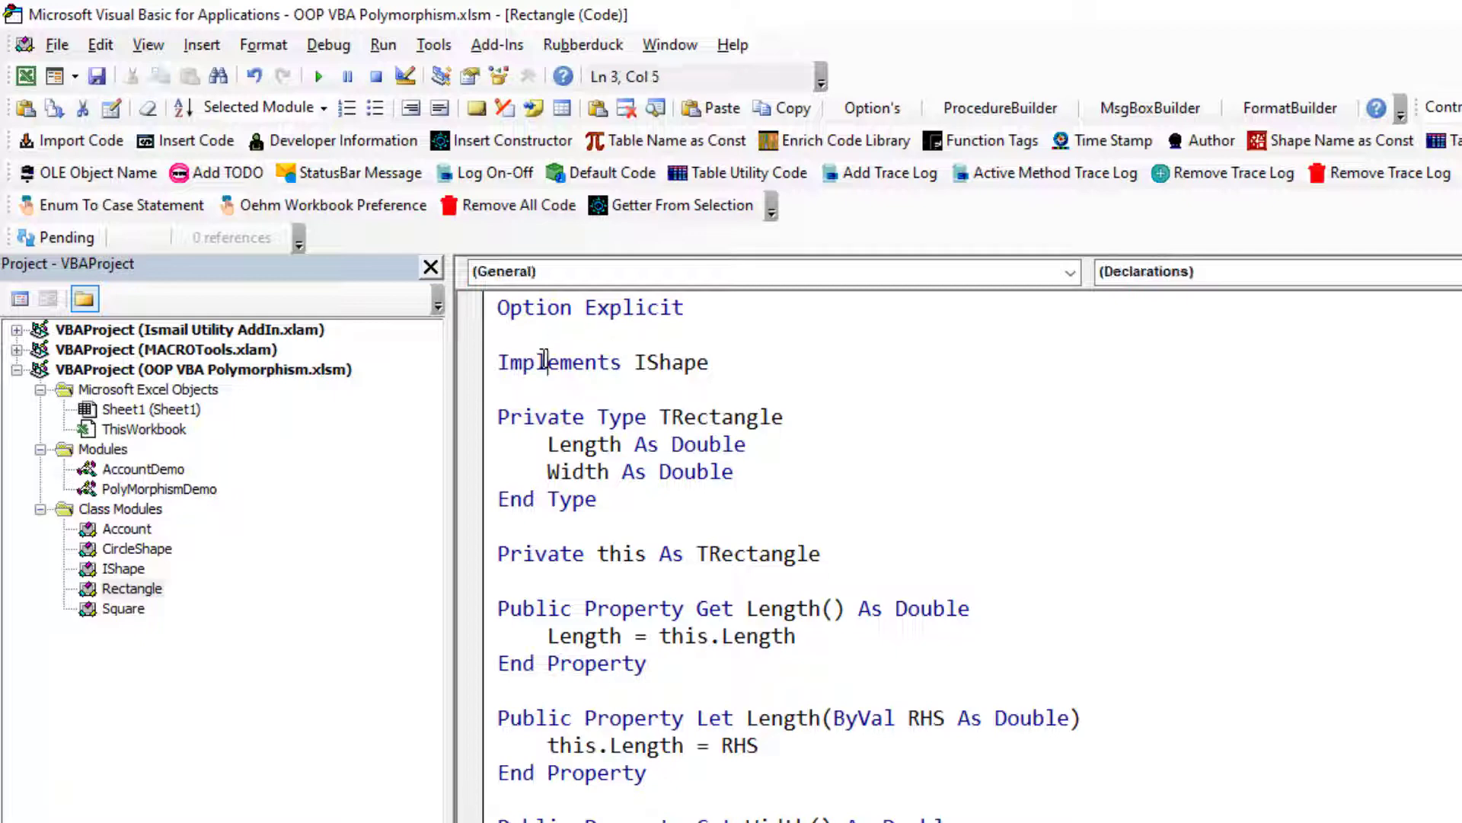
Select Triangle in PolyMorphismDemo's commented-out triangle test block.
{"action": "double_click", "coordinate": [558, 362]}
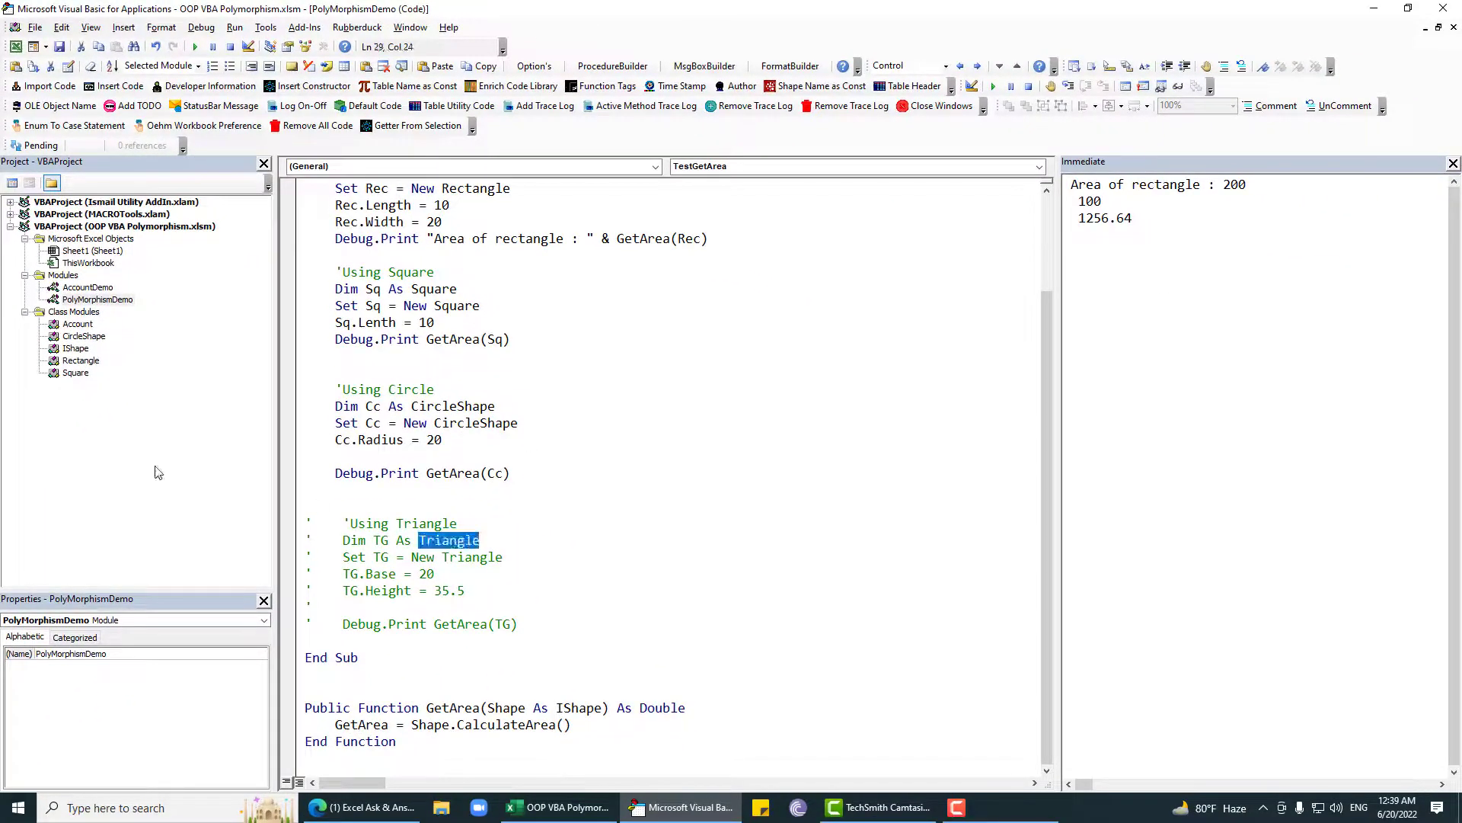
Insert a new class module into the project and name it Triangle.
{"action": "right_click", "coordinate": [96, 299]}
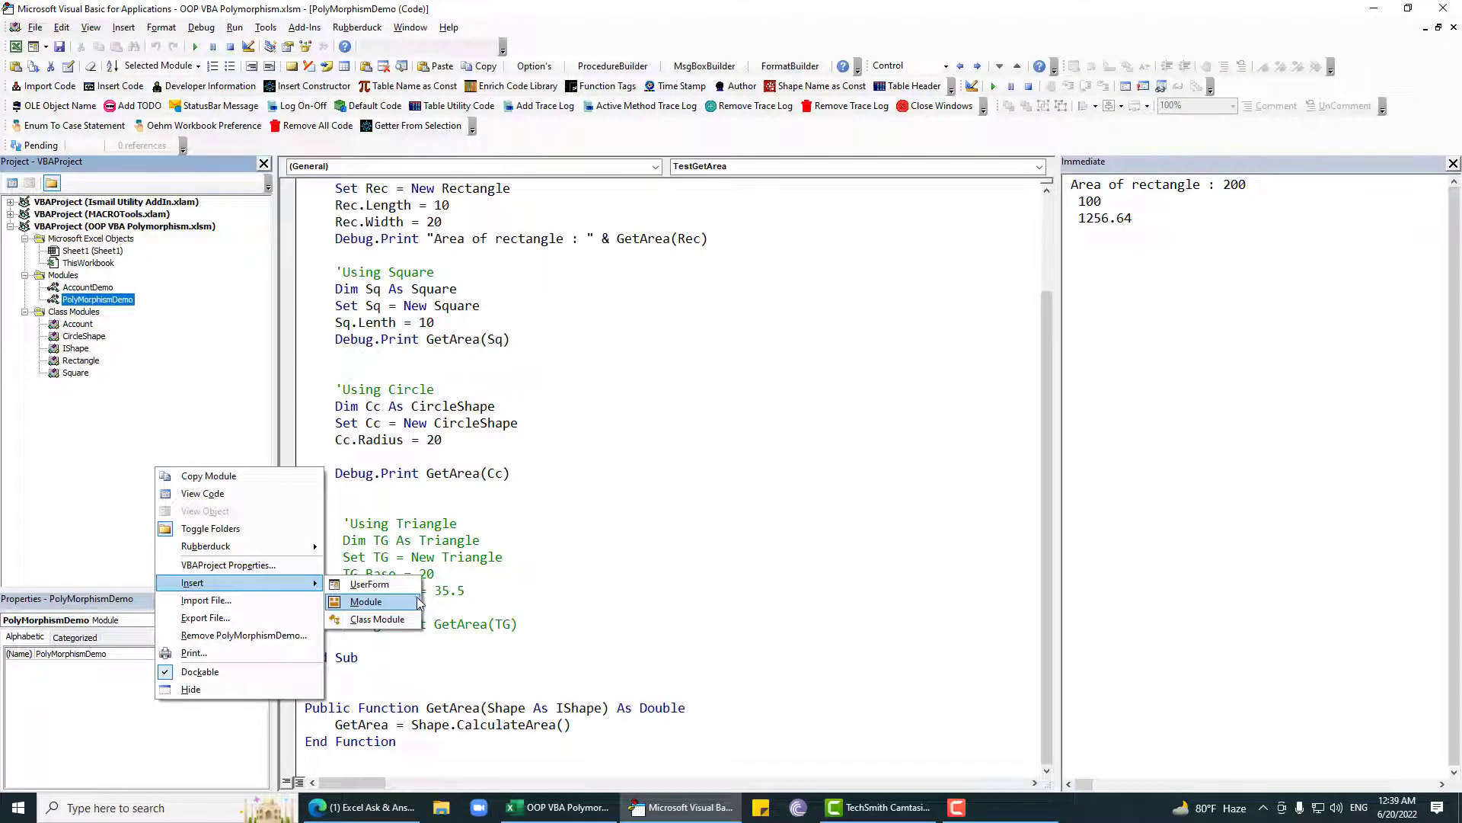
{"action": "left_click", "coordinate": [377, 618]}
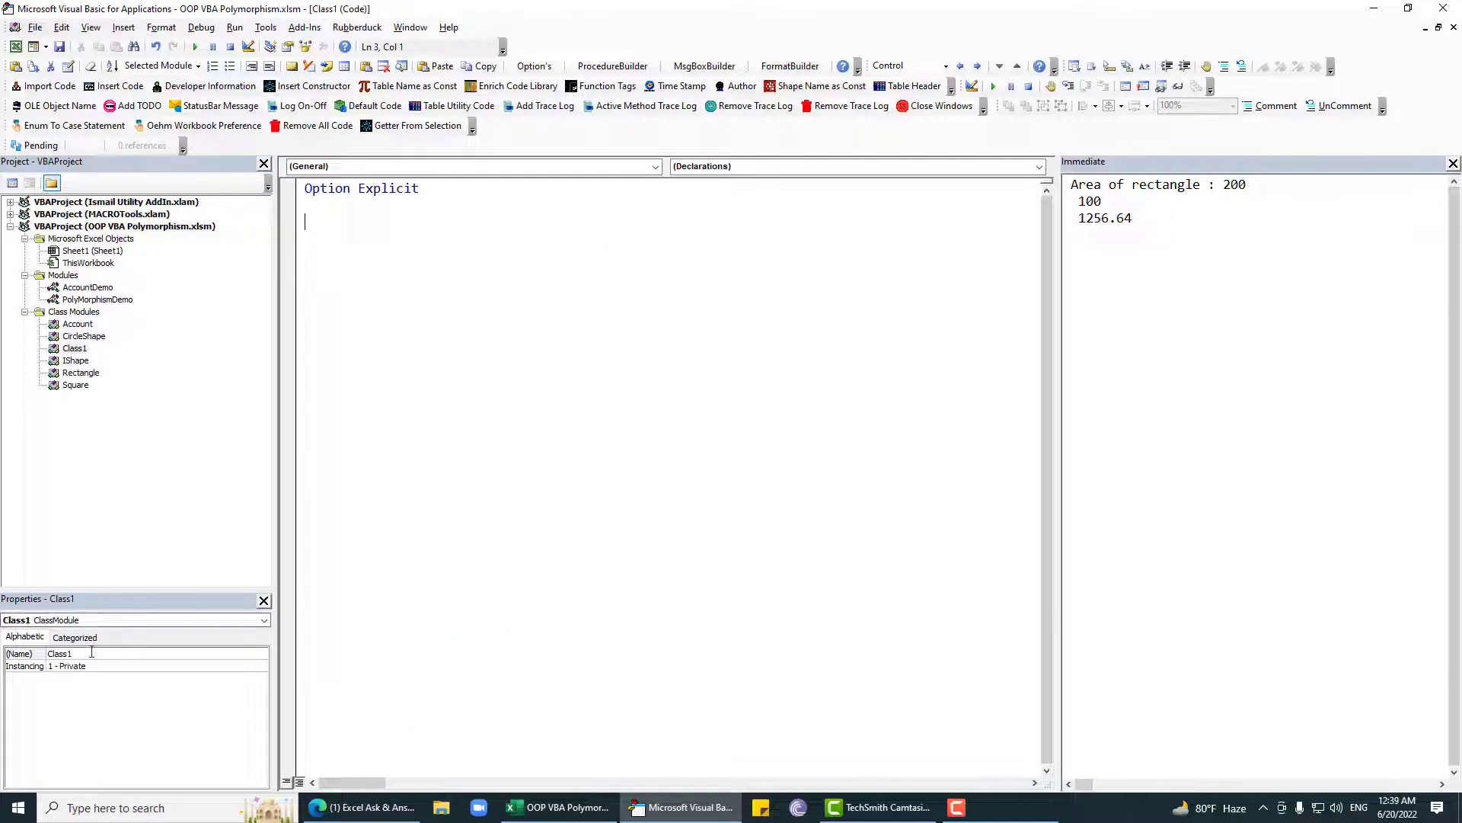
{"action": "type", "text": "Triangle"}
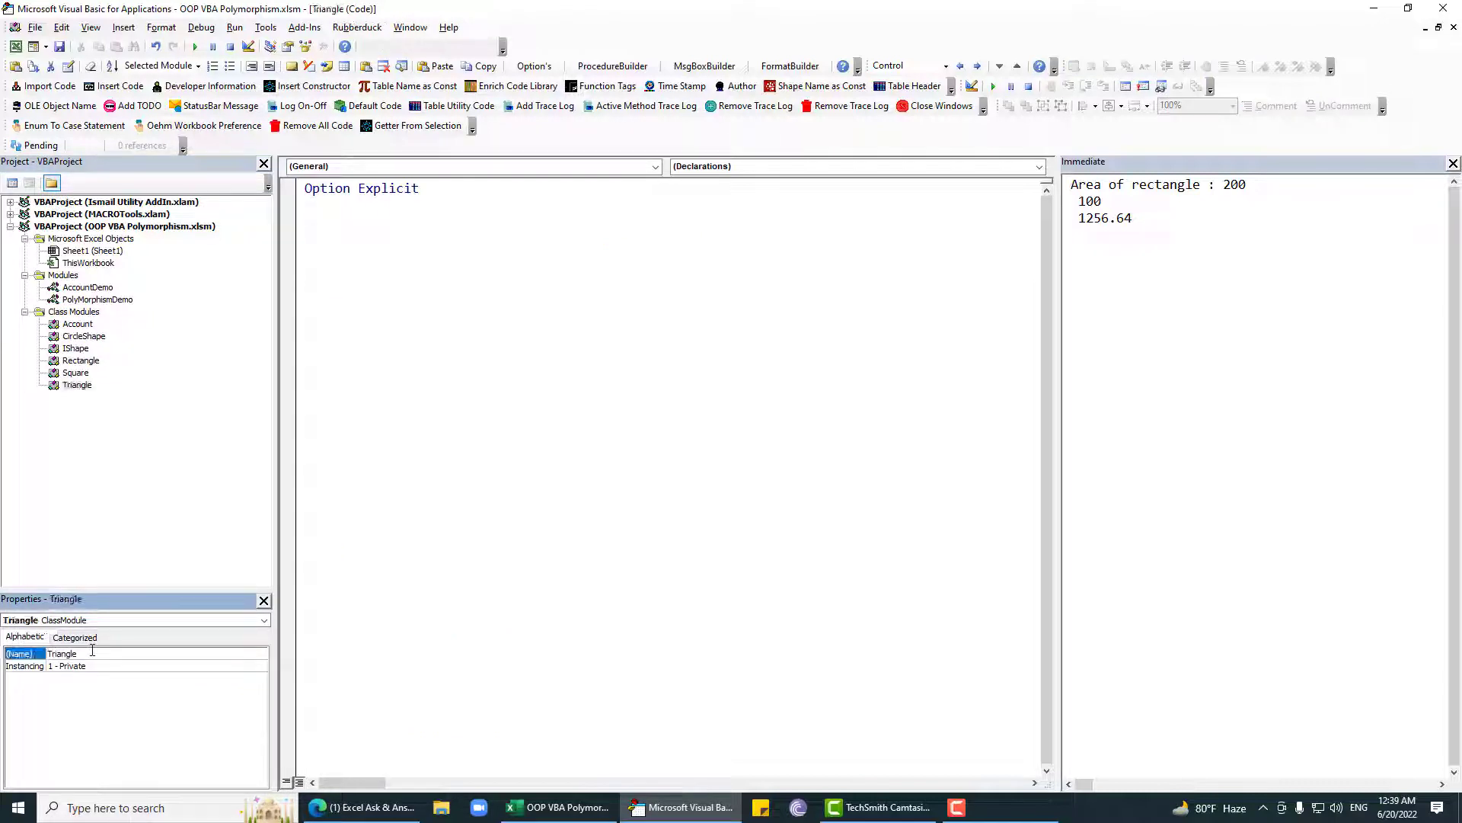
Declare Private Base and Height As Double in the Triangle class.
{"action": "type", "text": "p"}
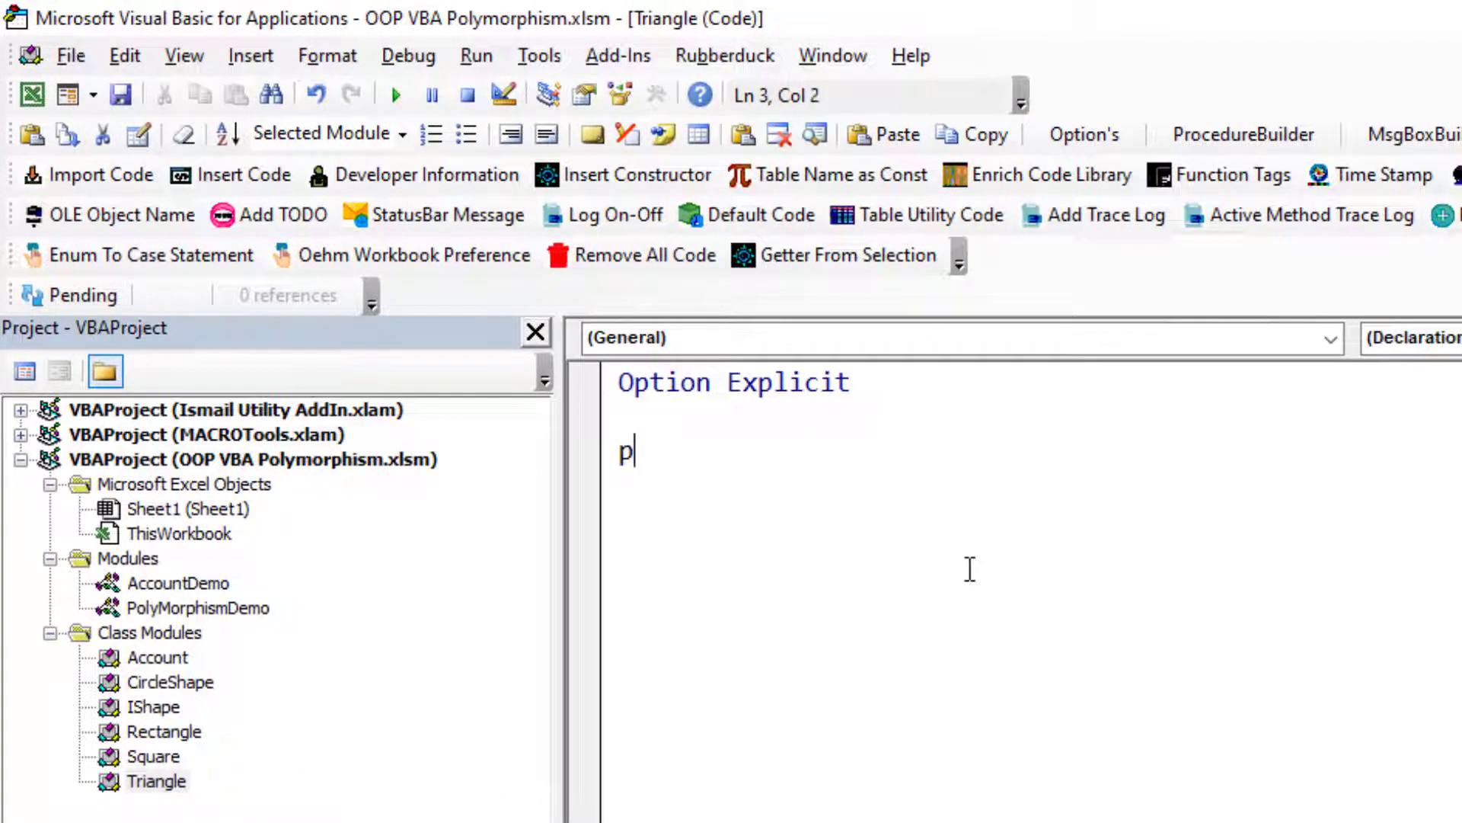
{"action": "type", "text": "rivate Base As Double"}
{"action": "type", "text": "priva"}
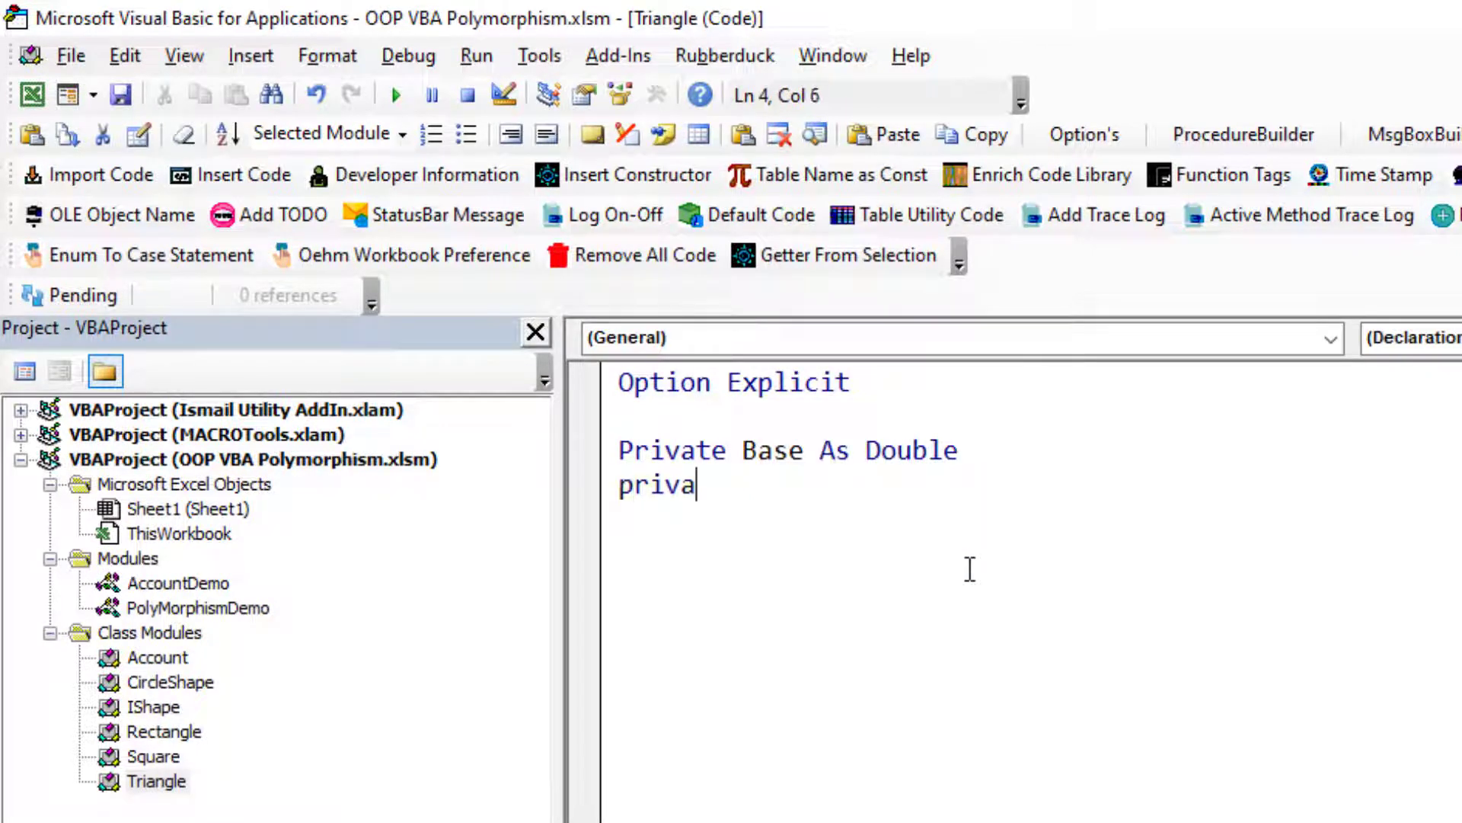
{"action": "type", "text": "te Height a"}
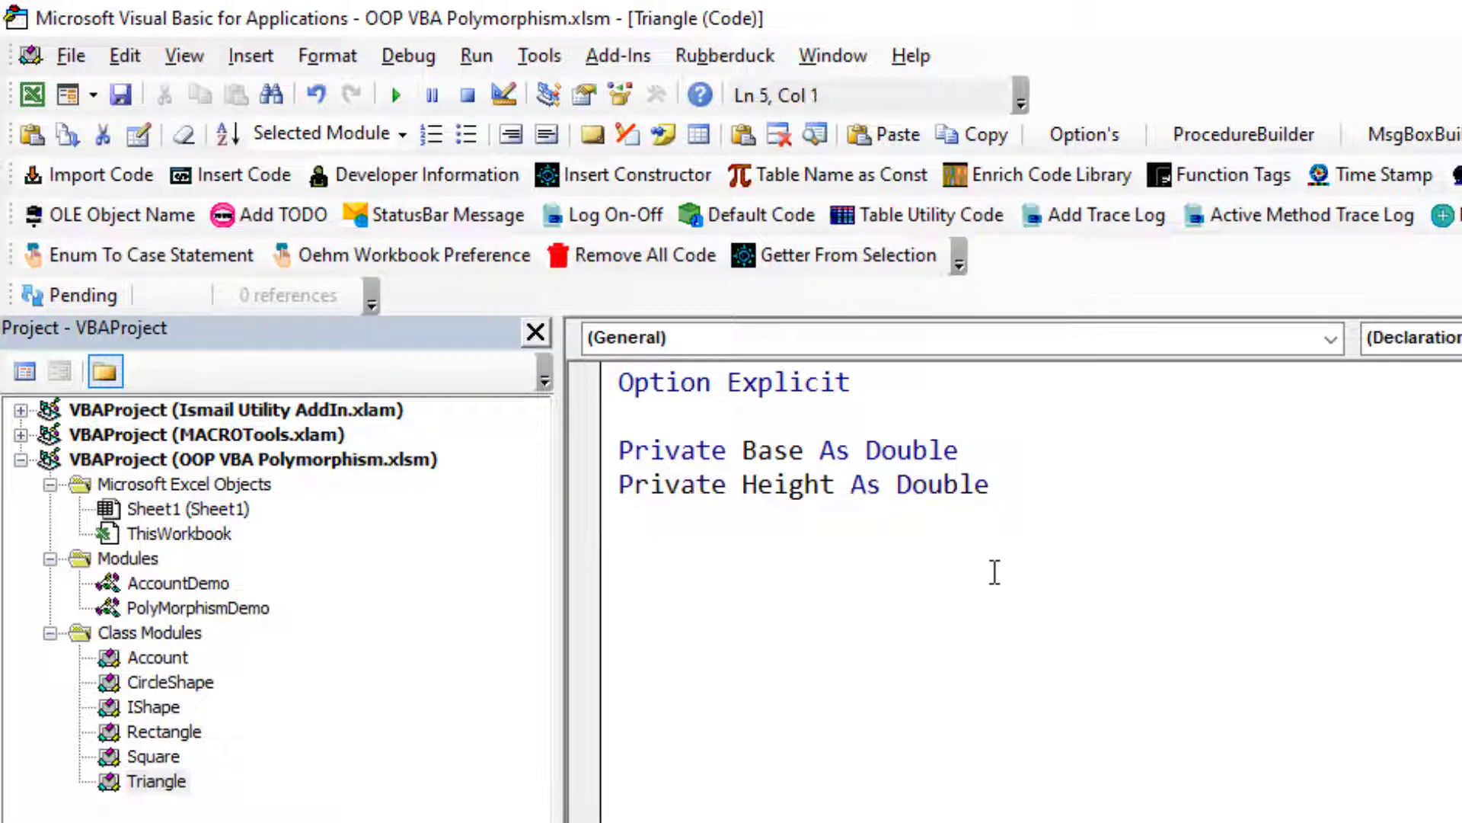
{"action": "left_click", "coordinate": [830, 55]}
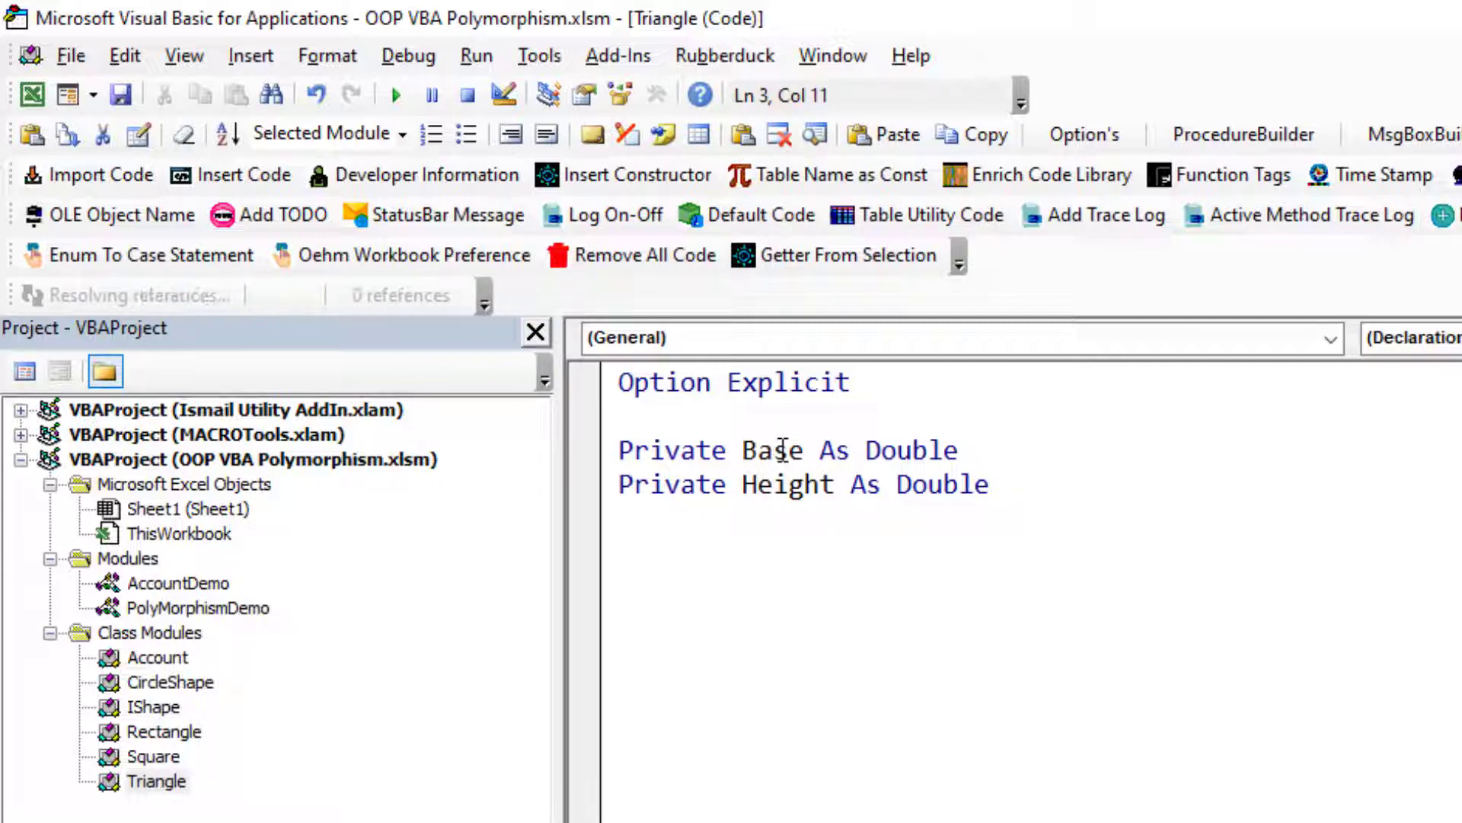
{"action": "left_click", "coordinate": [724, 55]}
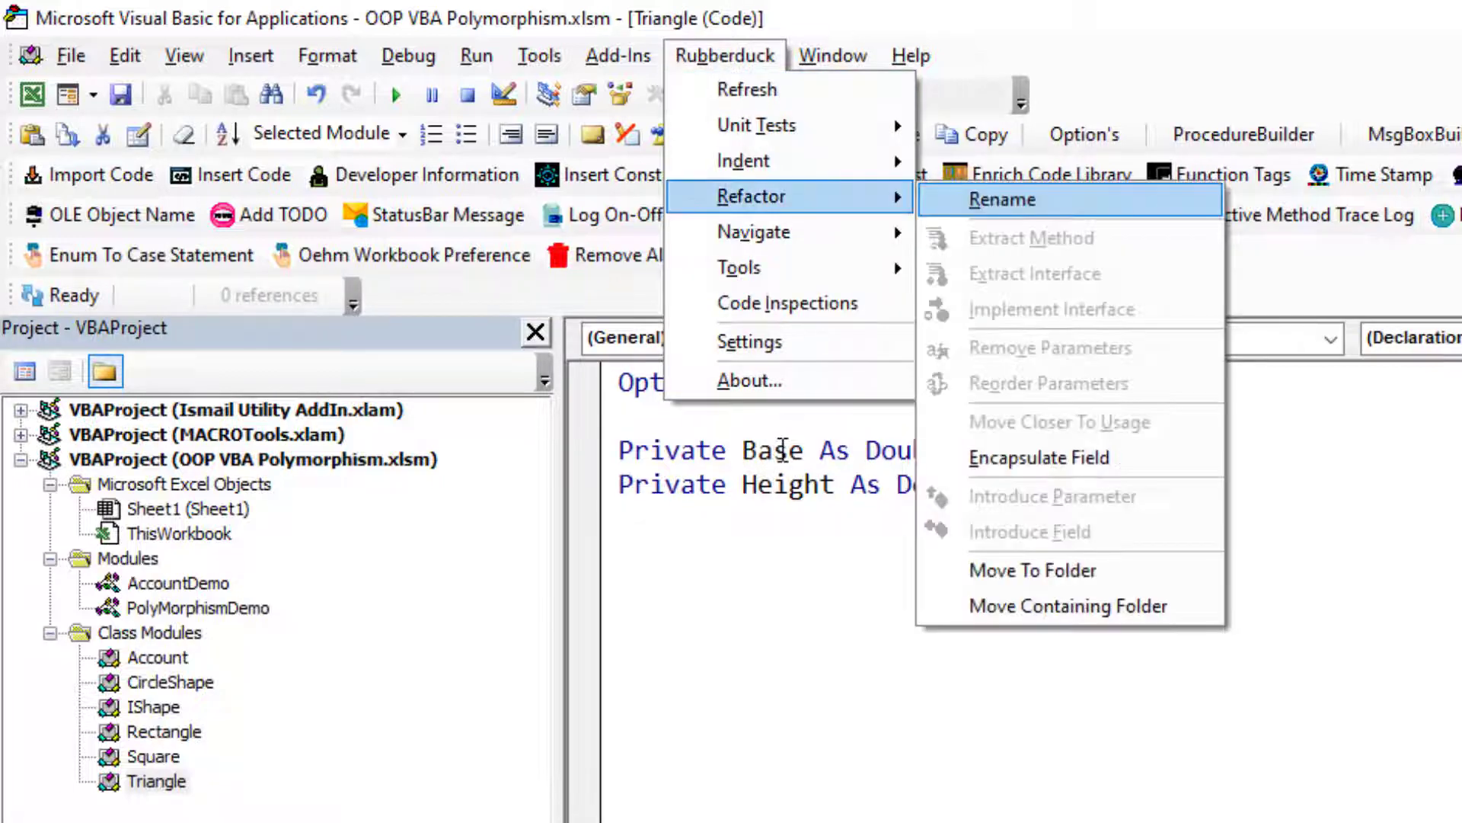
Encapsulate Base and Height as properties wrapped in a private TTriangle type.
{"action": "left_click", "coordinate": [1038, 457]}
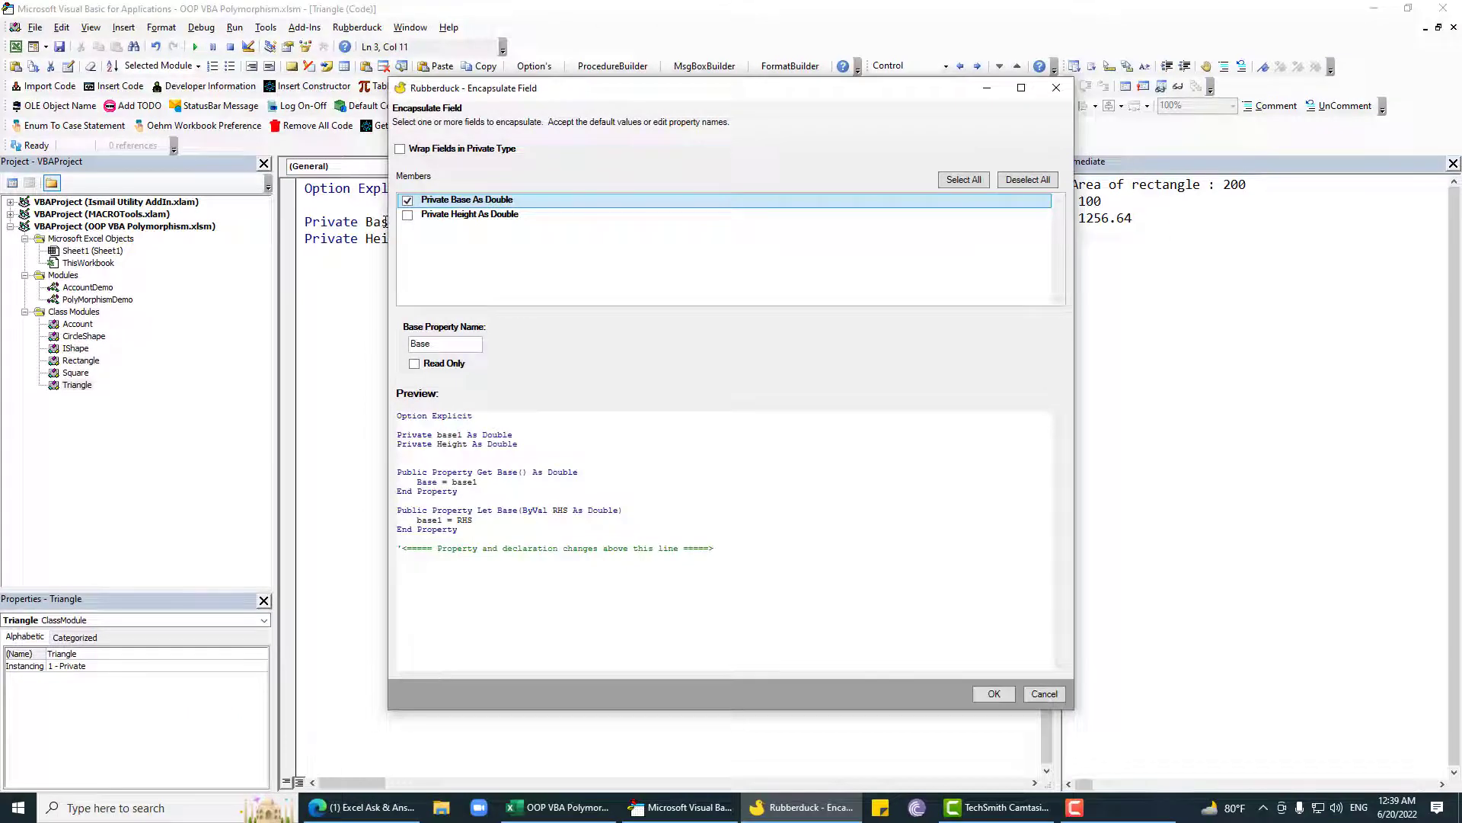
{"action": "left_click", "coordinate": [408, 213]}
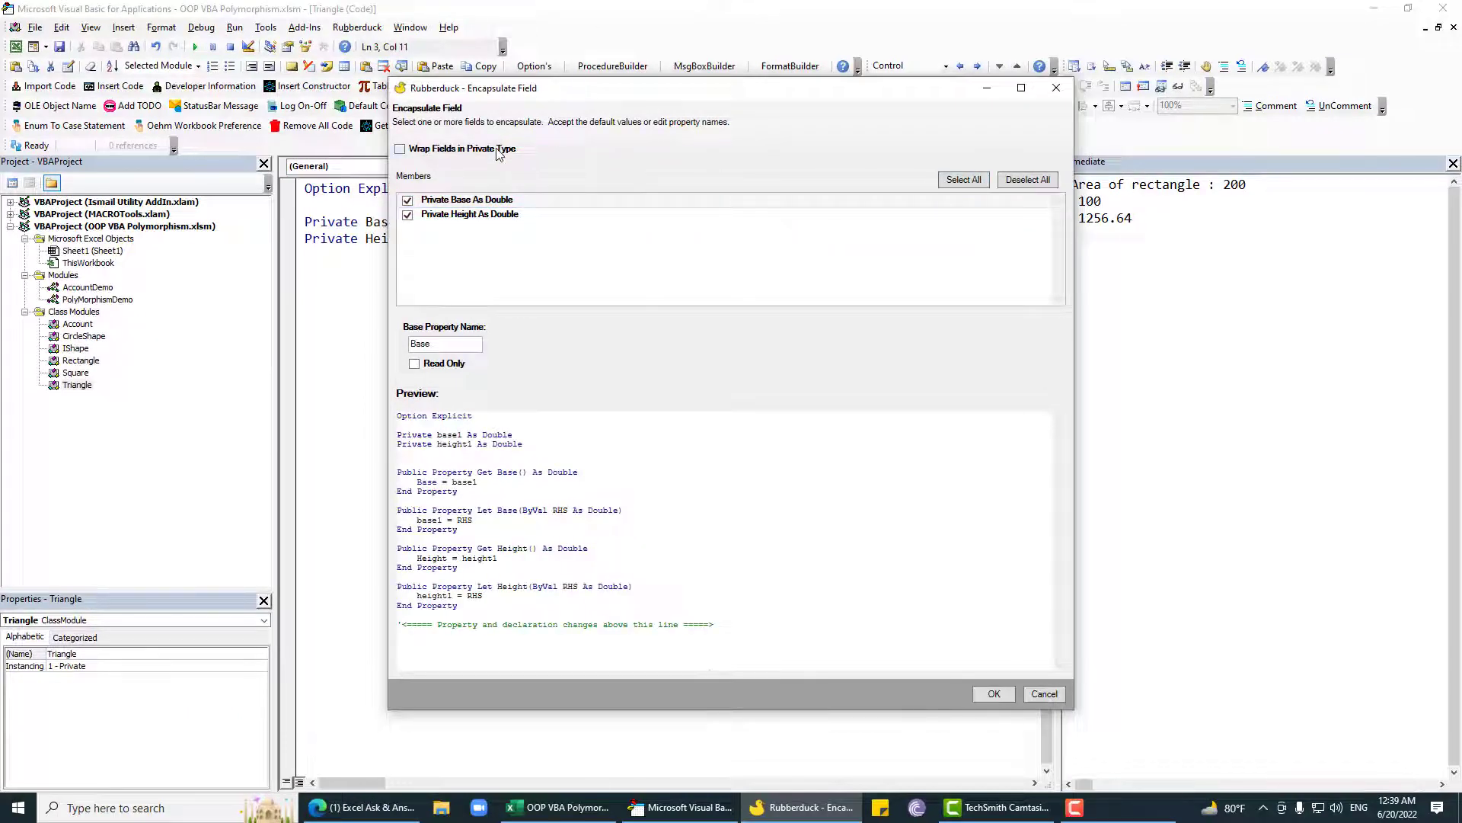
{"action": "left_click", "coordinate": [992, 693]}
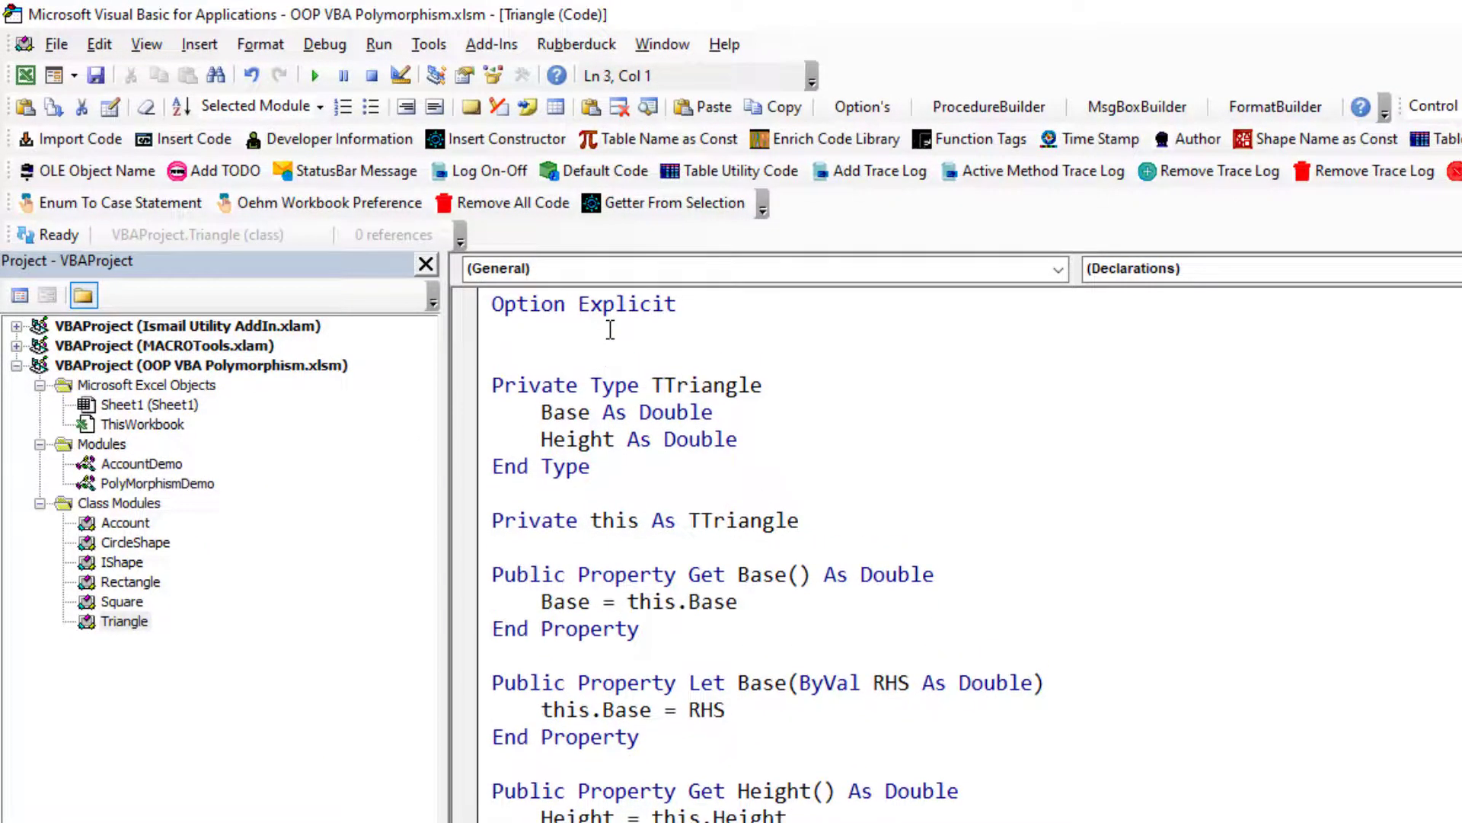
Add 'Implements IShape' to the Triangle class and list its procedures.
{"action": "type", "text": "impl"}
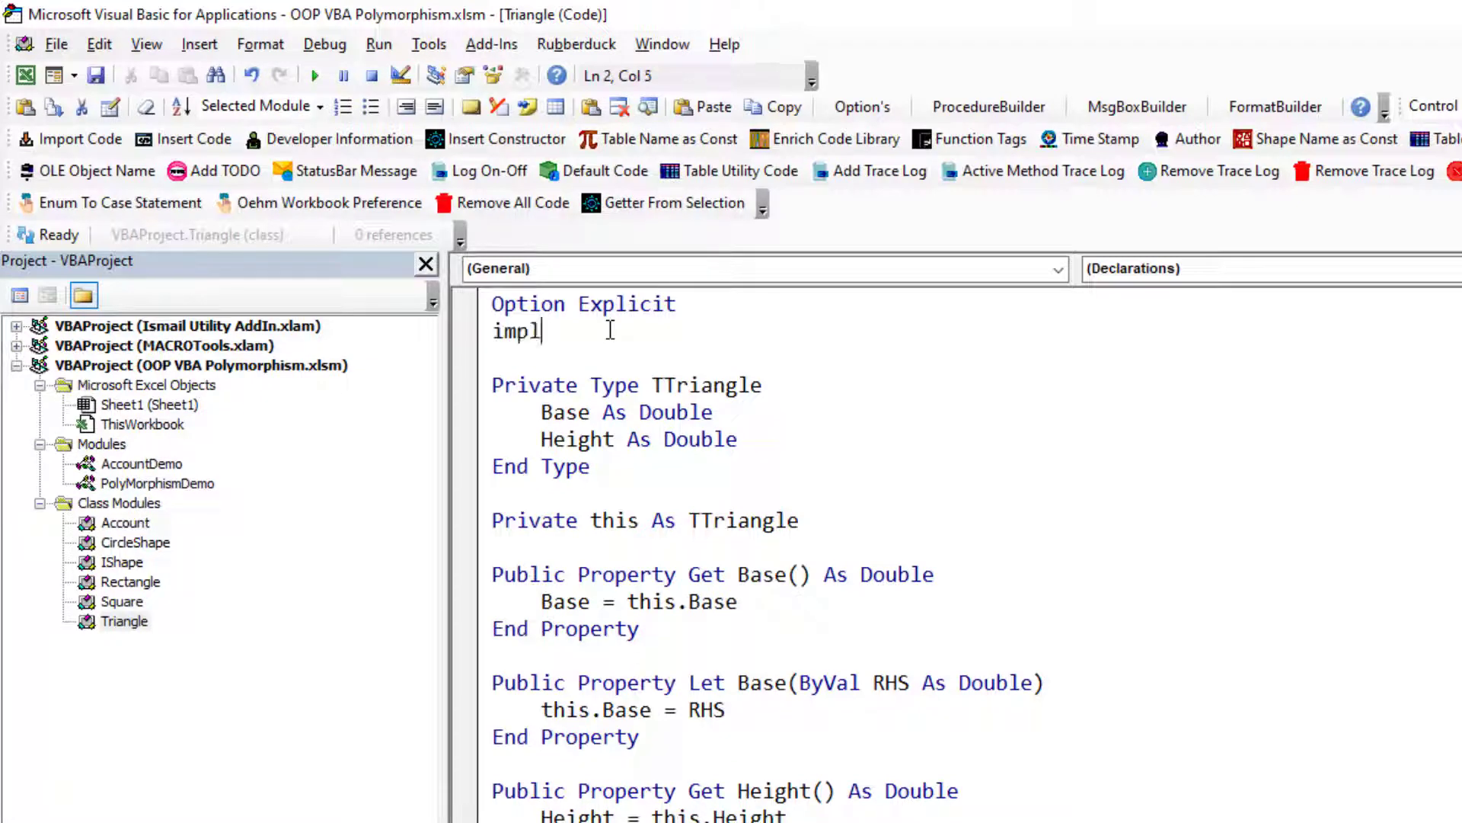
{"action": "type", "text": "ements"}
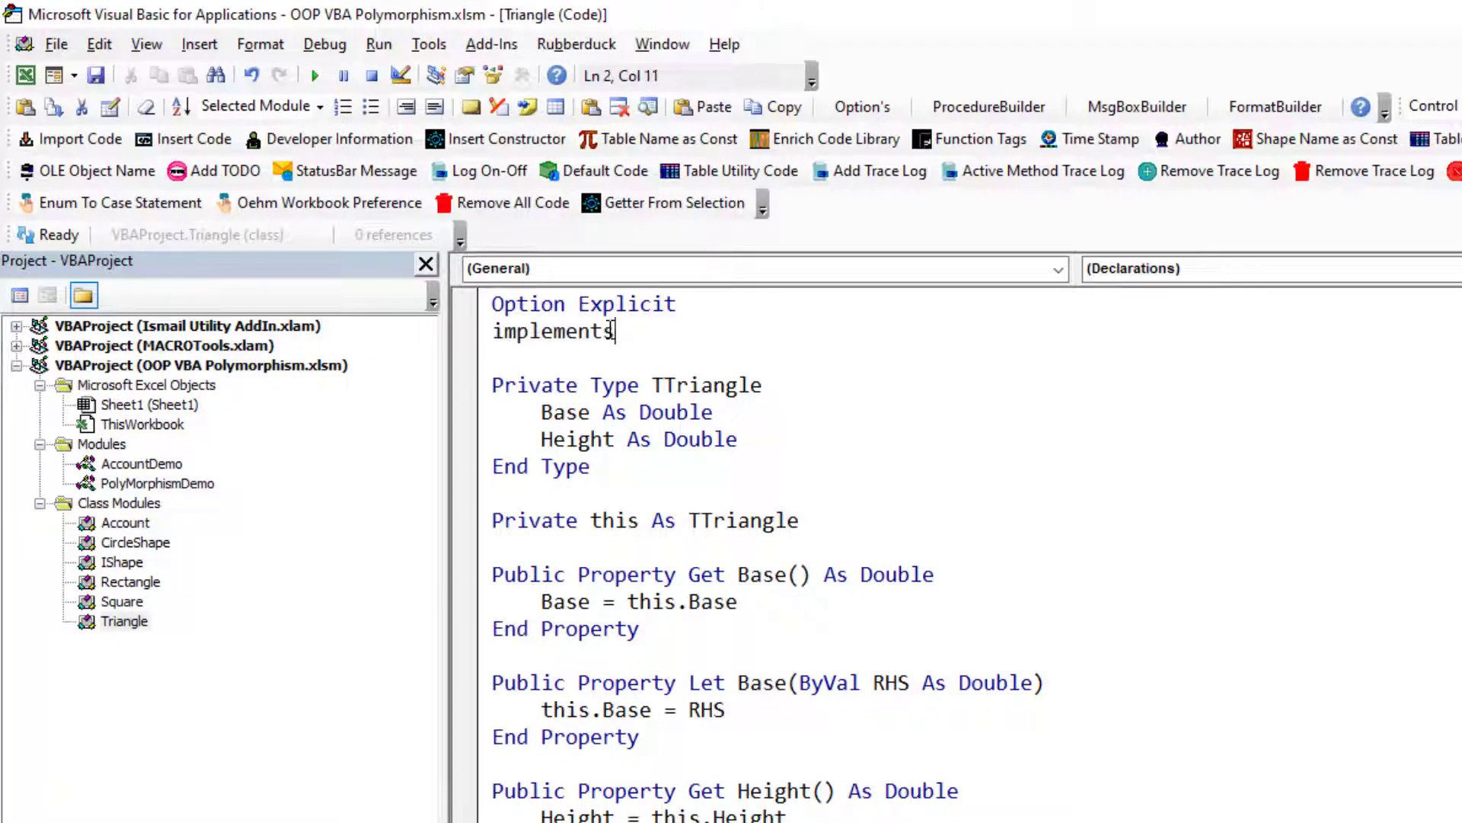
{"action": "type", "text": "IShape"}
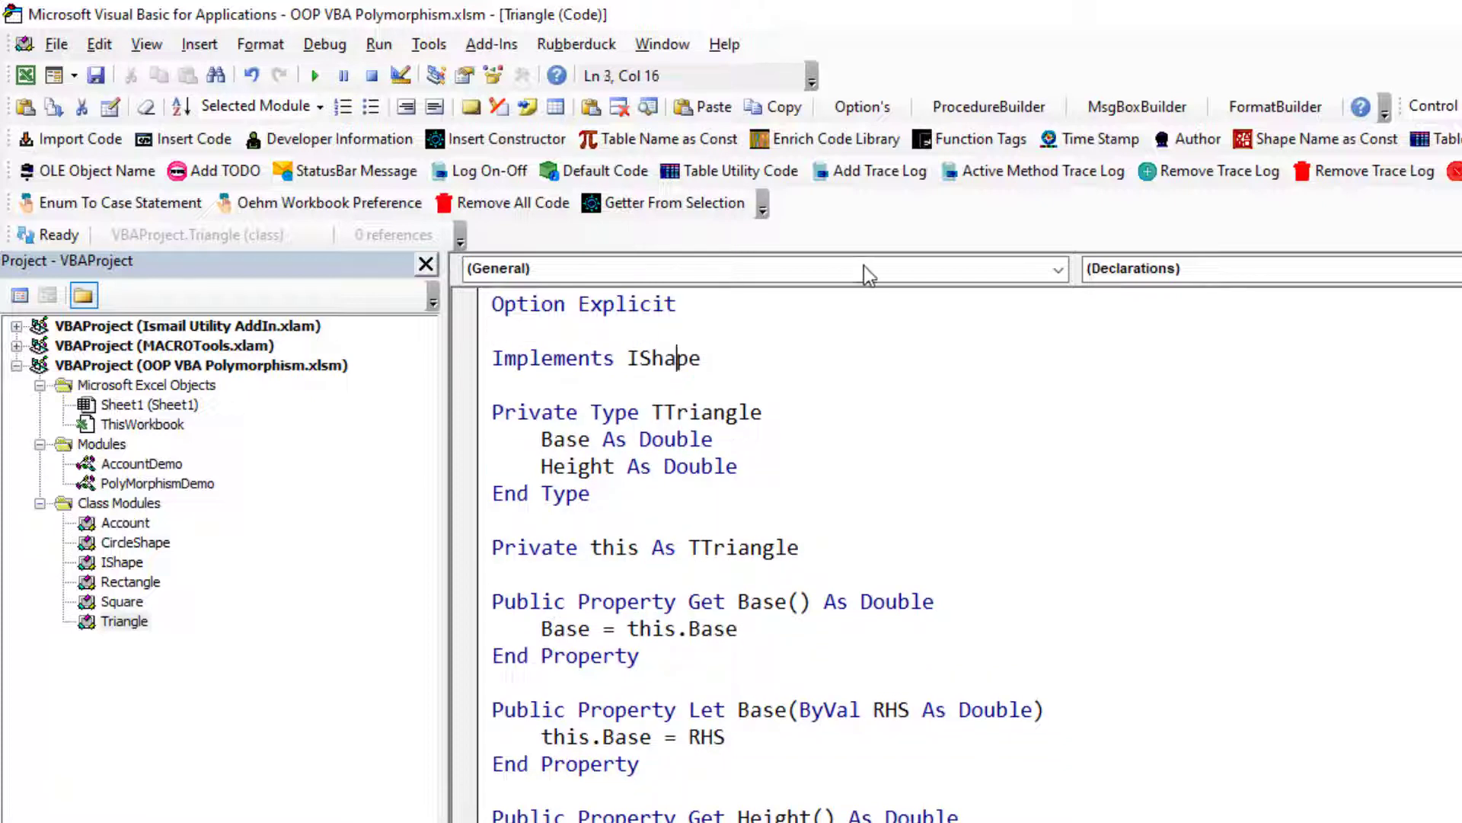
{"action": "left_click", "coordinate": [1056, 269]}
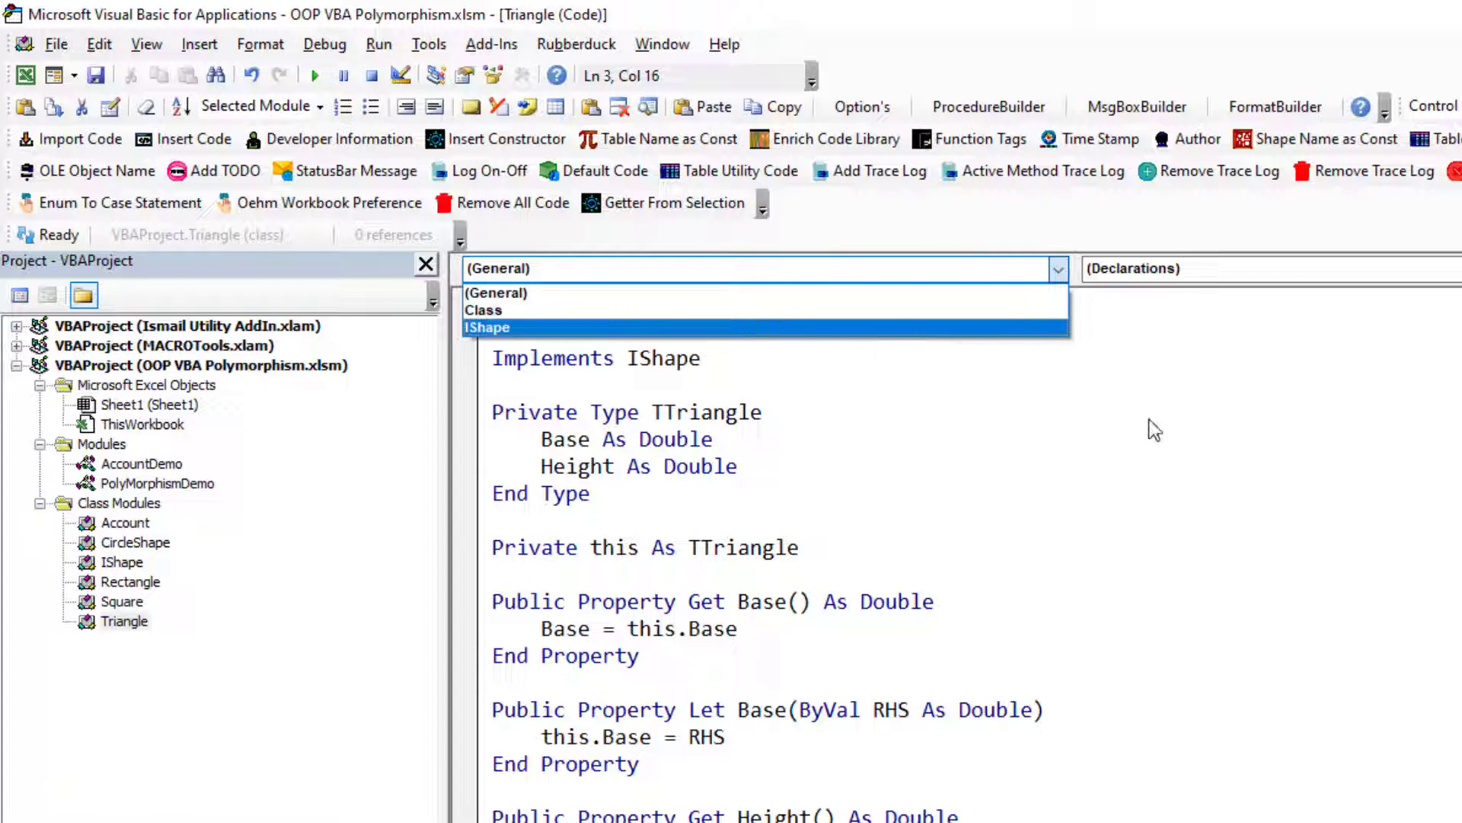
{"action": "mouse_move", "coordinate": [695, 310]}
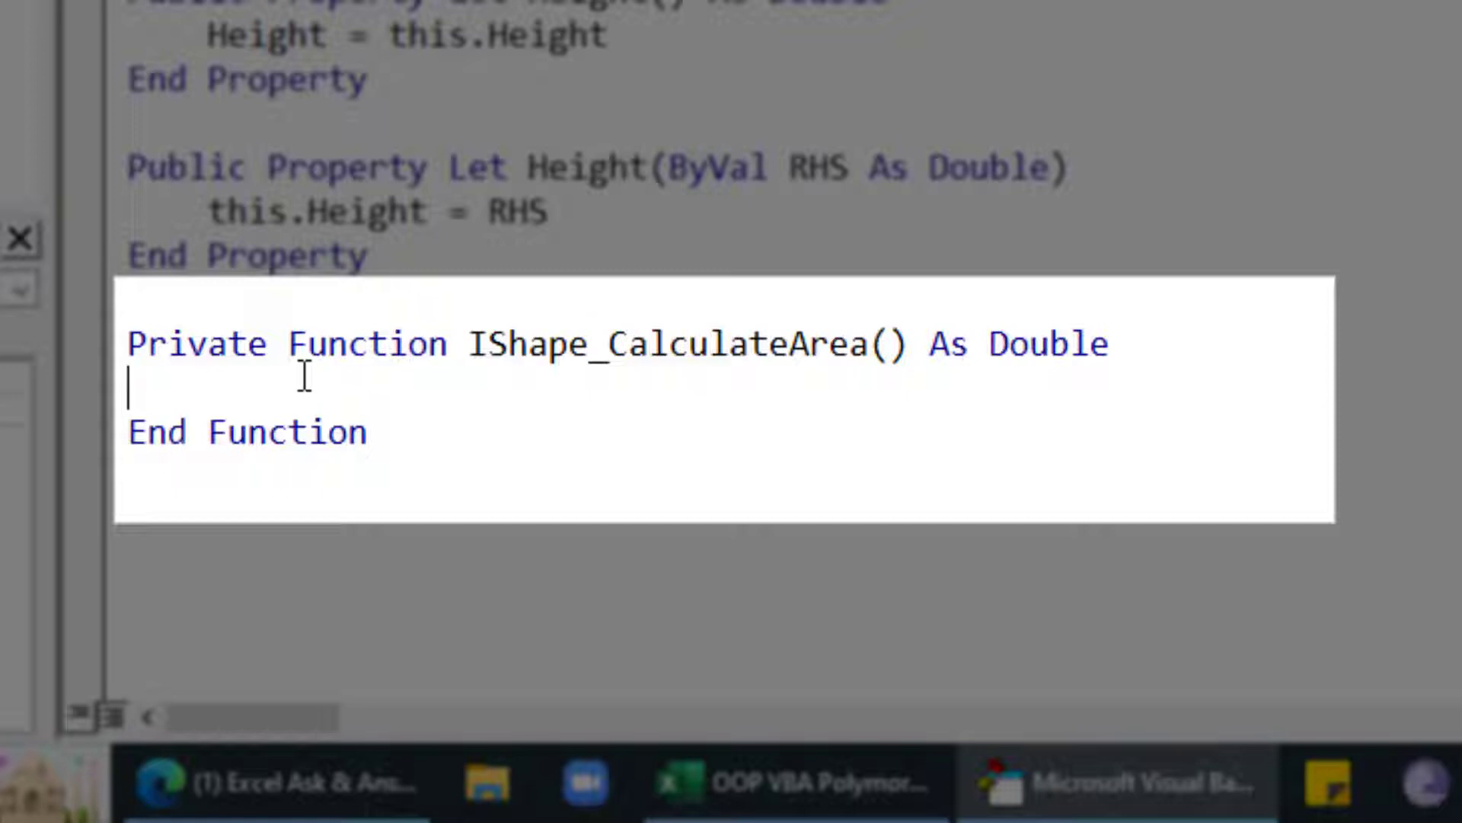
Make IShape_CalculateArea return 0.5 * this.Base * this.Height.
{"action": "type", "text": "IShape_CalculateArea = 0"}
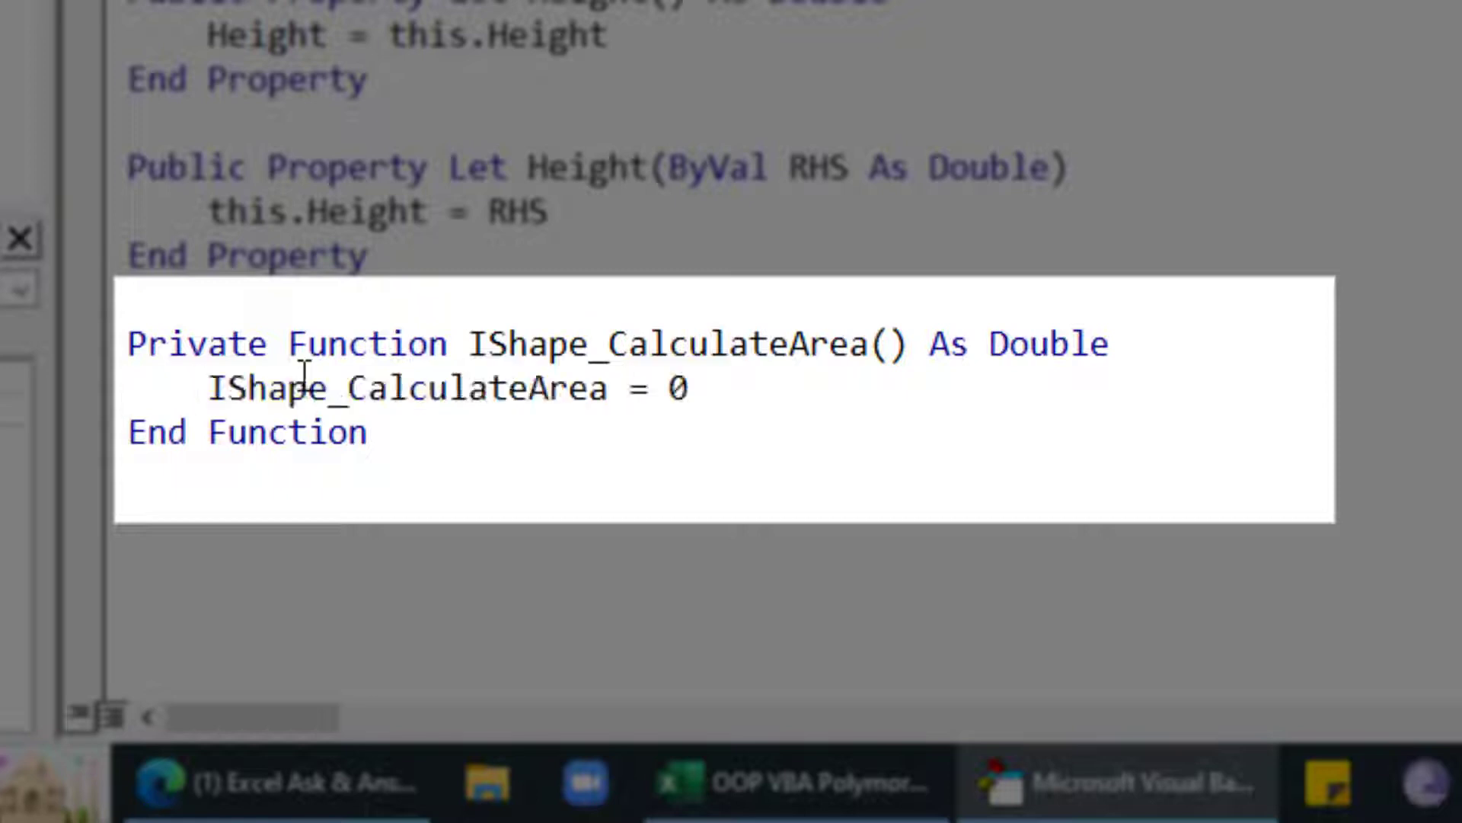
{"action": "type", "text": "0.5*th"}
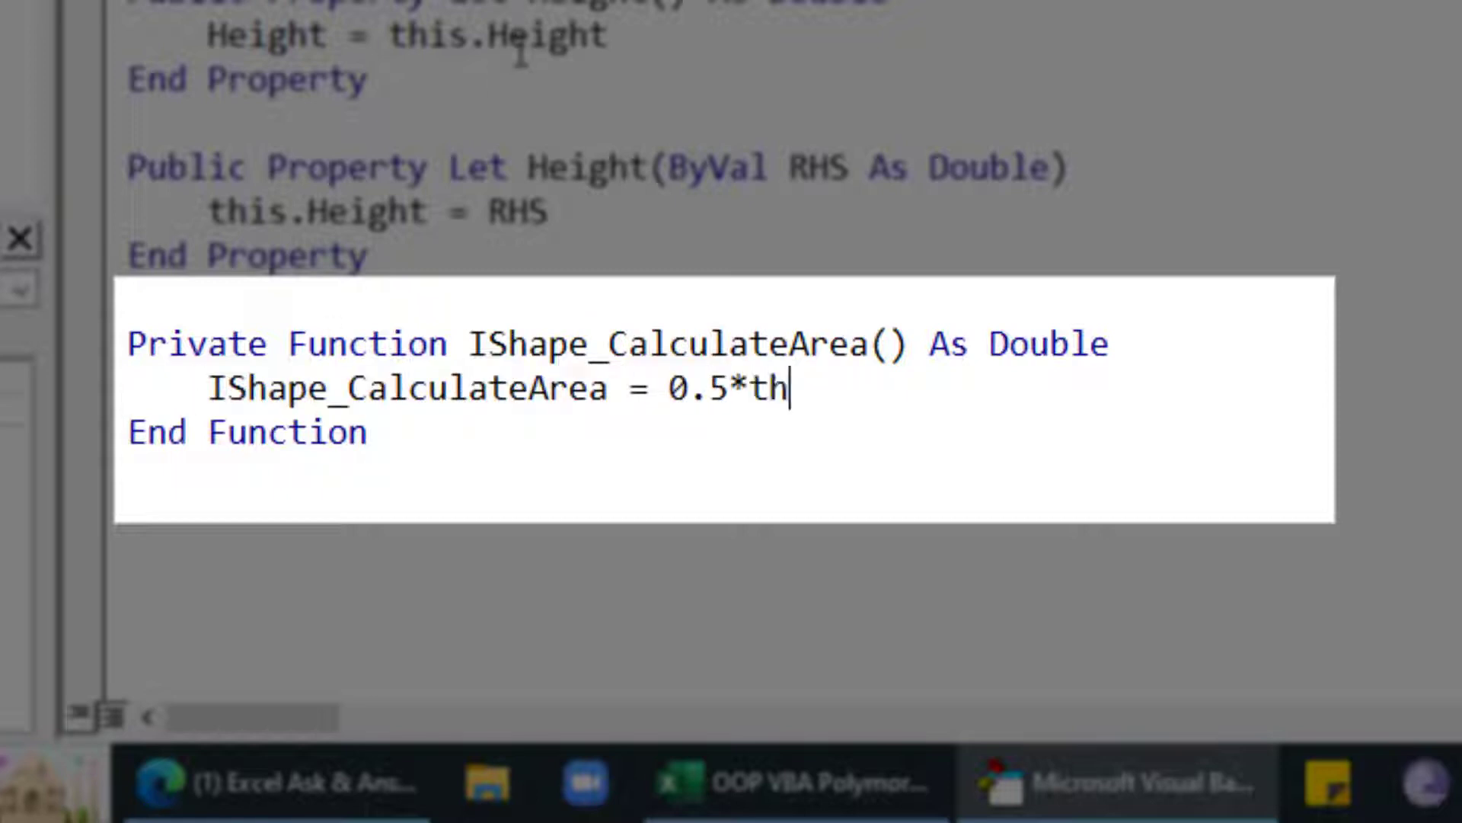
{"action": "type", "text": "is.Base"}
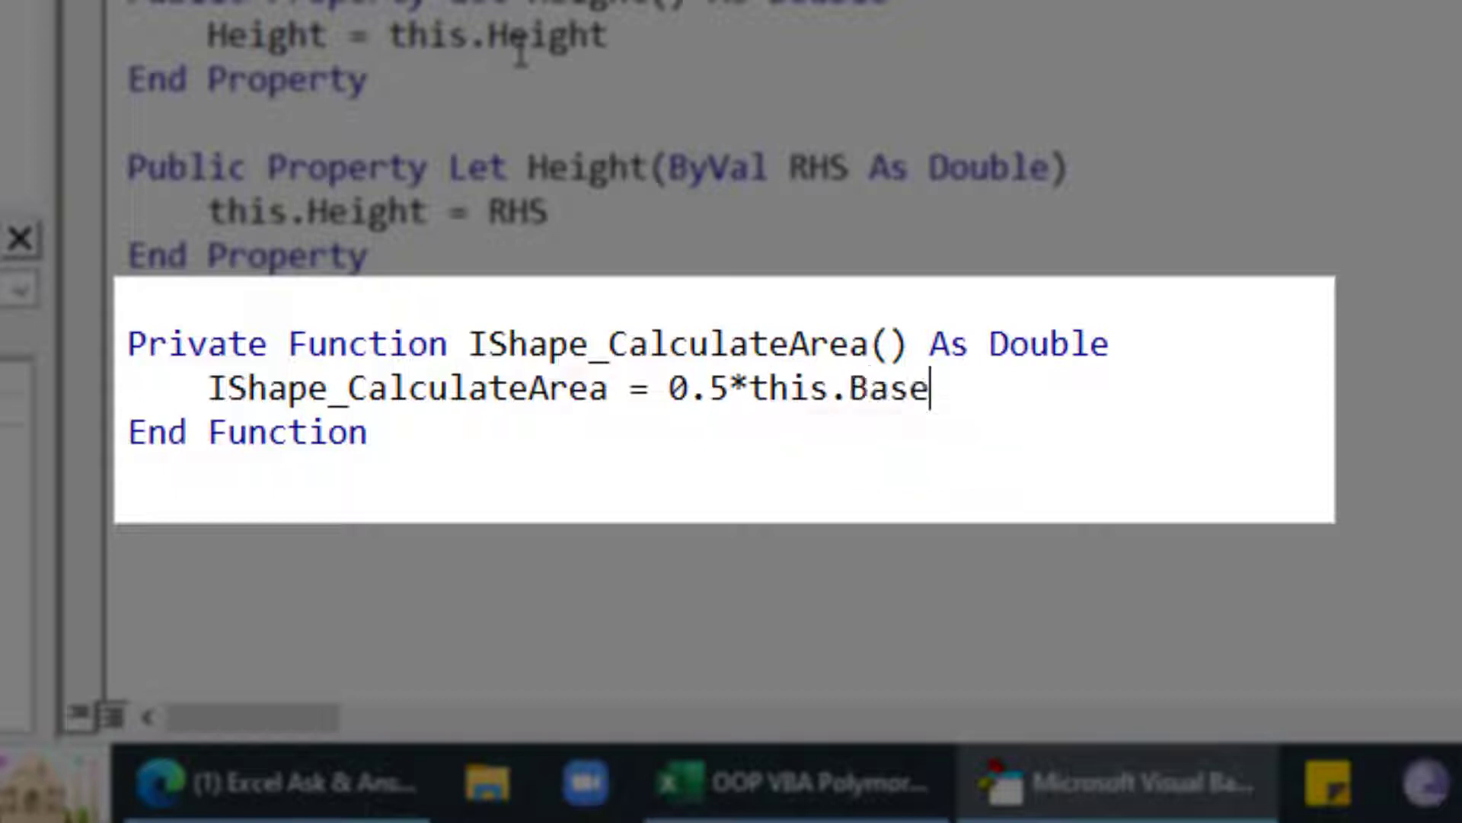
{"action": "type", "text": "*th"}
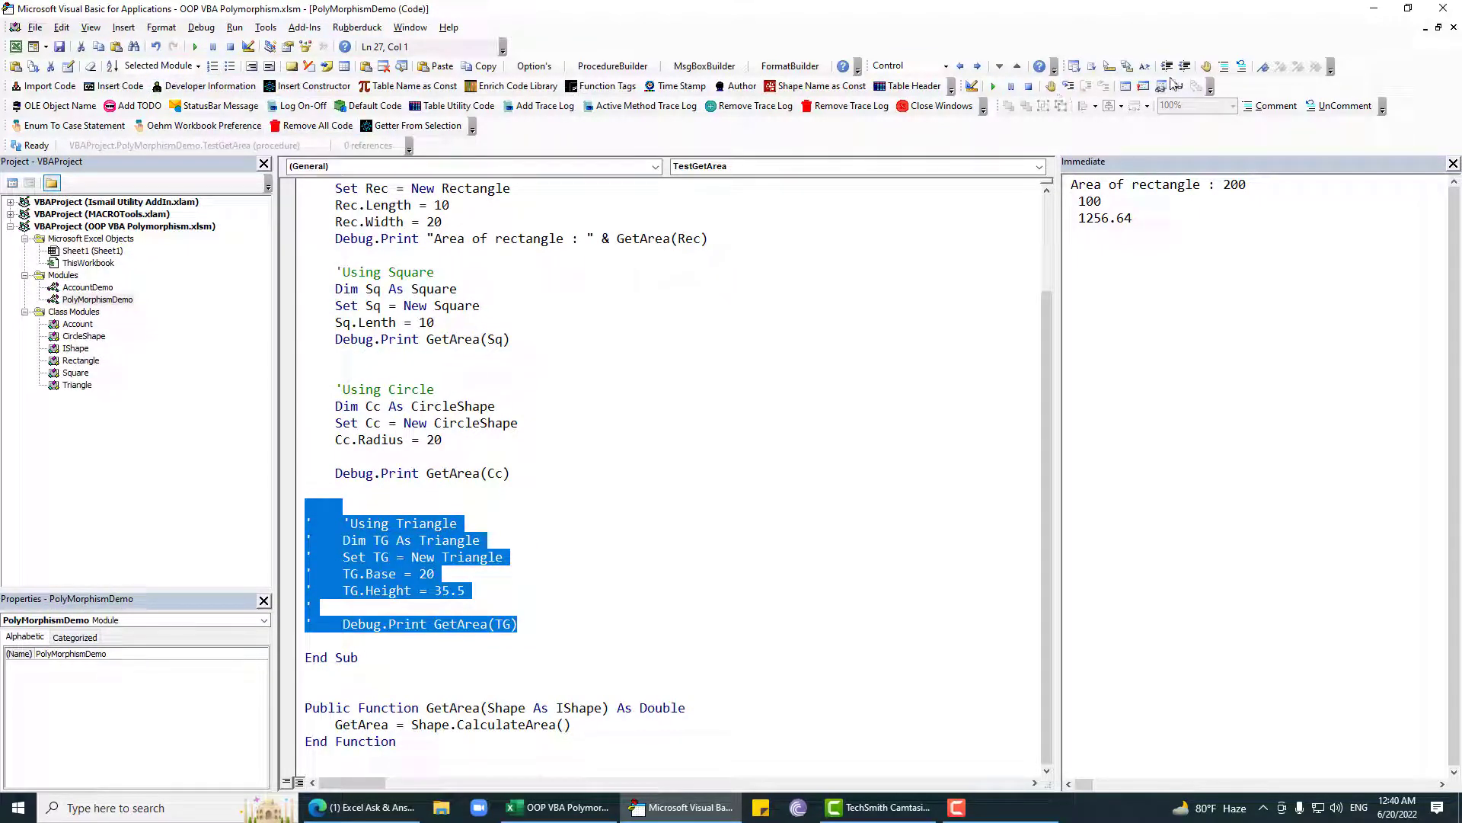
Uncomment the triangle test block and label the square print "Area of square : ".
{"action": "left_click", "coordinate": [536, 517]}
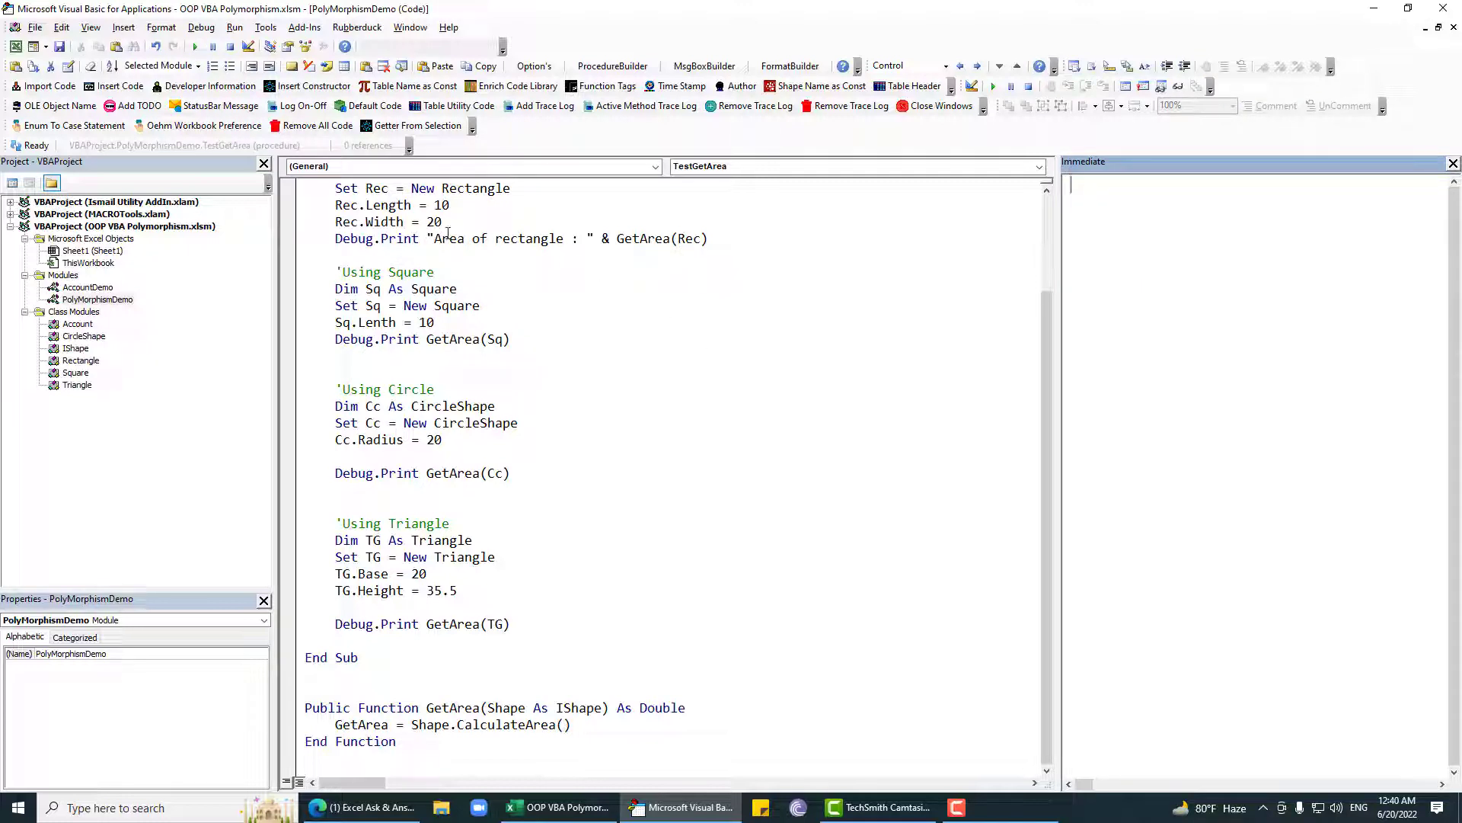
{"action": "left_click_drag", "start_coordinate": [429, 238], "coordinate": [587, 238]}
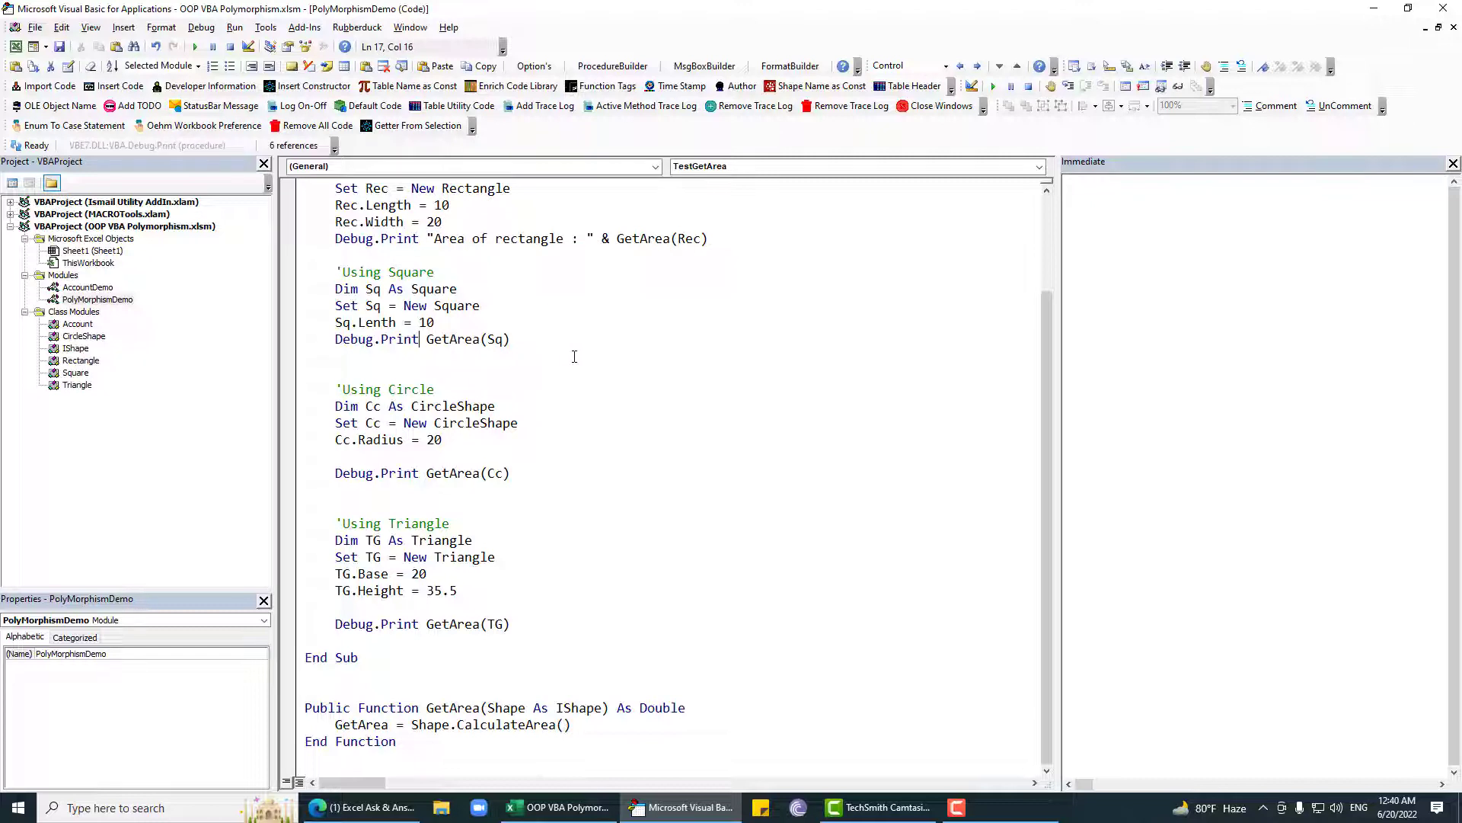
{"action": "type", "text": "\"Area of rectangle : \""}
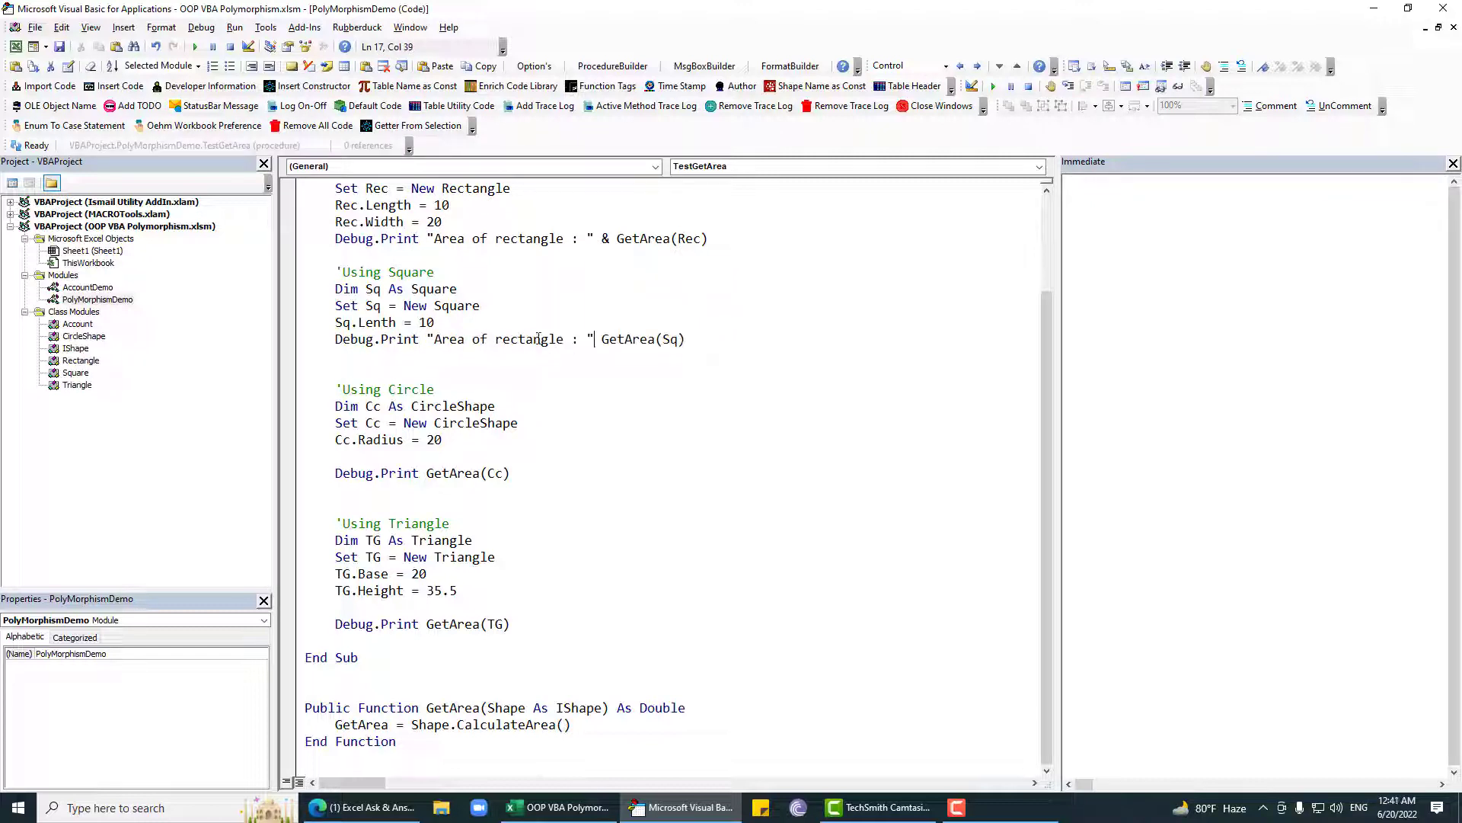
{"action": "type", "text": "squa"}
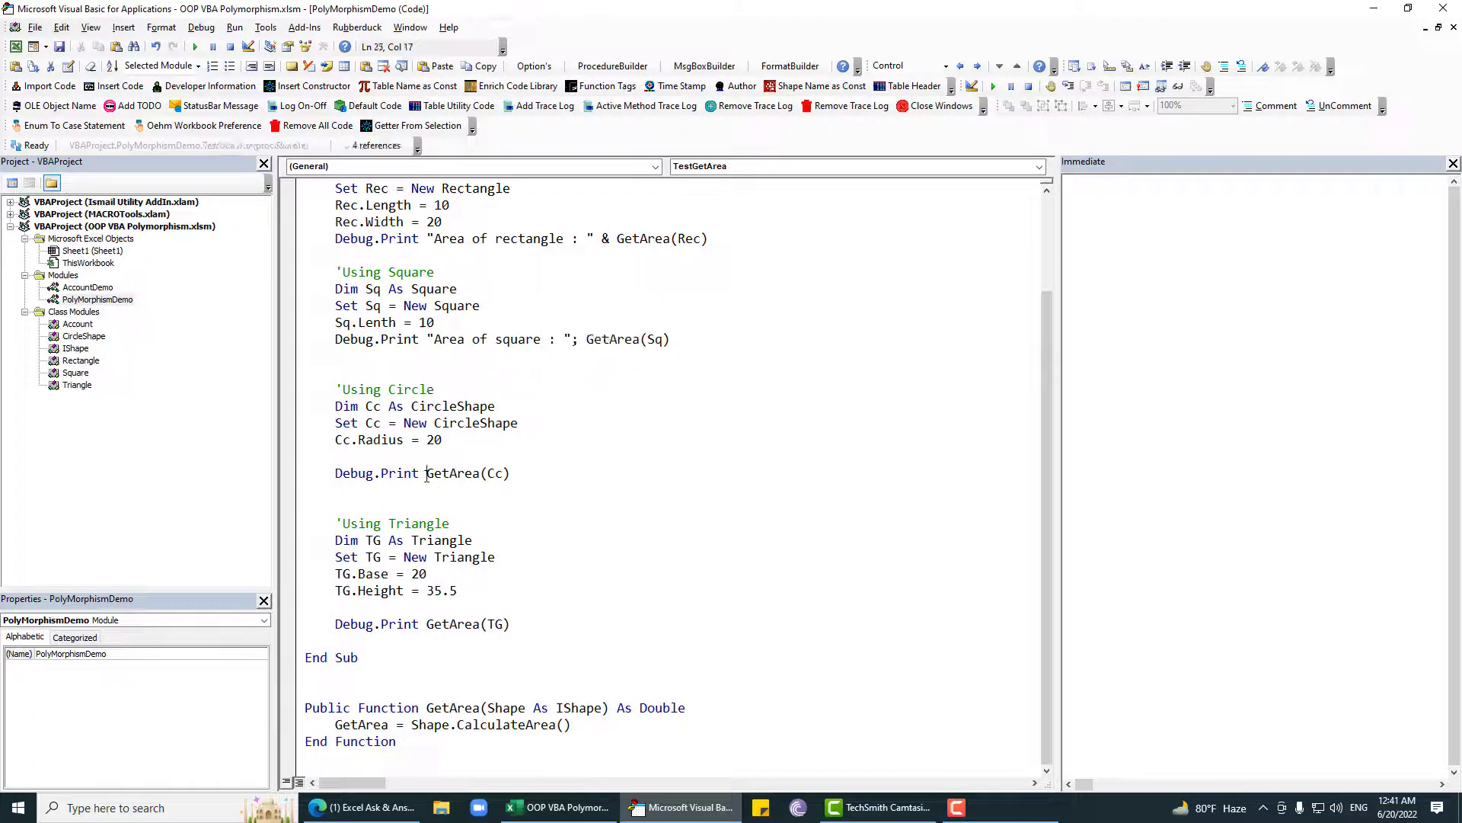
Label the circle and triangle prints "Area of circle : " and "Area of triangle : ".
{"action": "type", "text": "\"Area of rectangle : \";"}
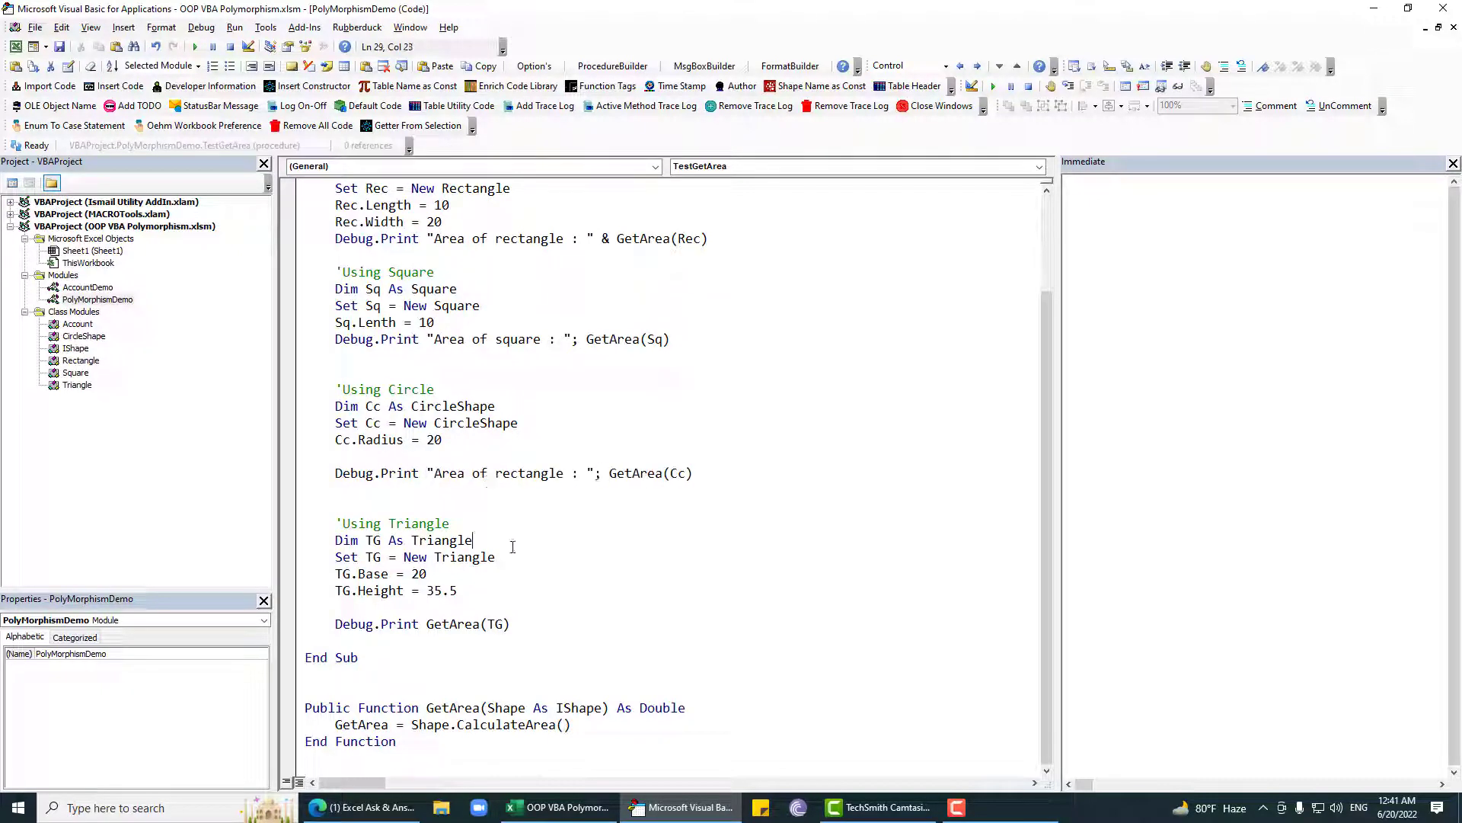
{"action": "double_click", "coordinate": [529, 473]}
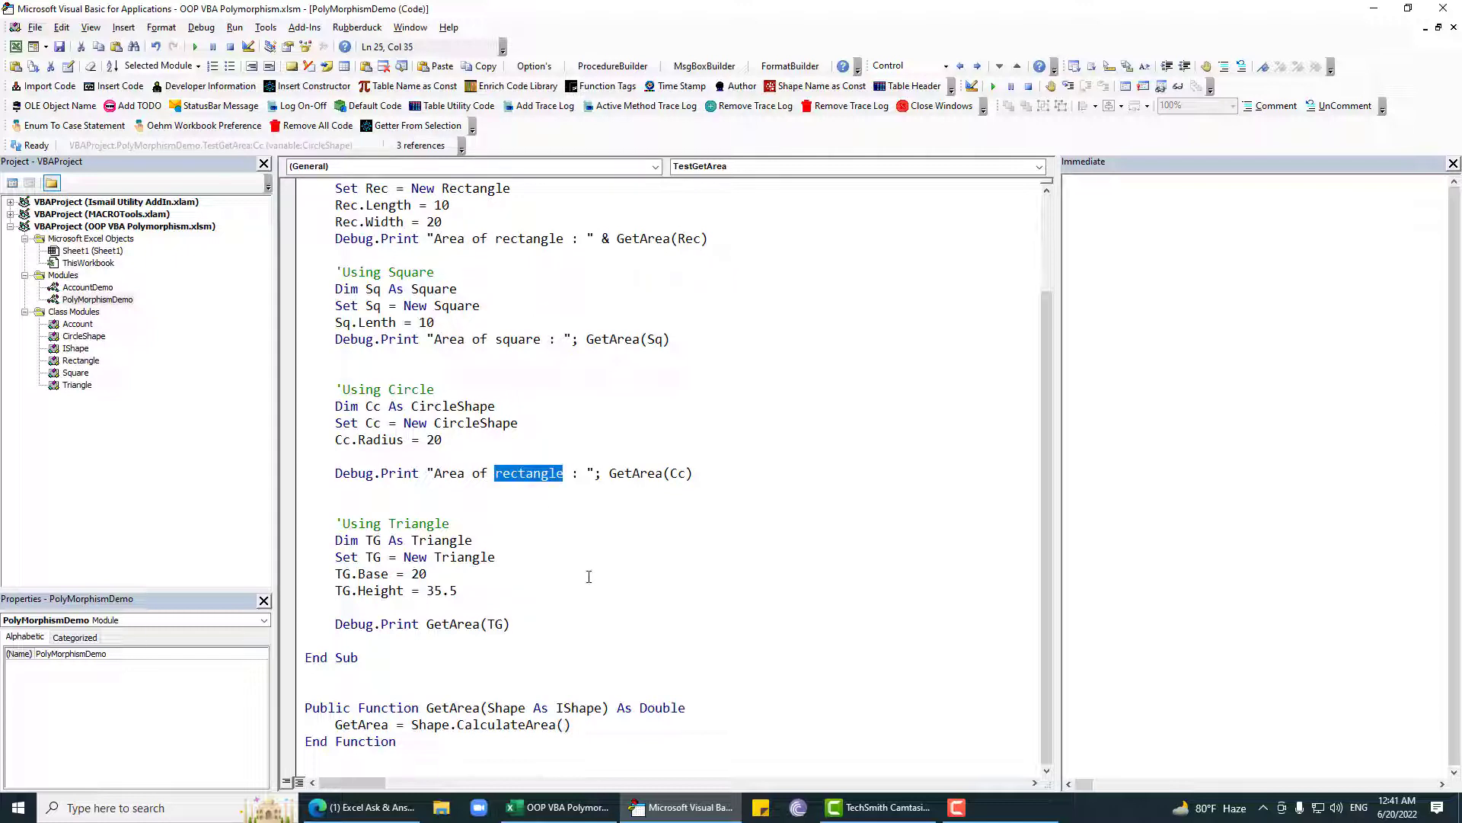
{"action": "type", "text": "circle"}
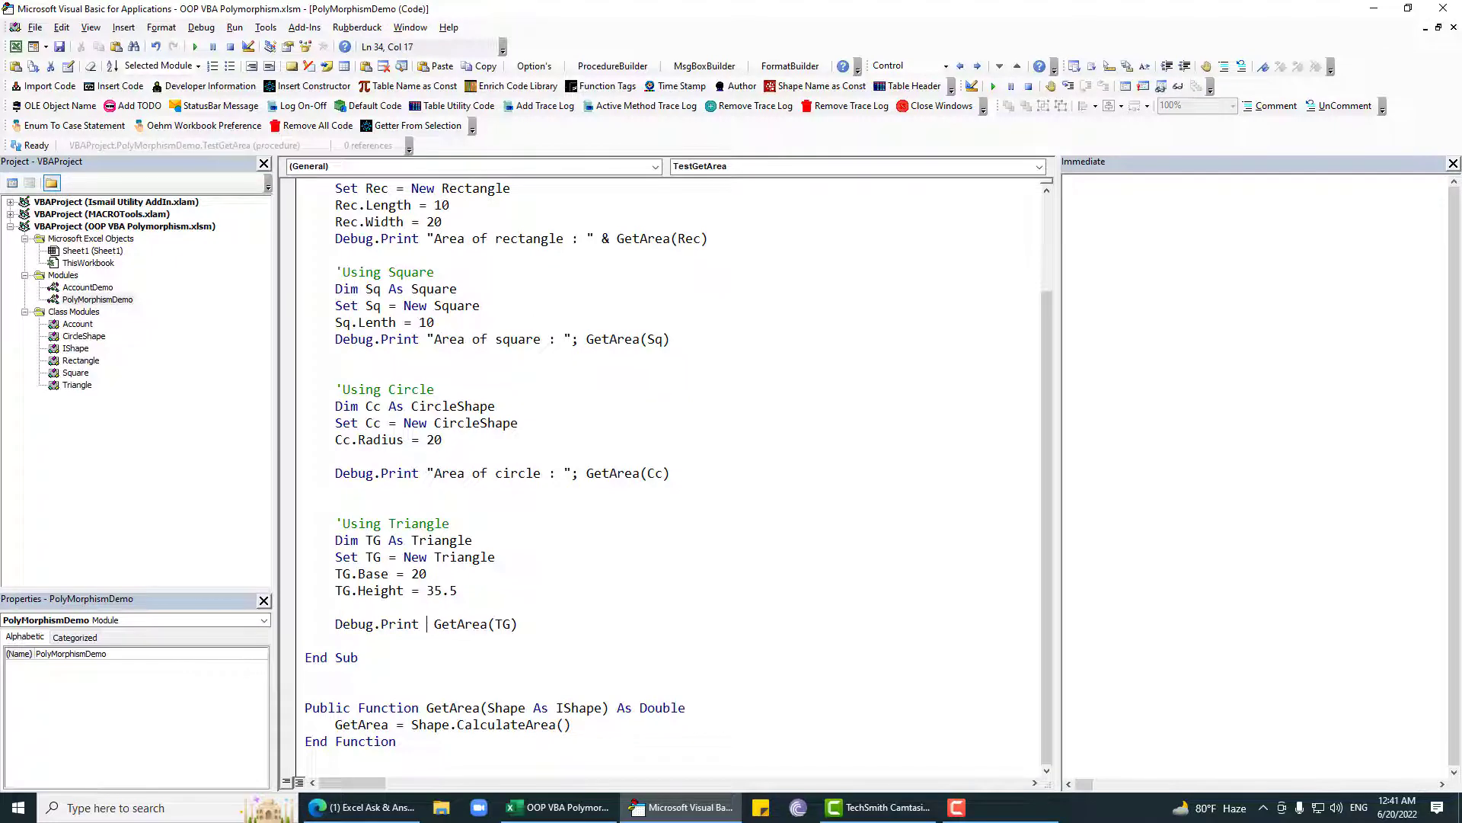
{"action": "type", "text": "\"Area of rectangle  : \""}
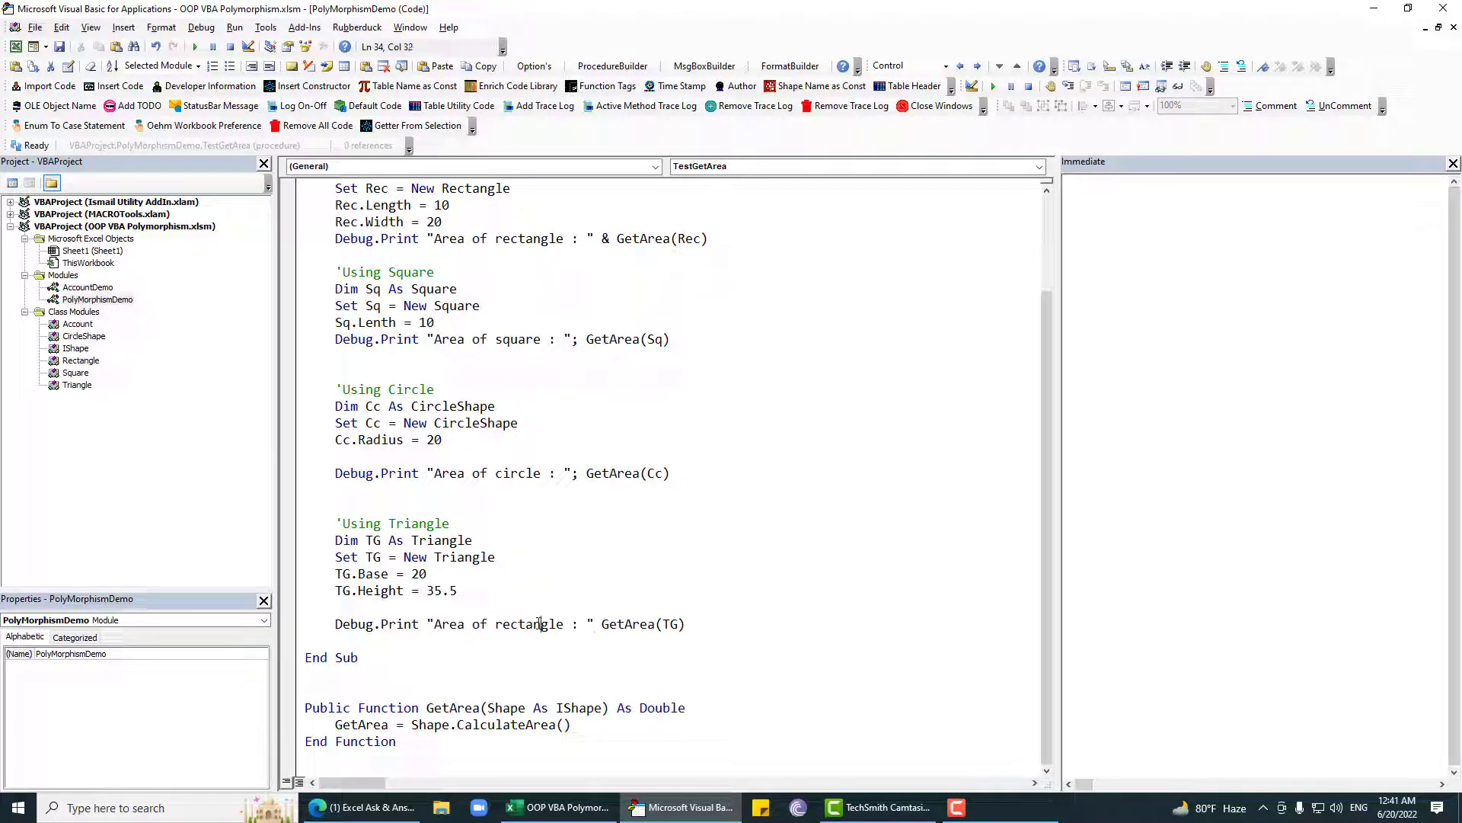
{"action": "type", "text": "triangle"}
{"action": "left_click", "coordinate": [522, 238]}
{"action": "type", "text": ";"}
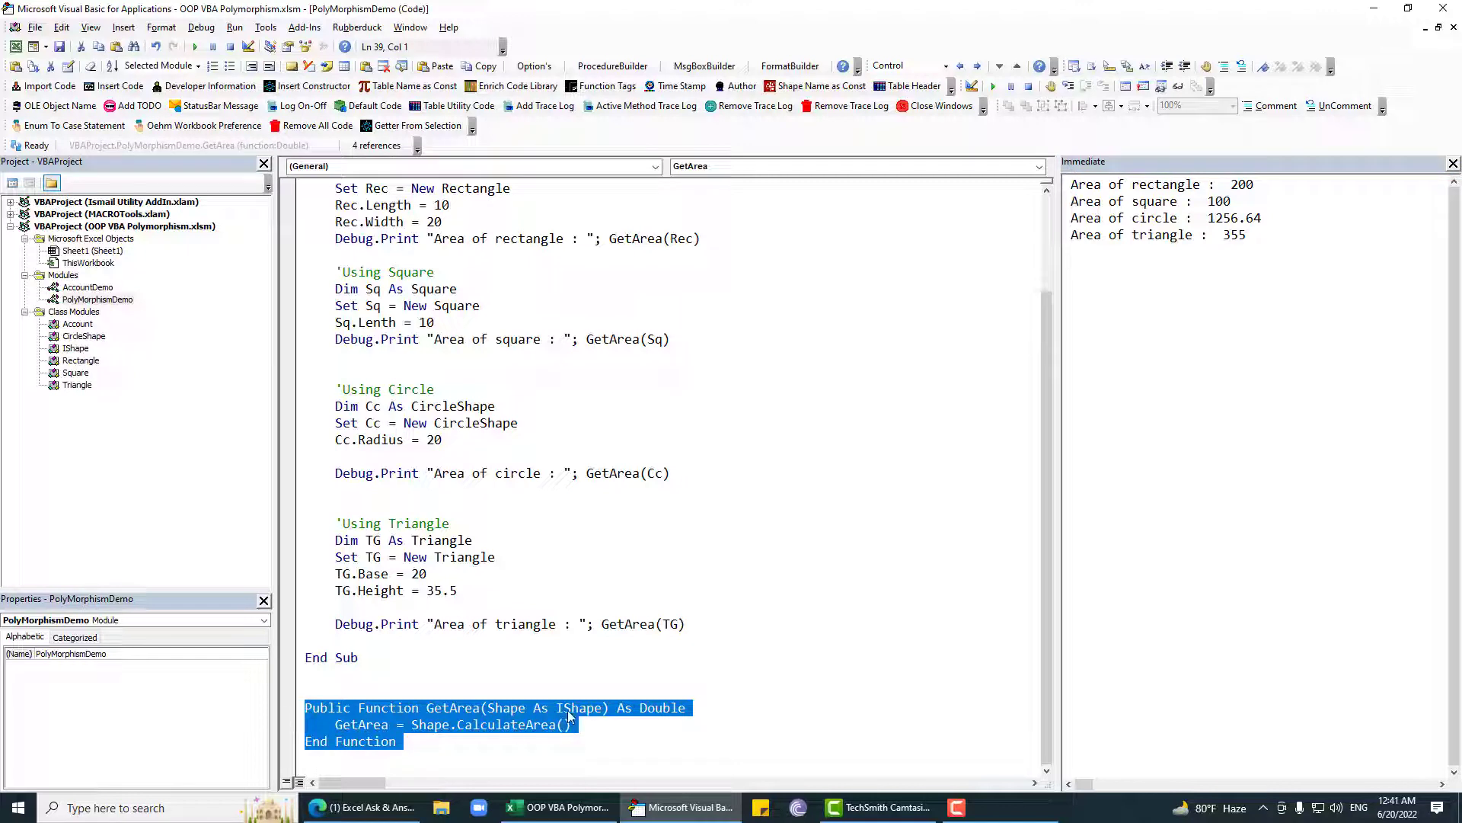
Review the Shape, Triangle, GetArea and IShape identifiers, then view CalculateArea in IShape.
{"action": "double_click", "coordinate": [506, 707]}
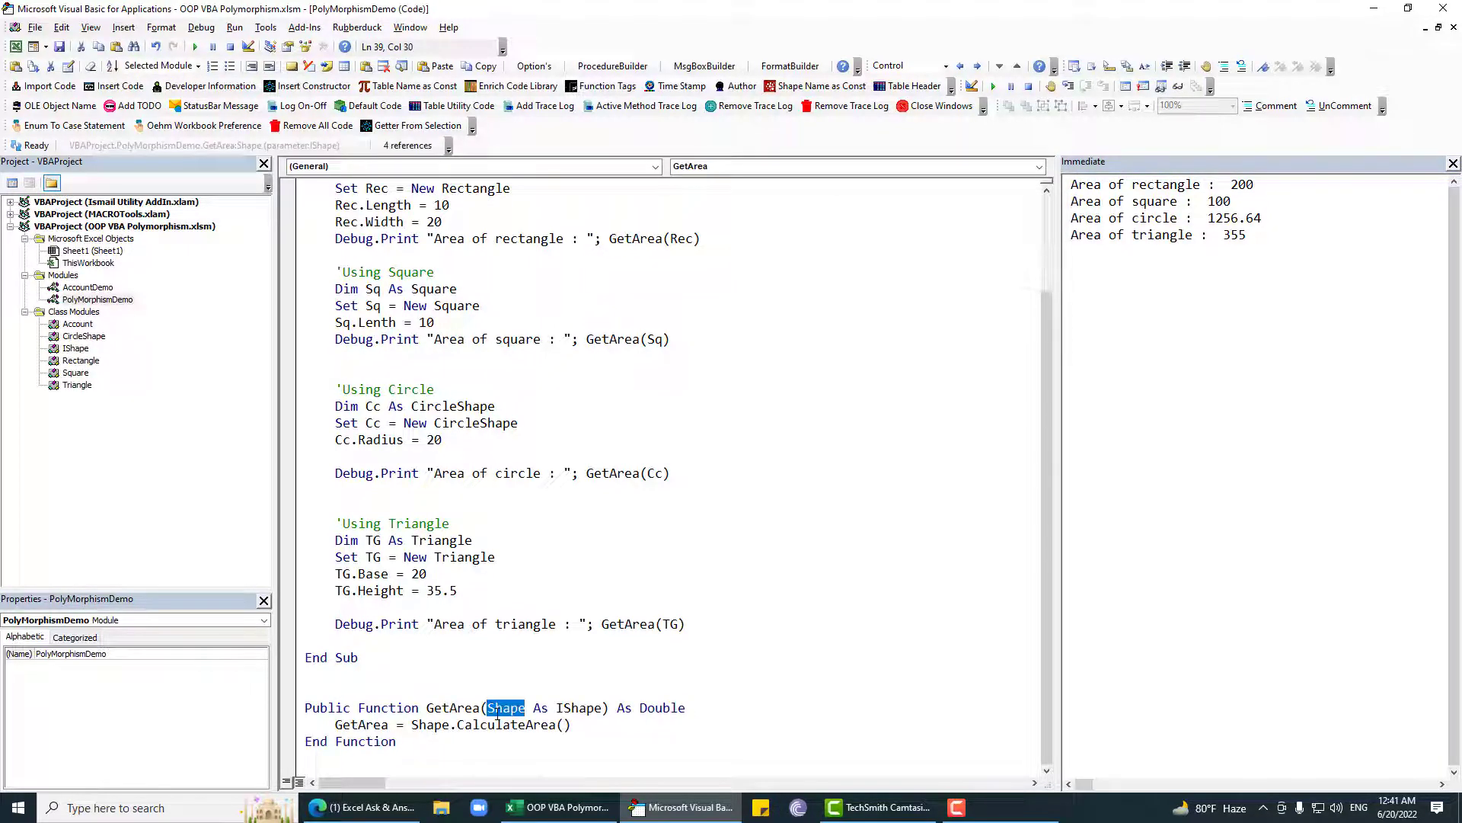
{"action": "double_click", "coordinate": [436, 540]}
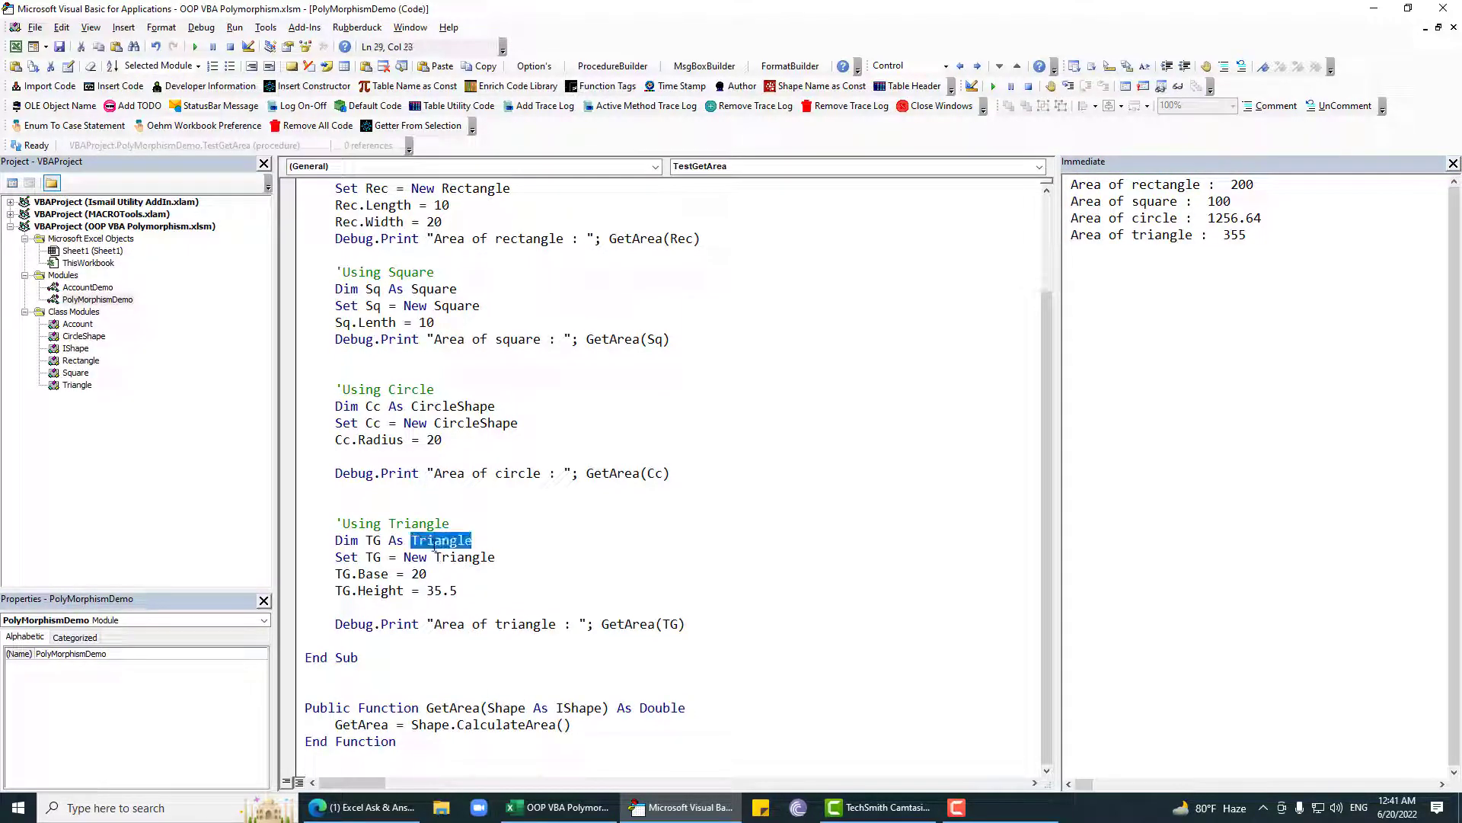
{"action": "double_click", "coordinate": [462, 557]}
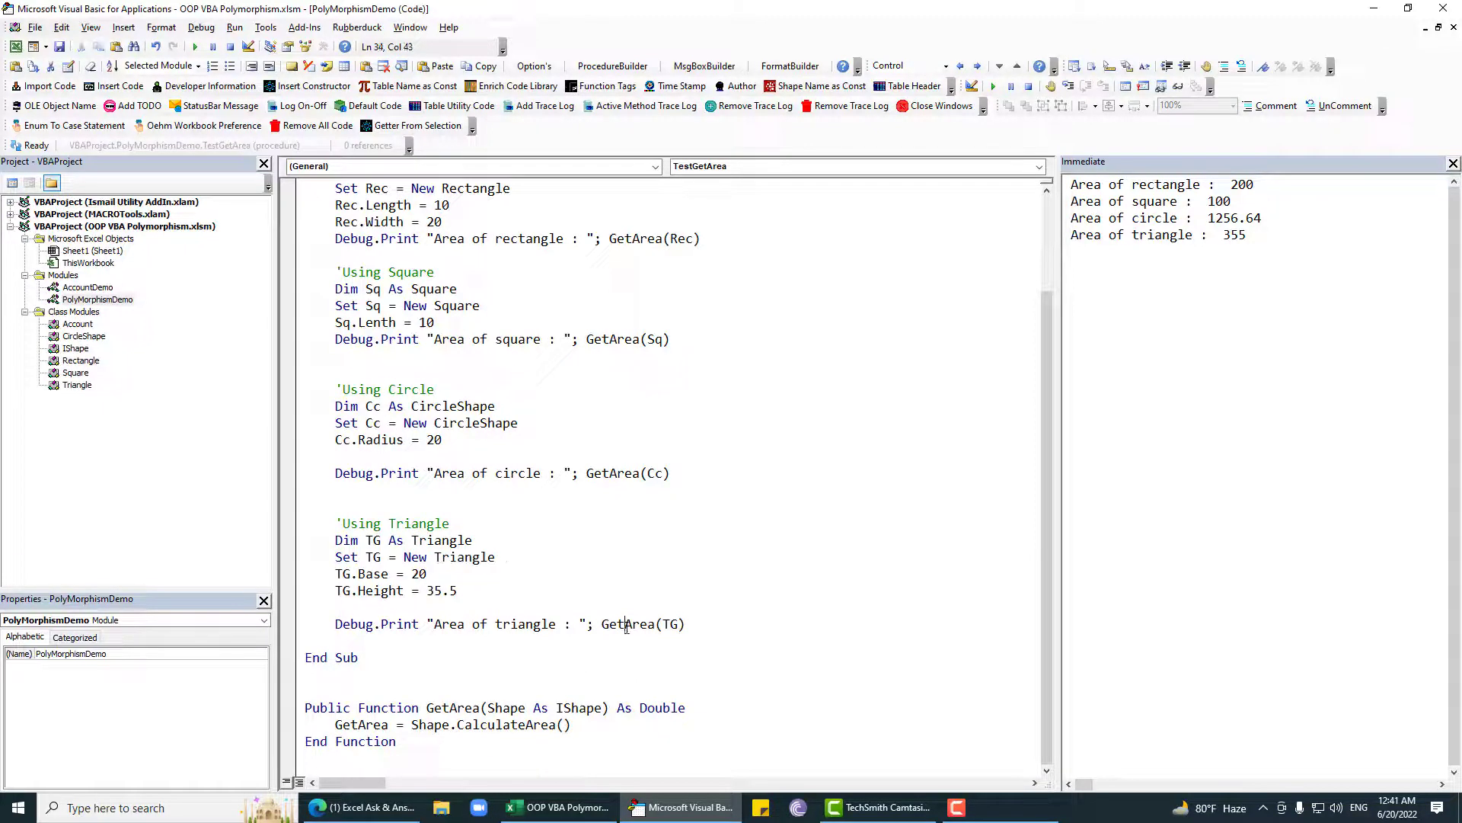
{"action": "double_click", "coordinate": [626, 624]}
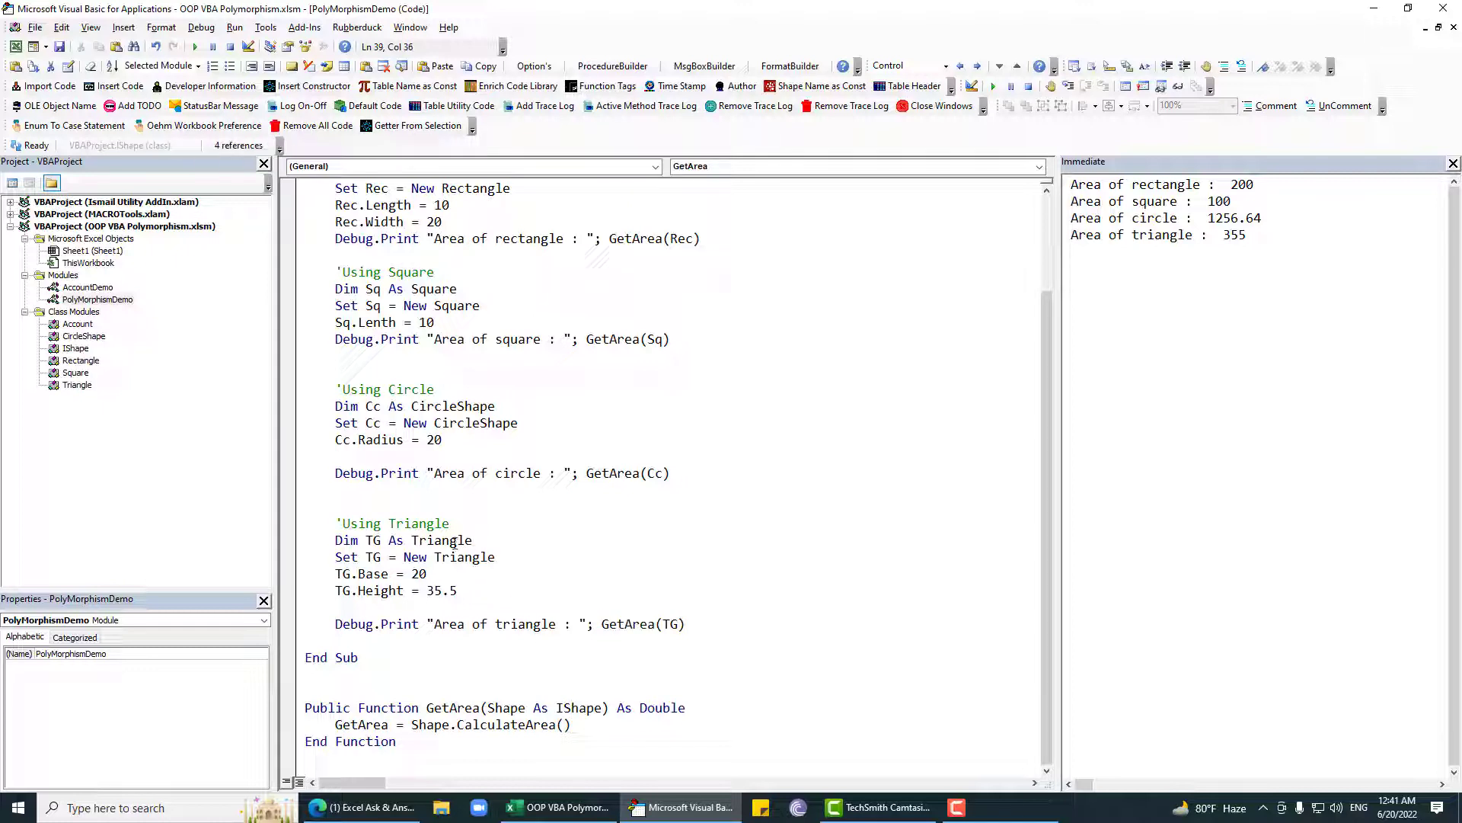
{"action": "double_click", "coordinate": [440, 540]}
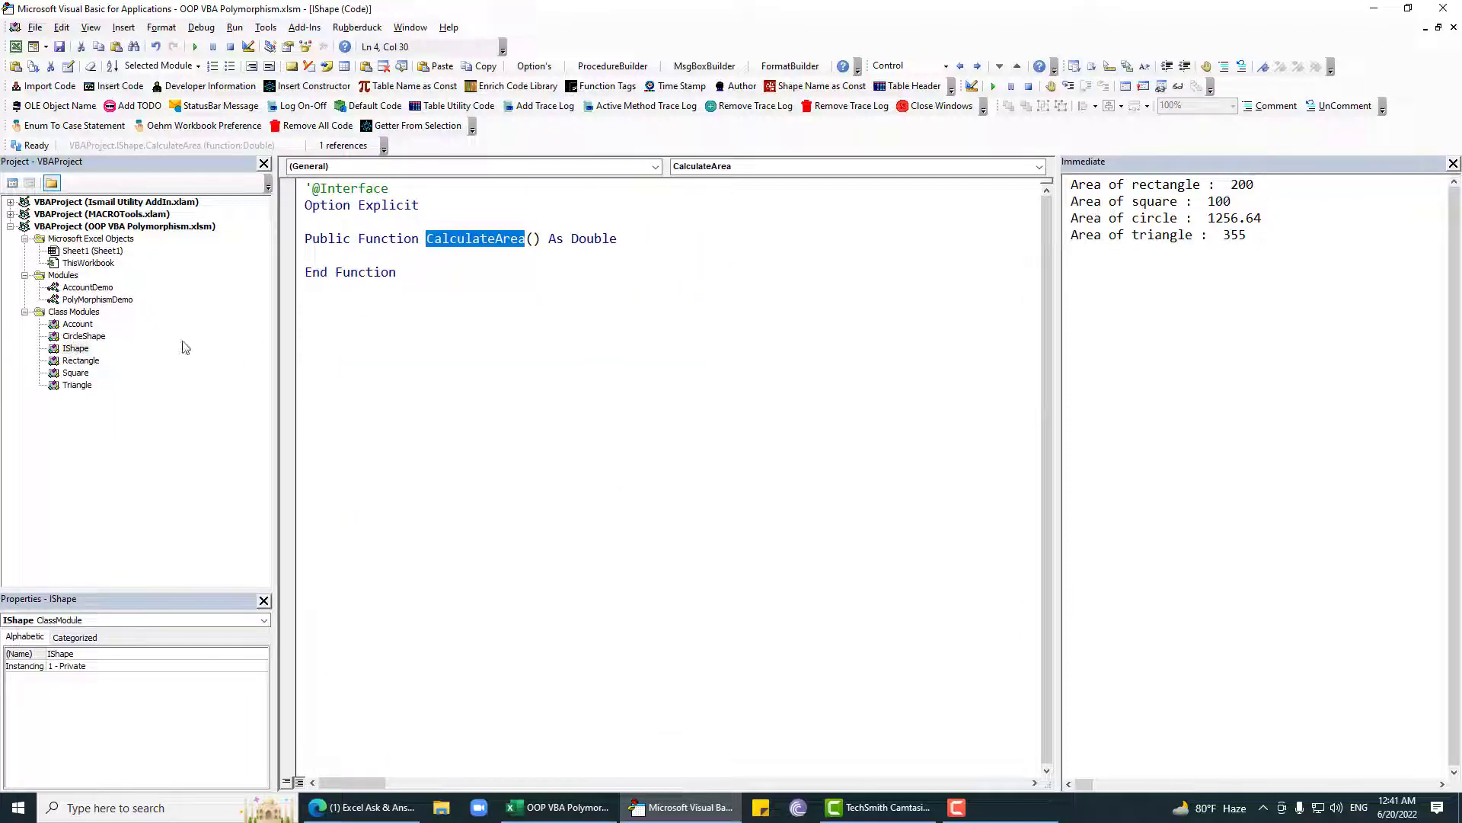
{"action": "mouse_move", "coordinate": [68, 385]}
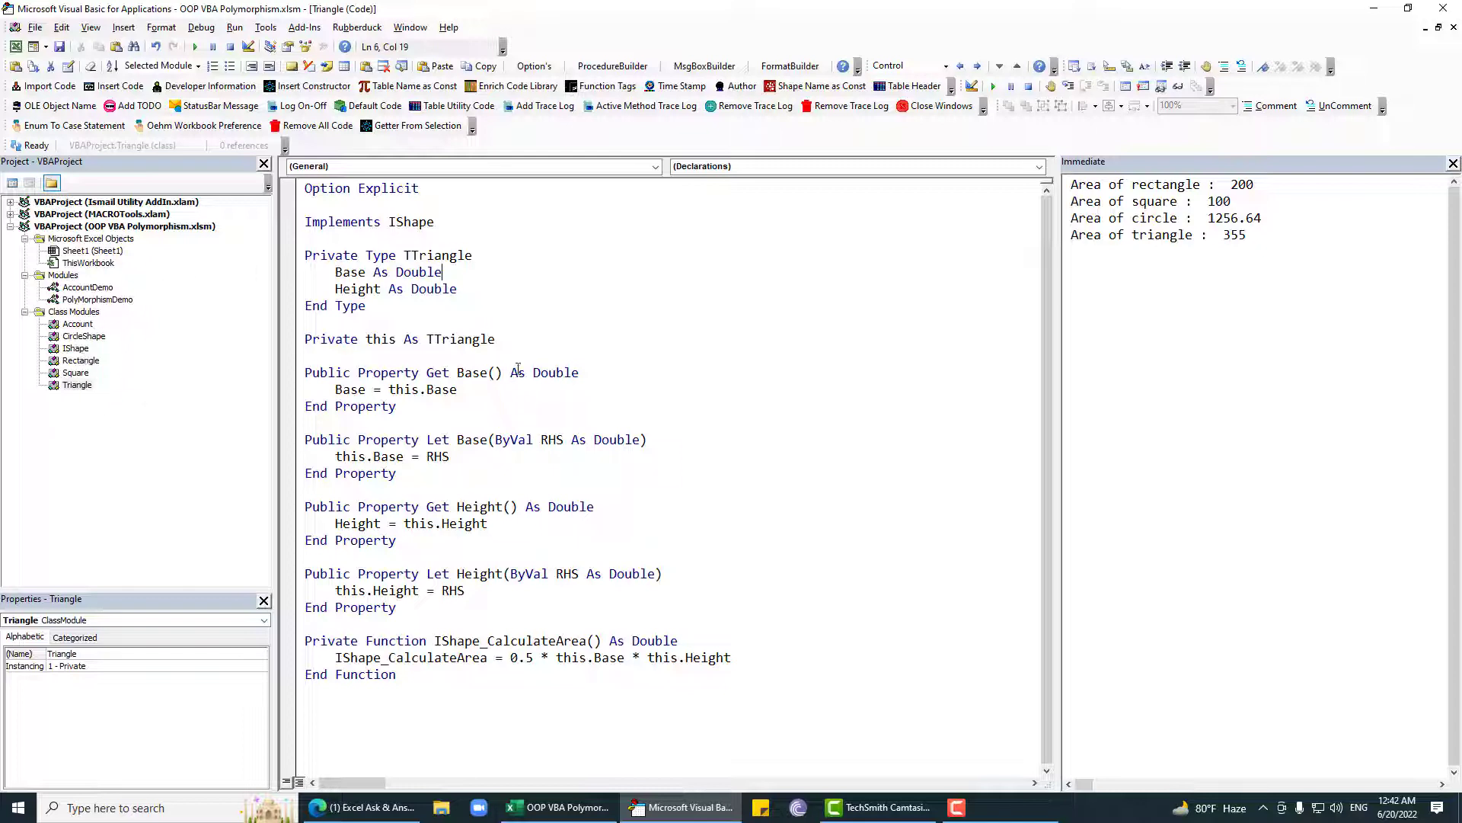
{"action": "mouse_move", "coordinate": [56, 394]}
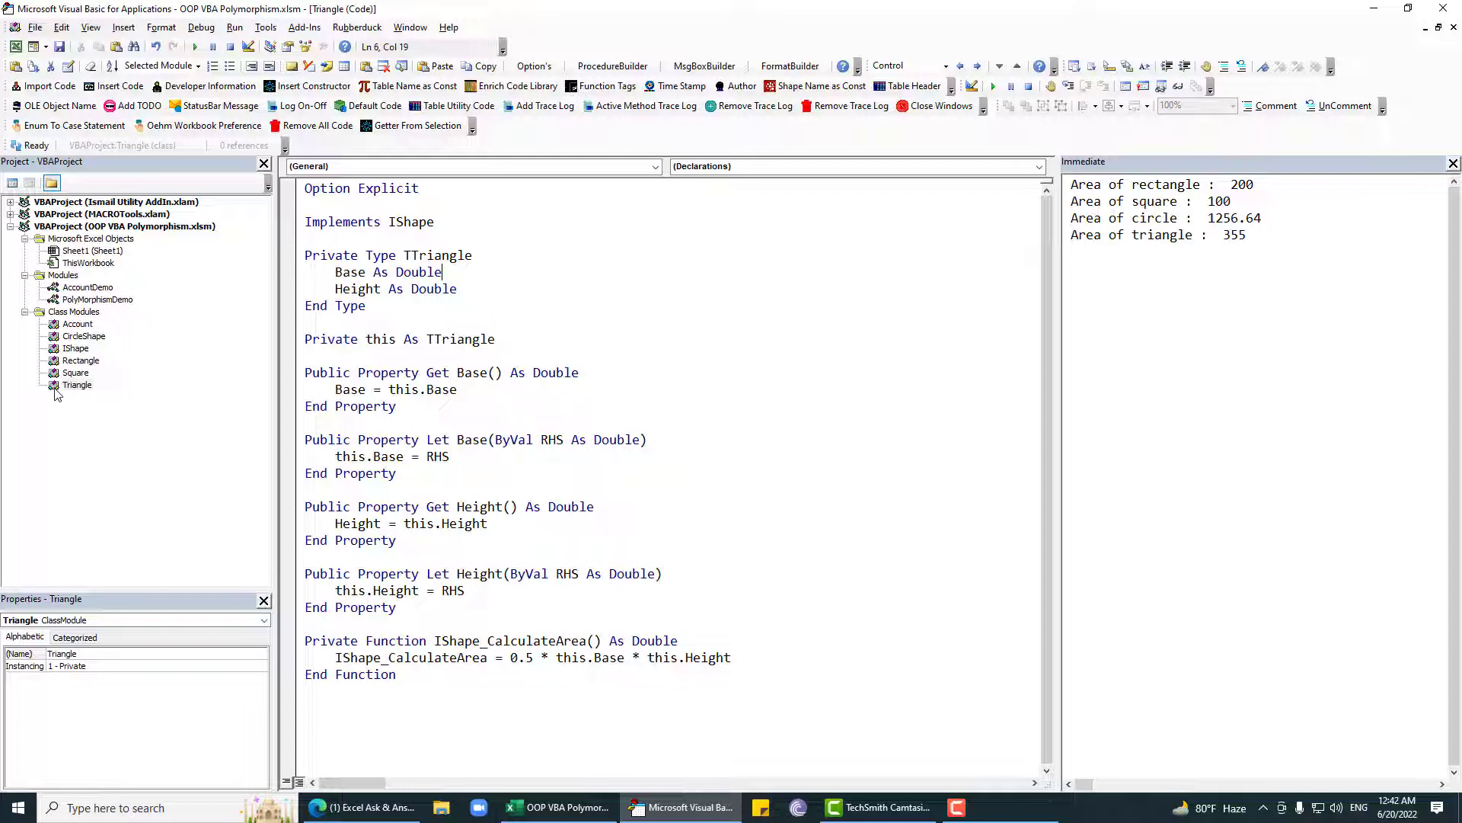
{"action": "mouse_move", "coordinate": [282, 357]}
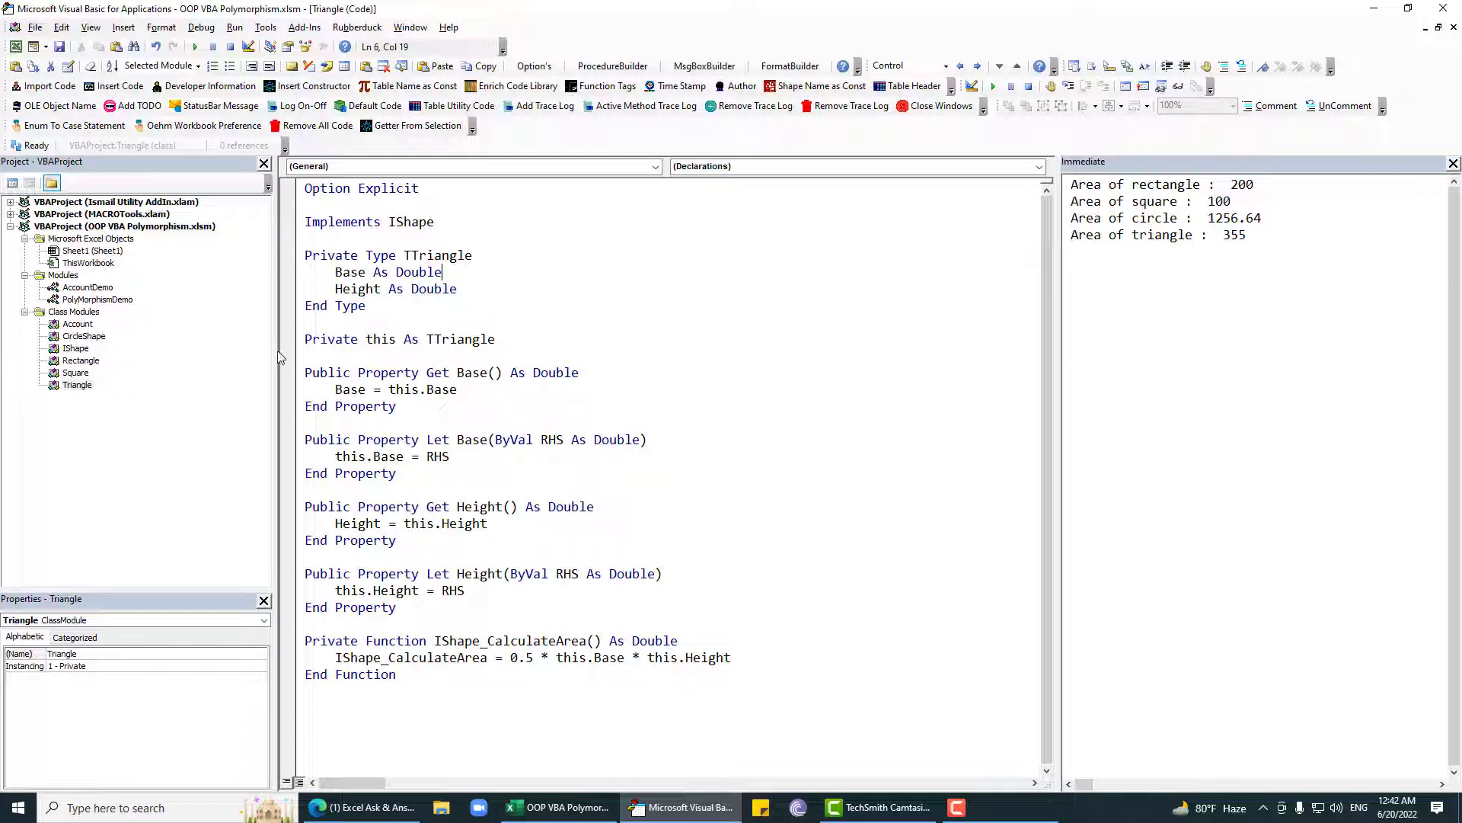
{"action": "mouse_move", "coordinate": [93, 420]}
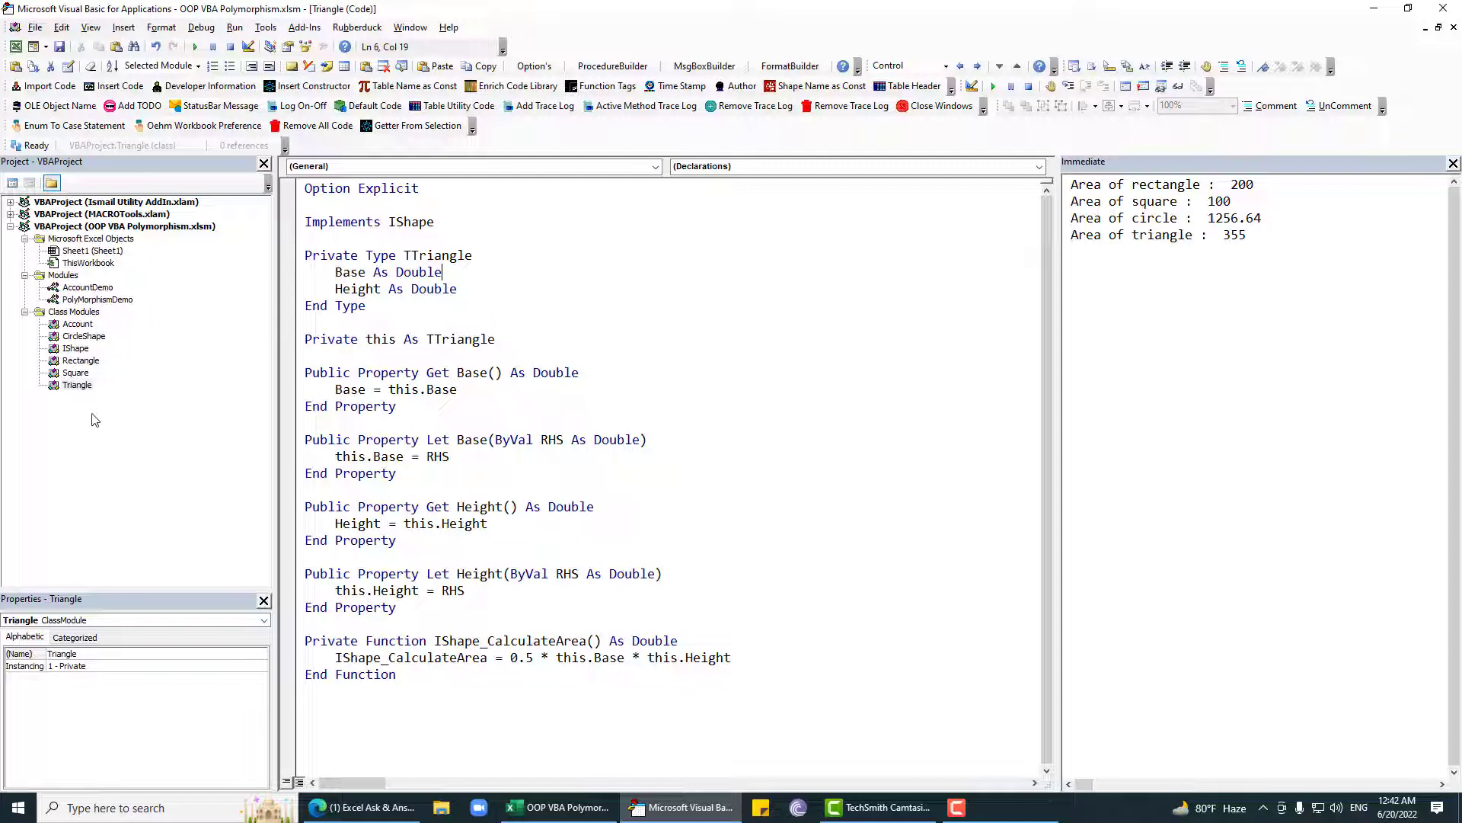
Show the Triangle class code and collapse Excel Objects and Modules, keeping Class Modules expanded.
{"action": "left_click", "coordinate": [566, 252]}
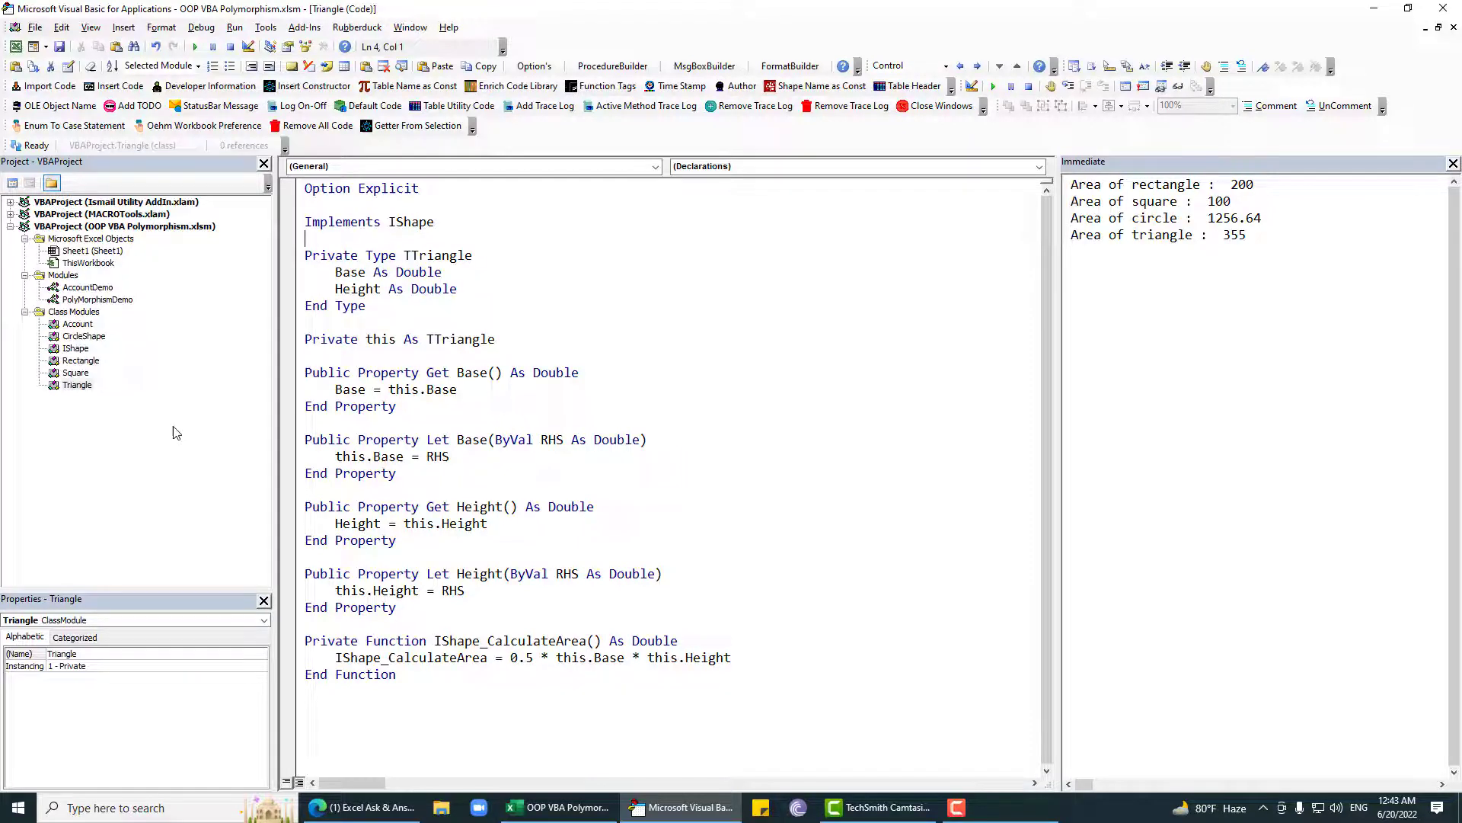
{"action": "left_click", "coordinate": [78, 384]}
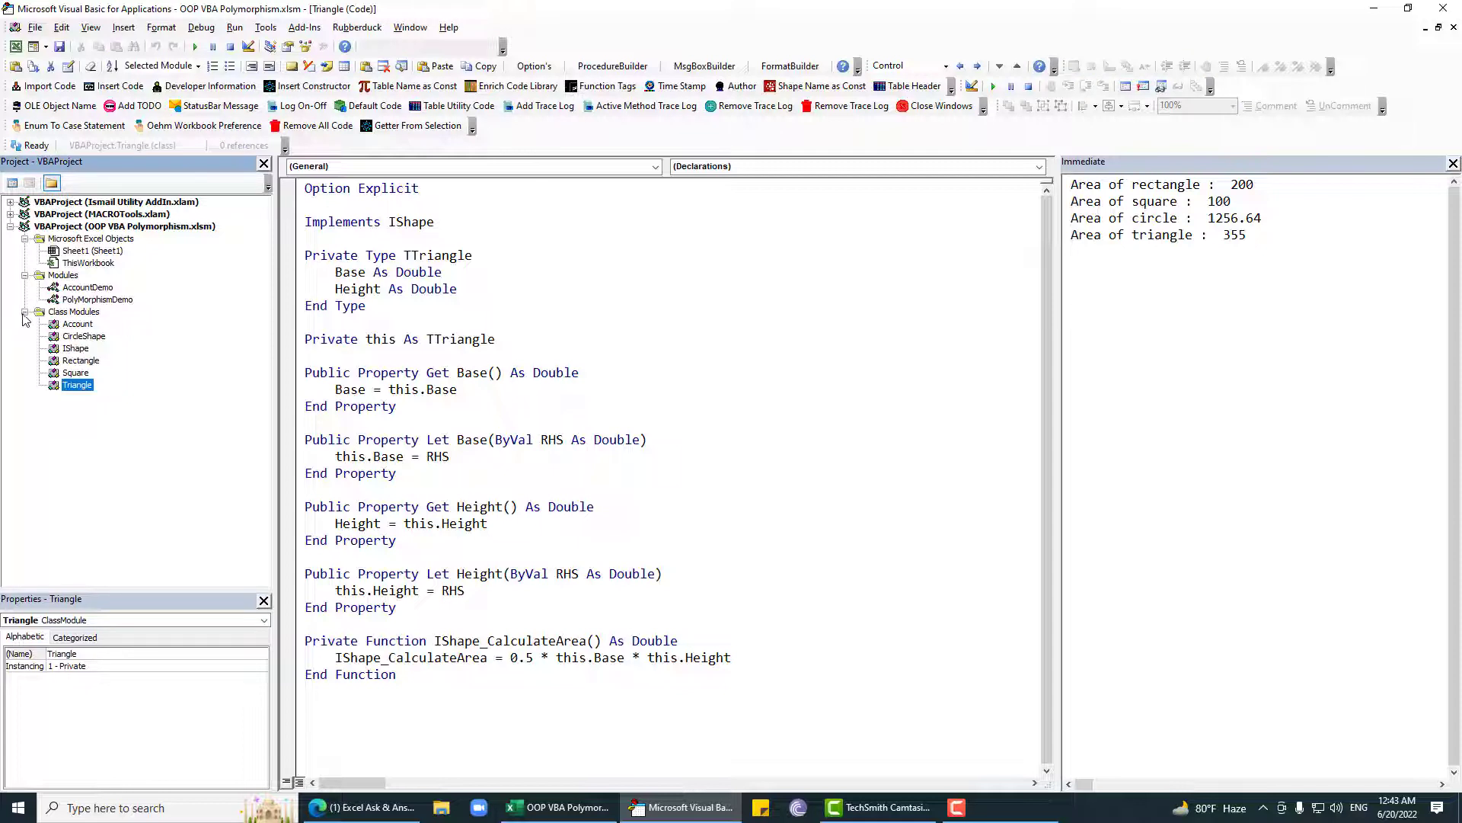
{"action": "left_click", "coordinate": [25, 312]}
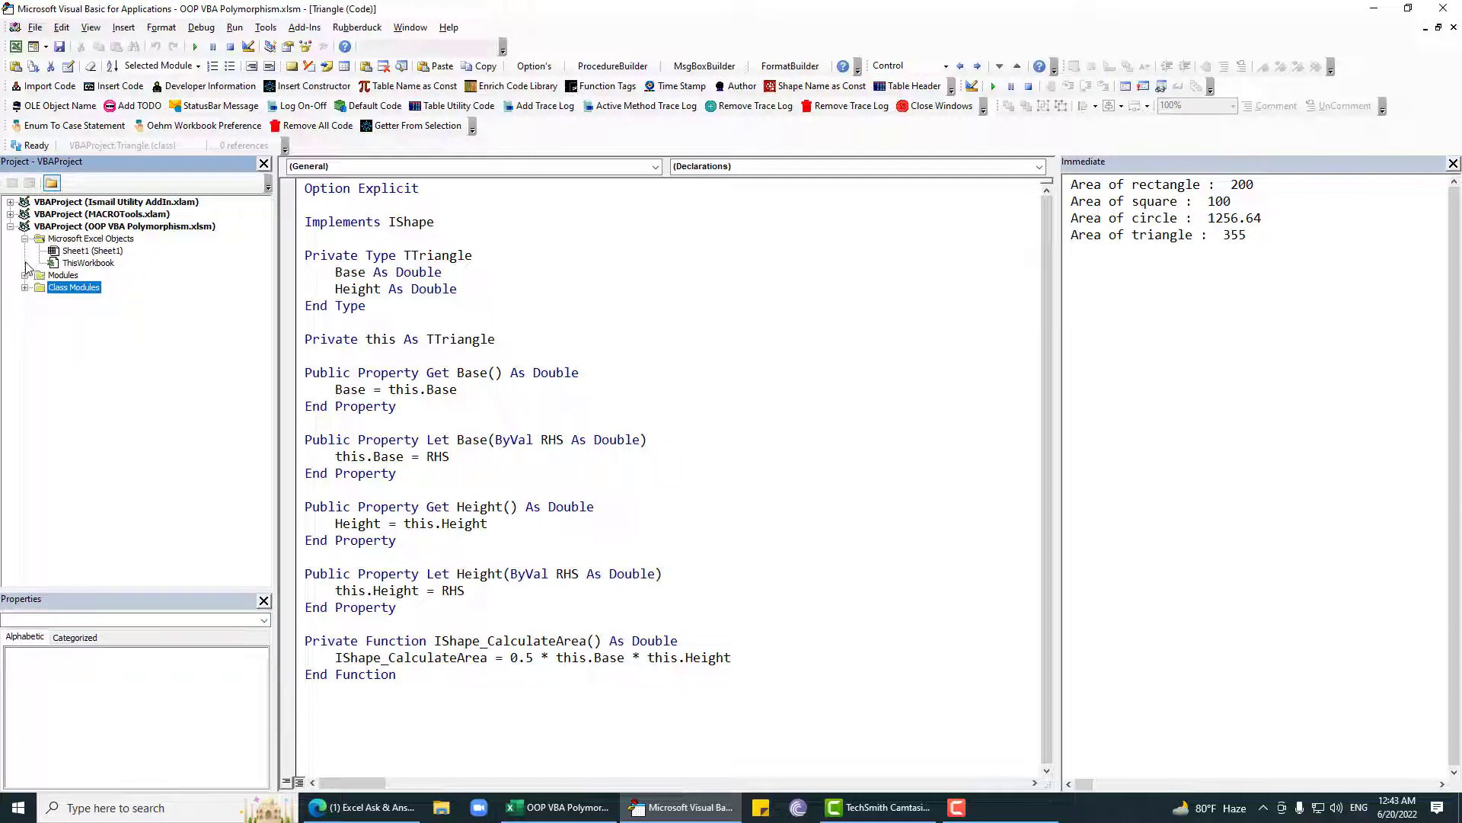
{"action": "left_click", "coordinate": [25, 287]}
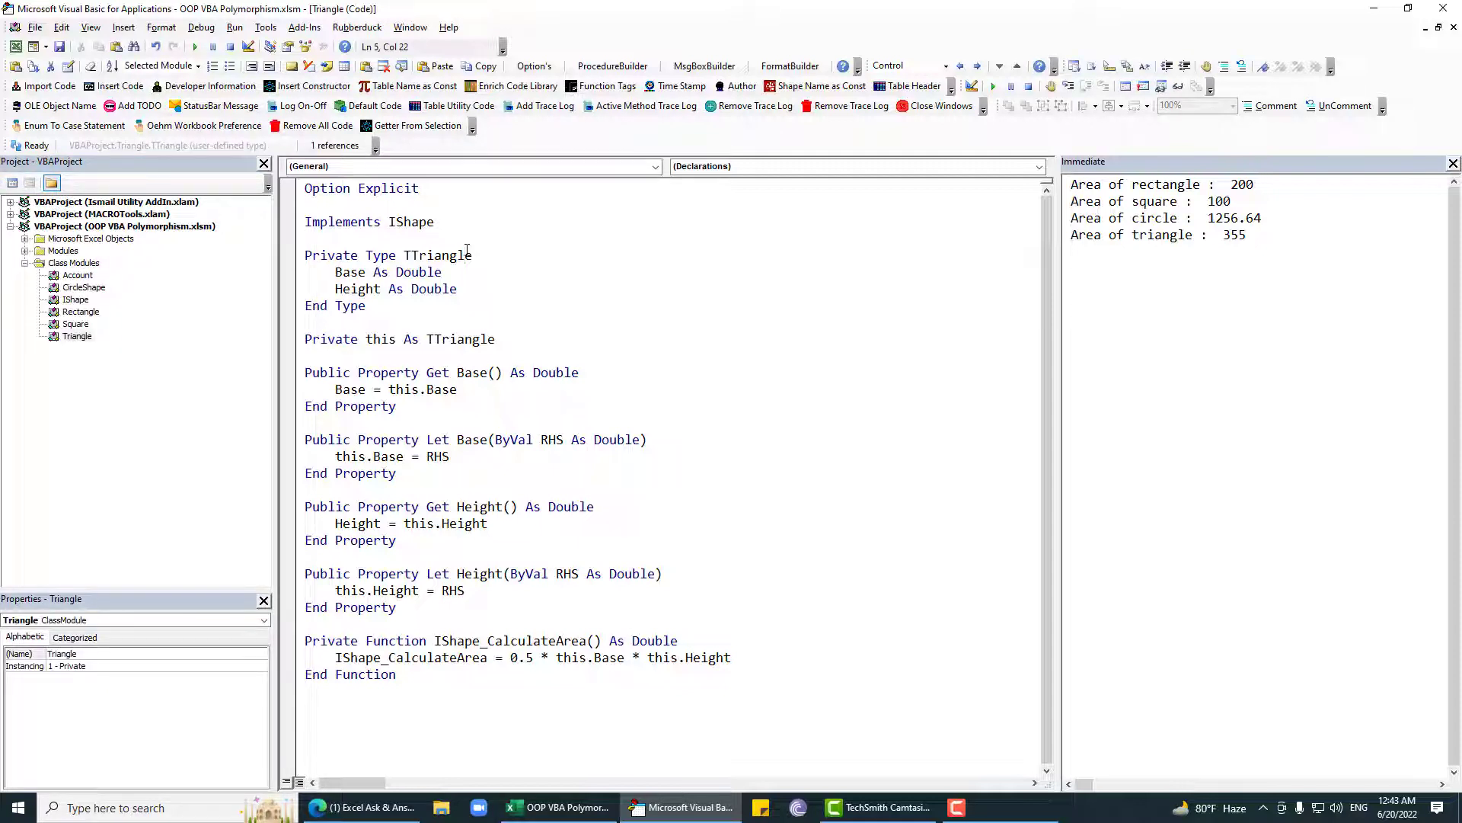